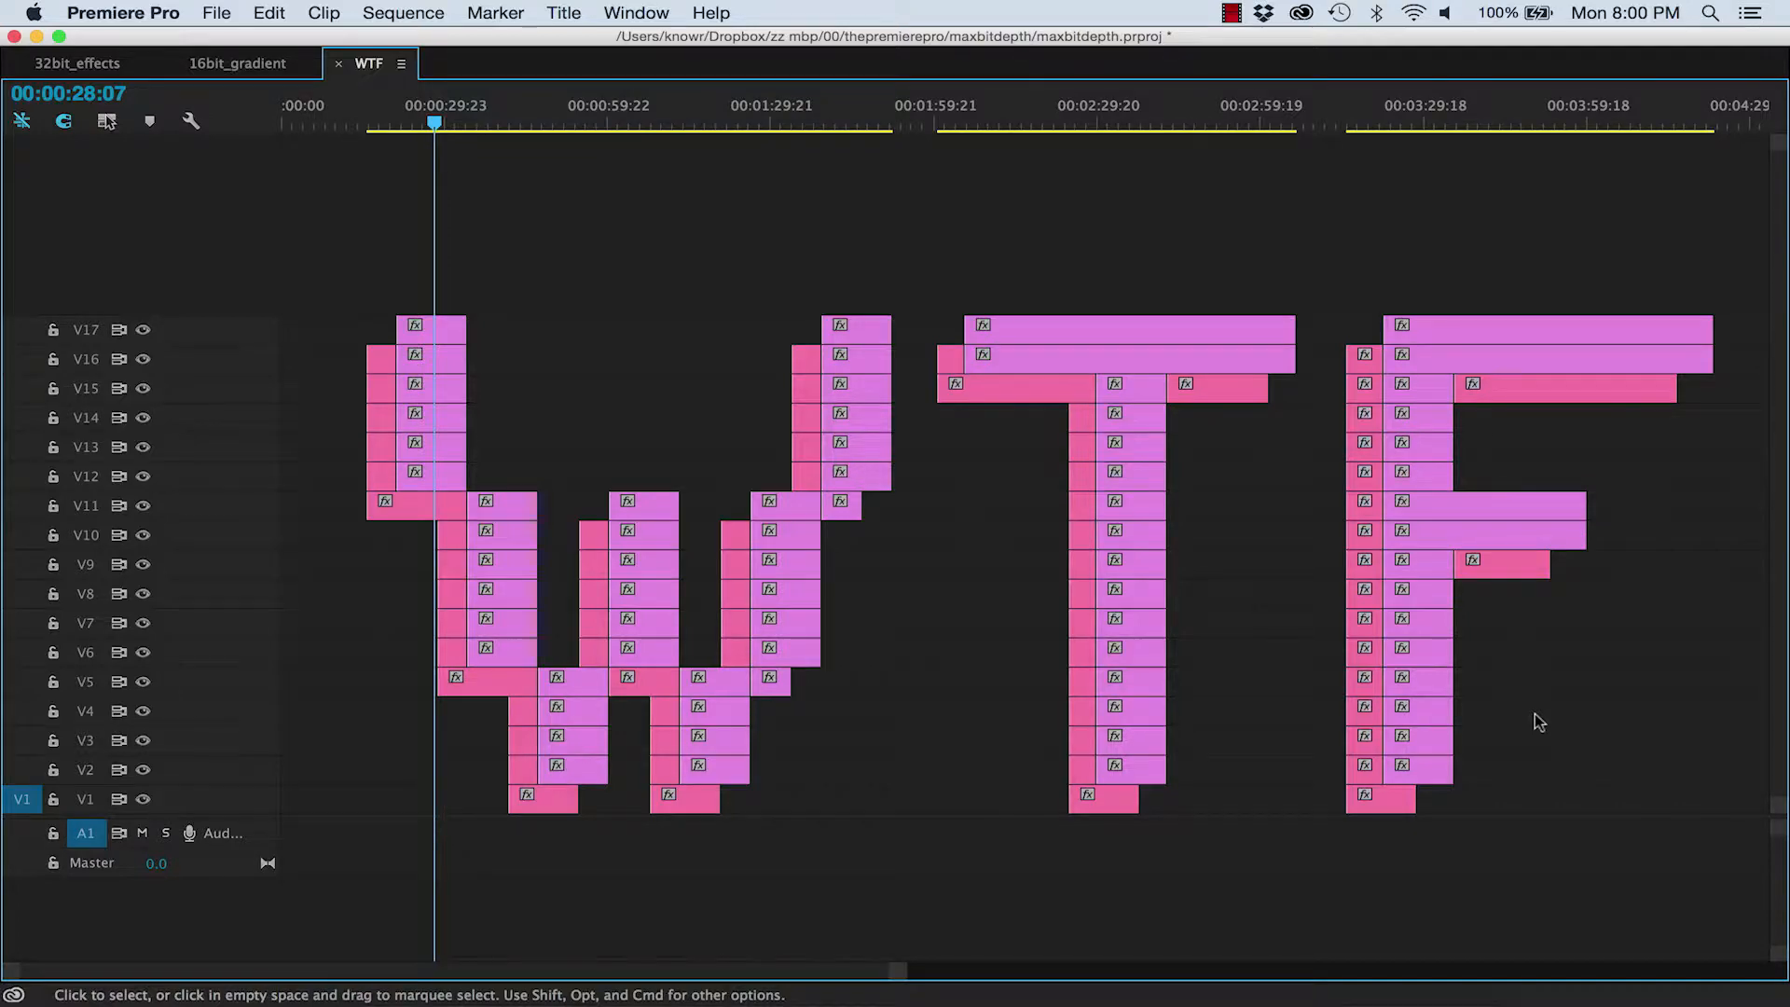
Restore the normal workspace layout and start exporting the WTF sequence
click(402, 12)
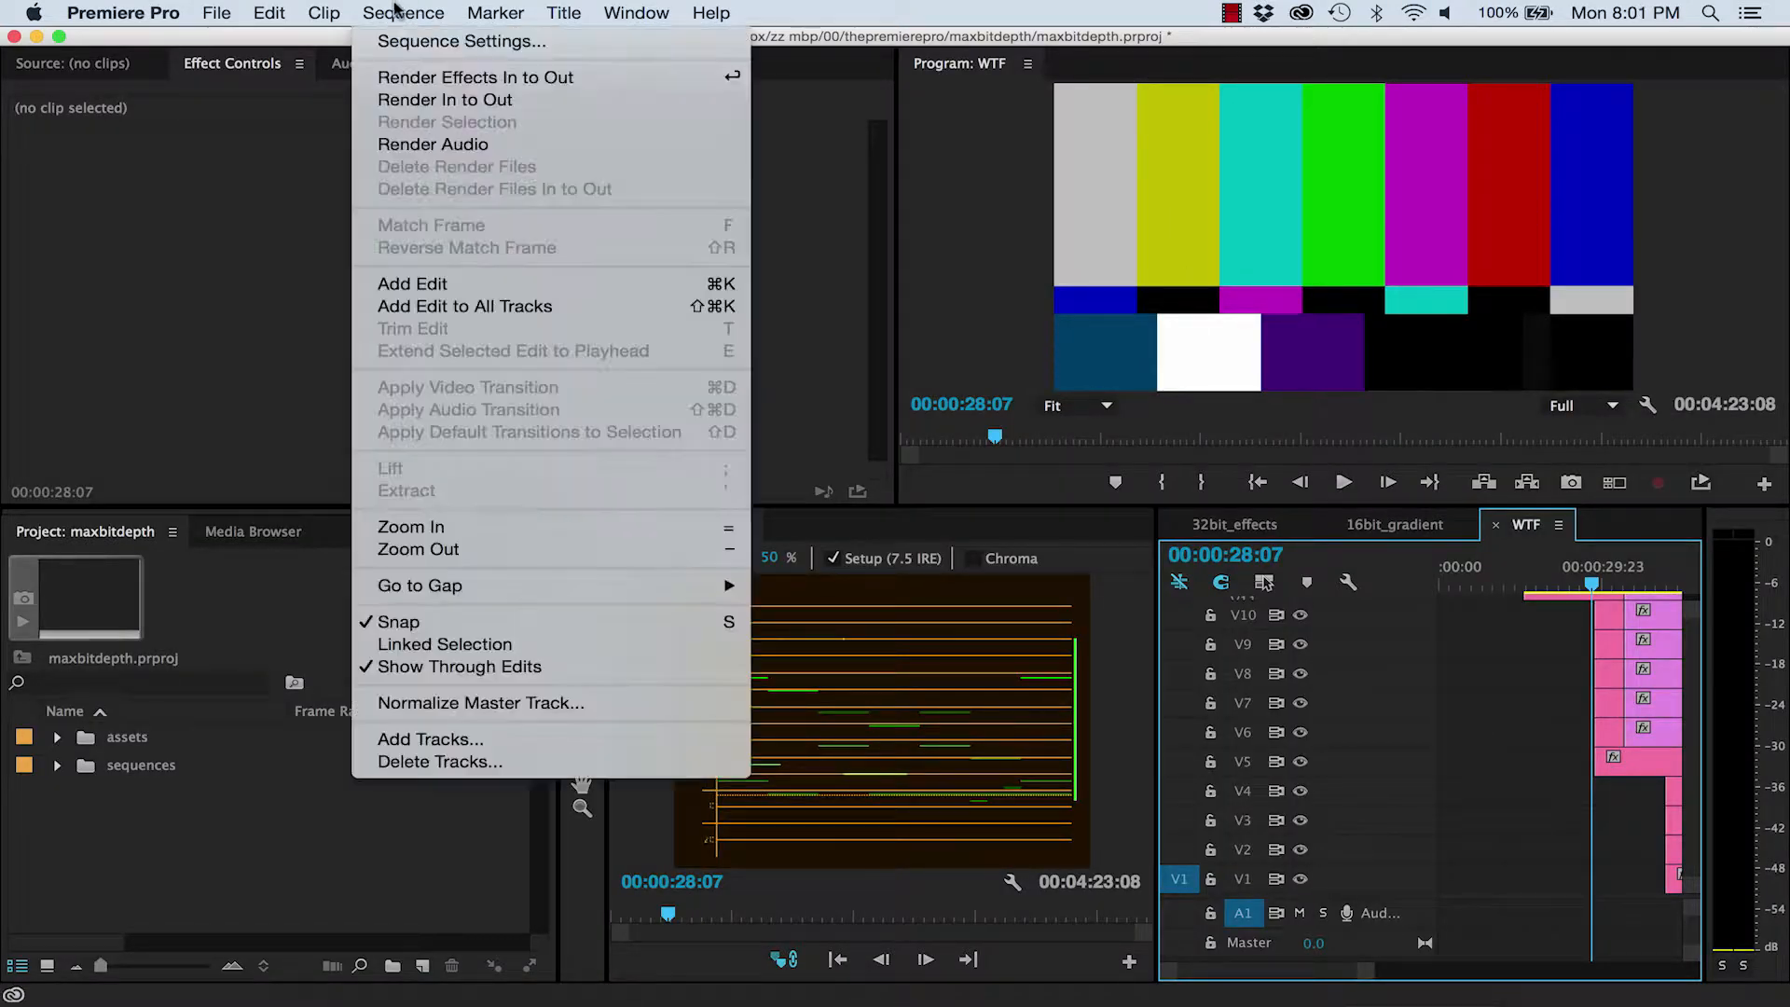
click(461, 41)
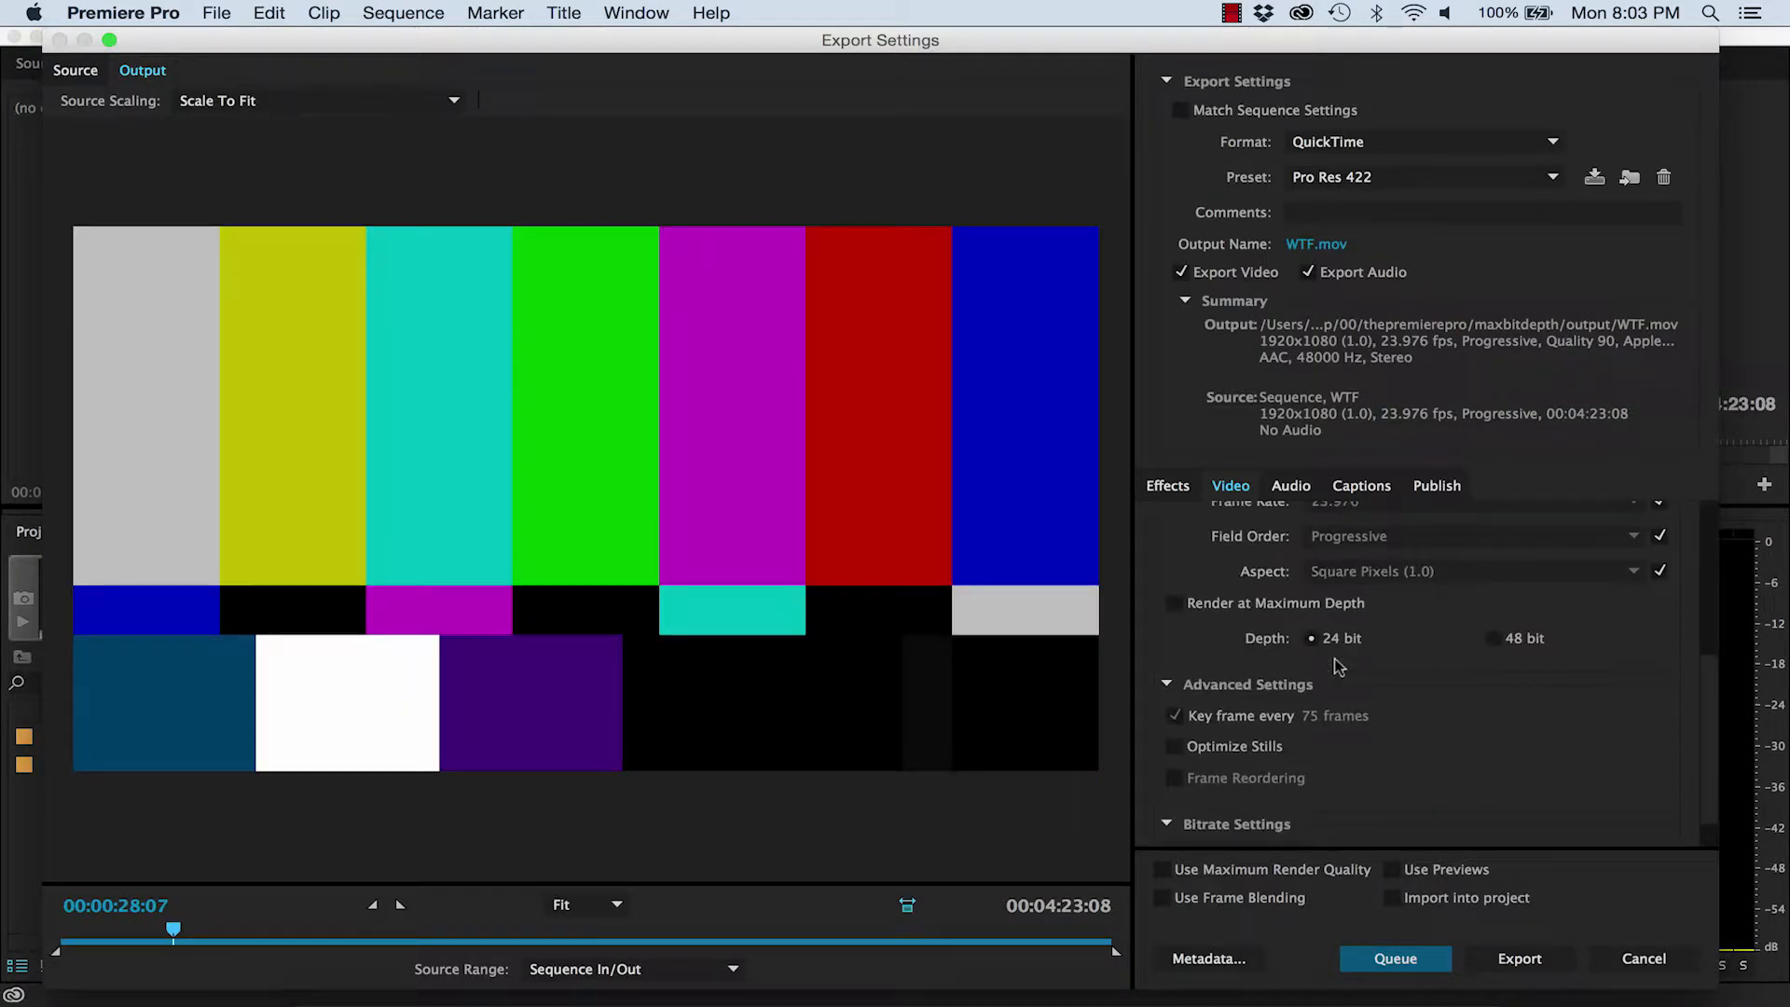
Switch the video codec from Apple ProRes 422 to Animation, then GoPro CineForm, and close Export Settings
click(1171, 603)
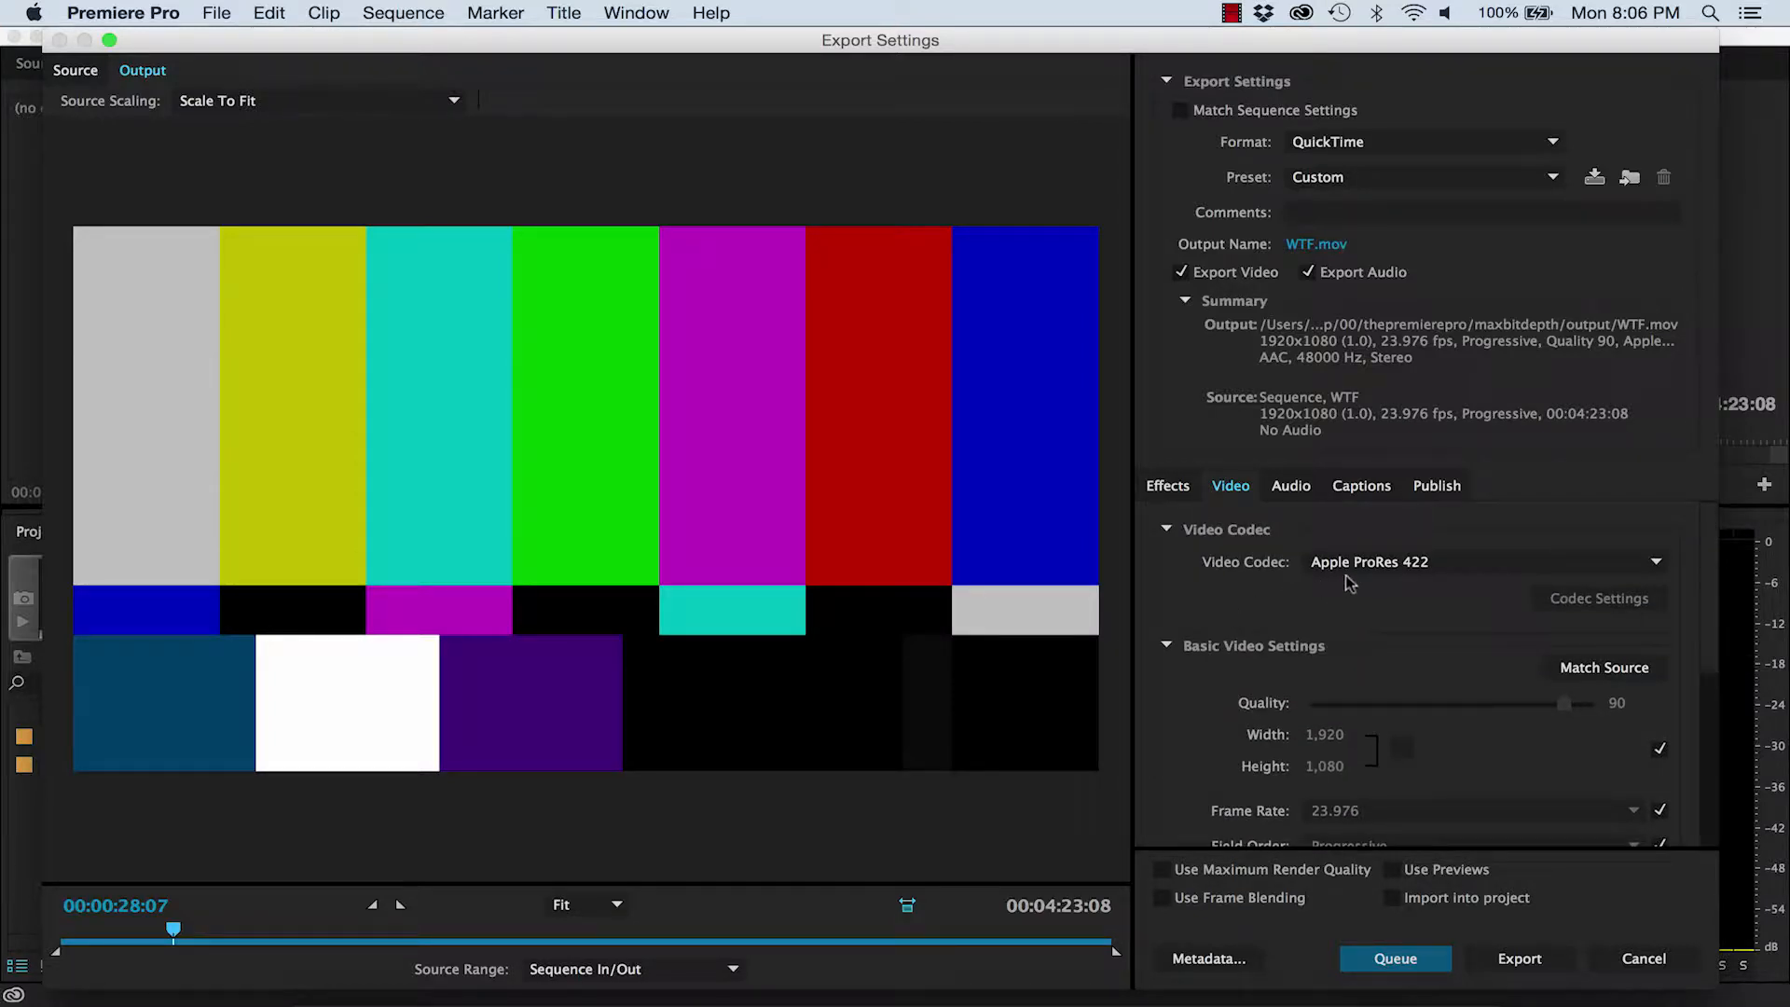
mouse_move(1361, 578)
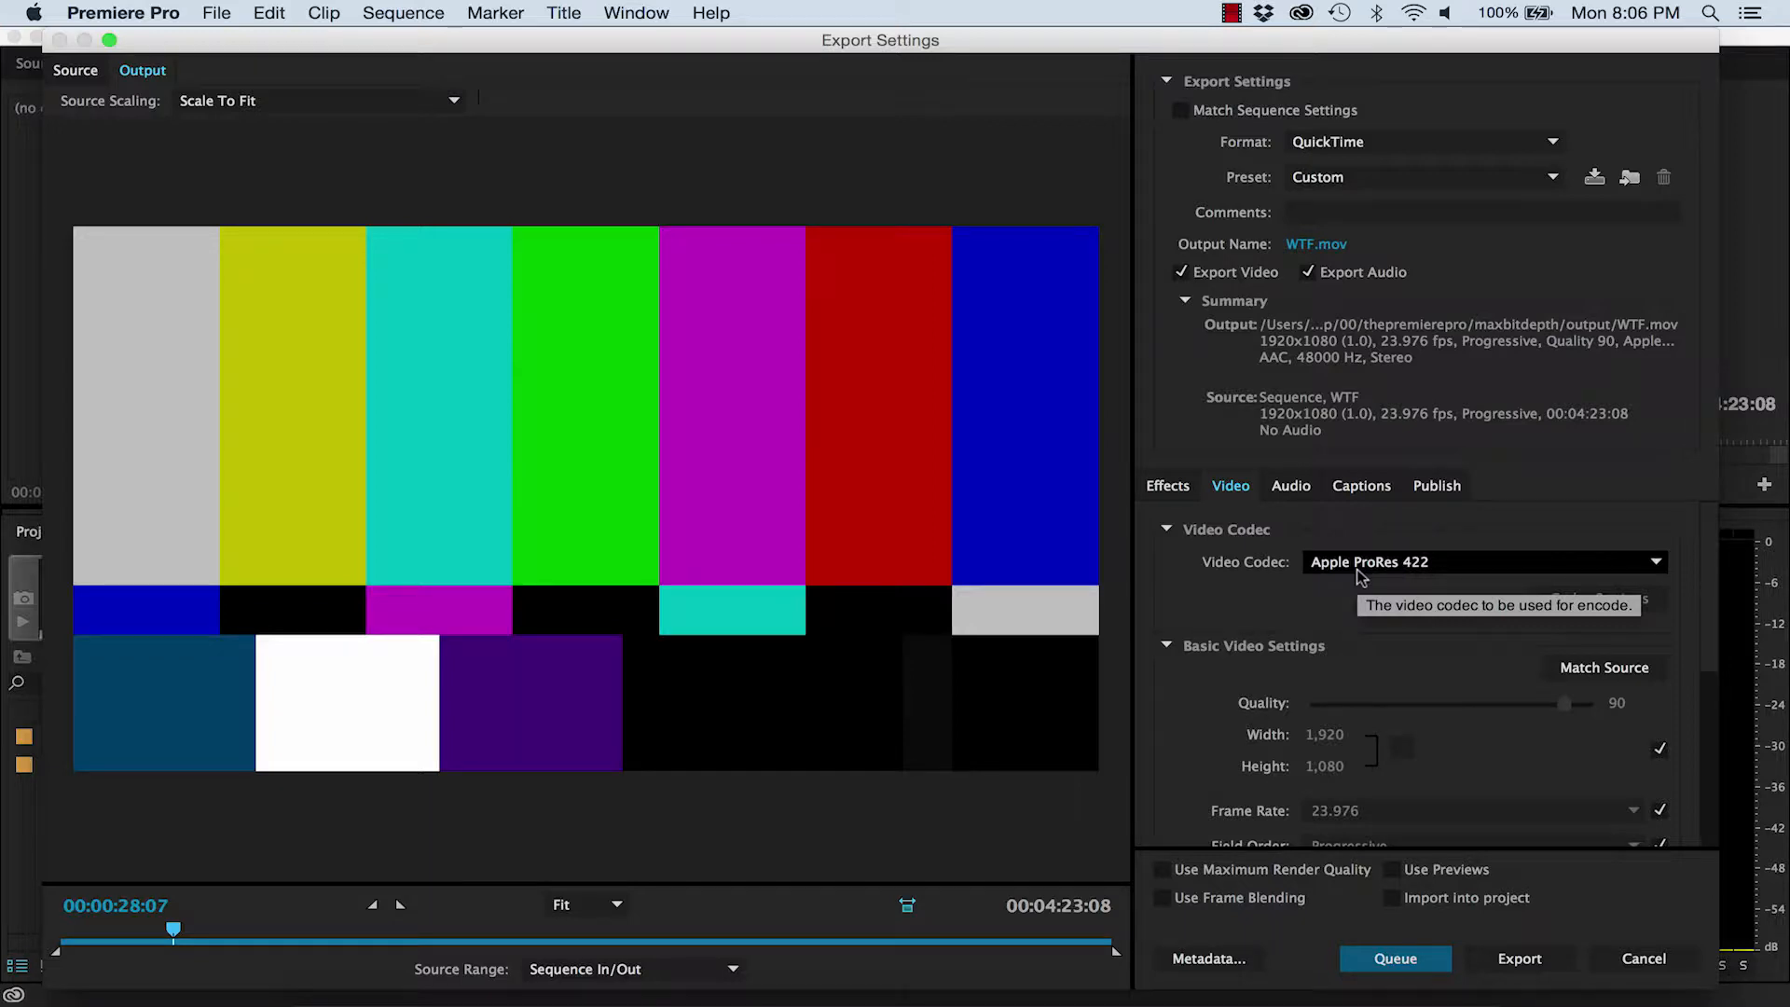
click(1483, 562)
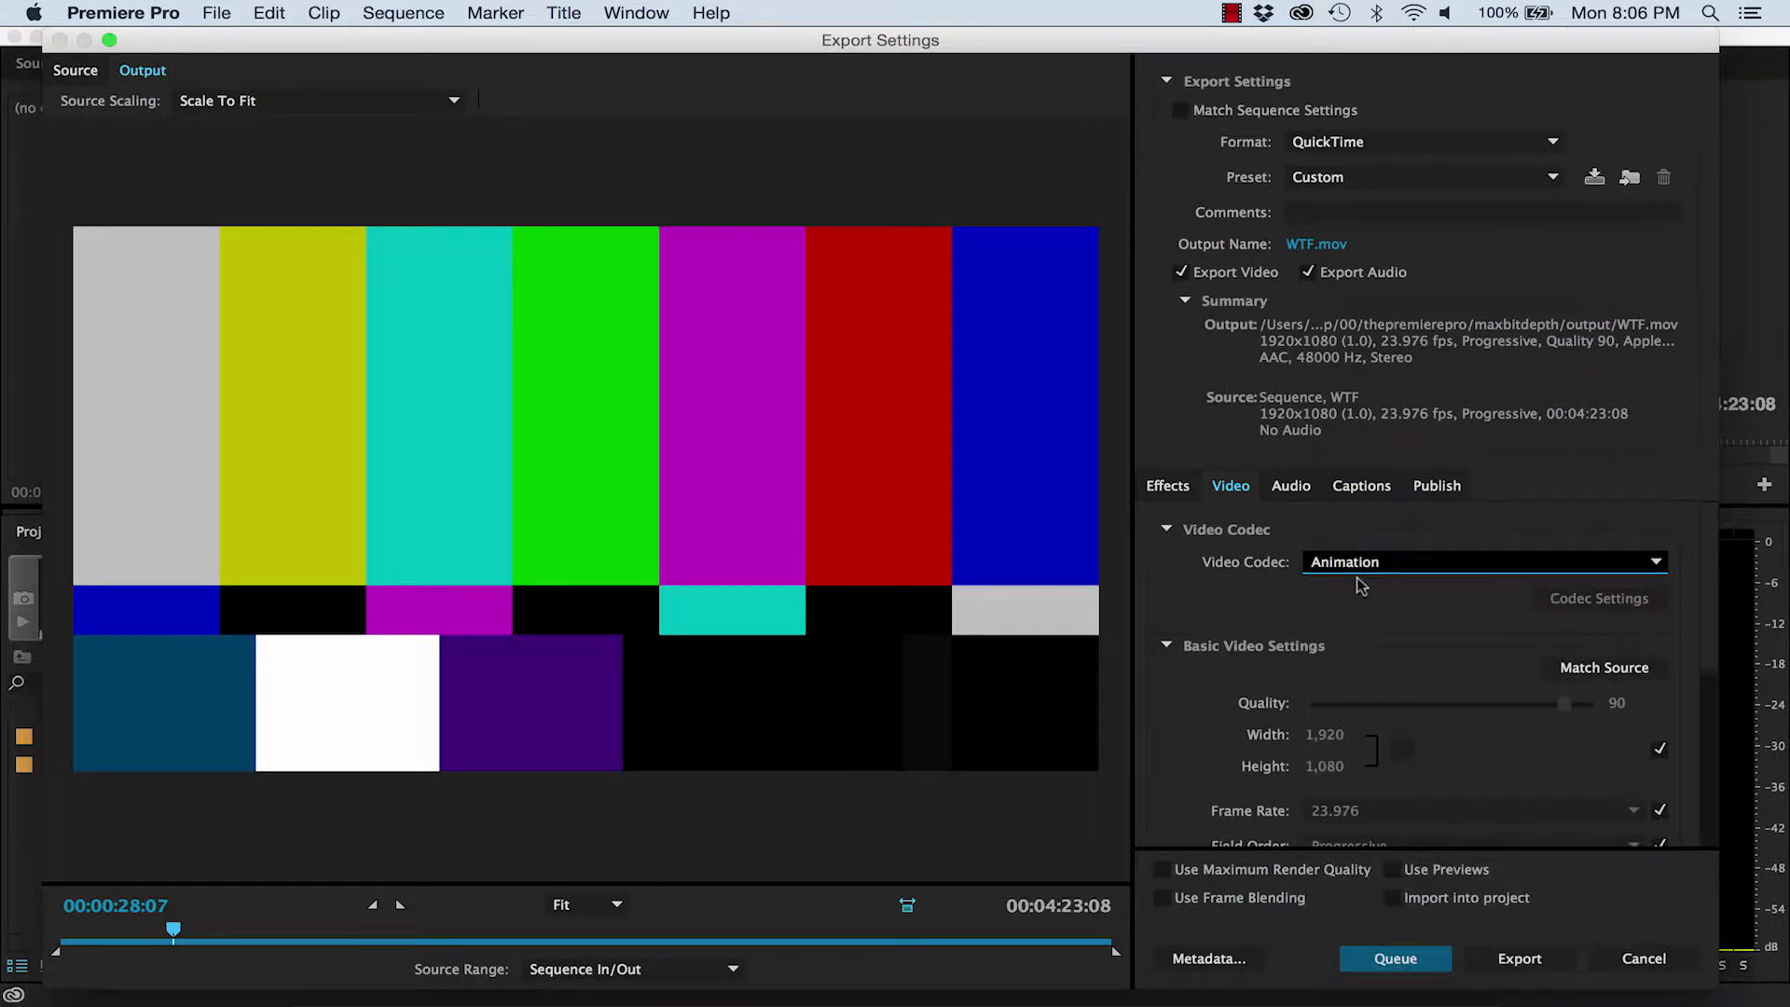
click(1483, 562)
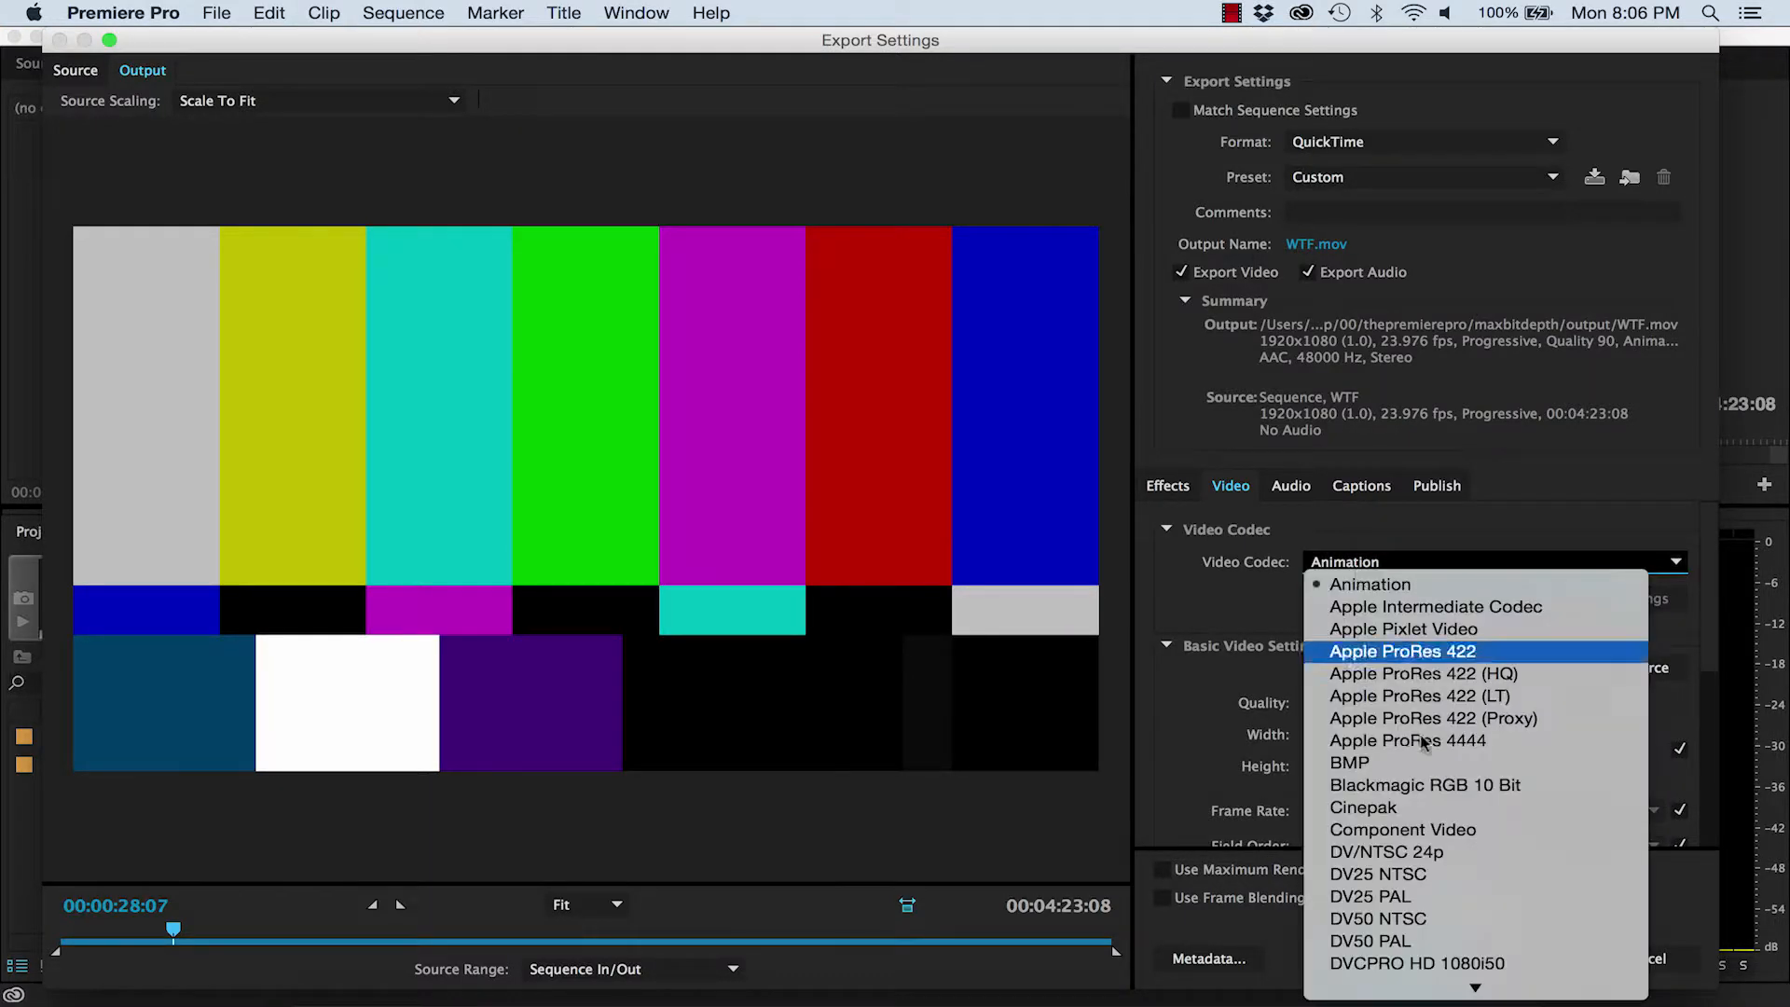
scroll(down, 3)
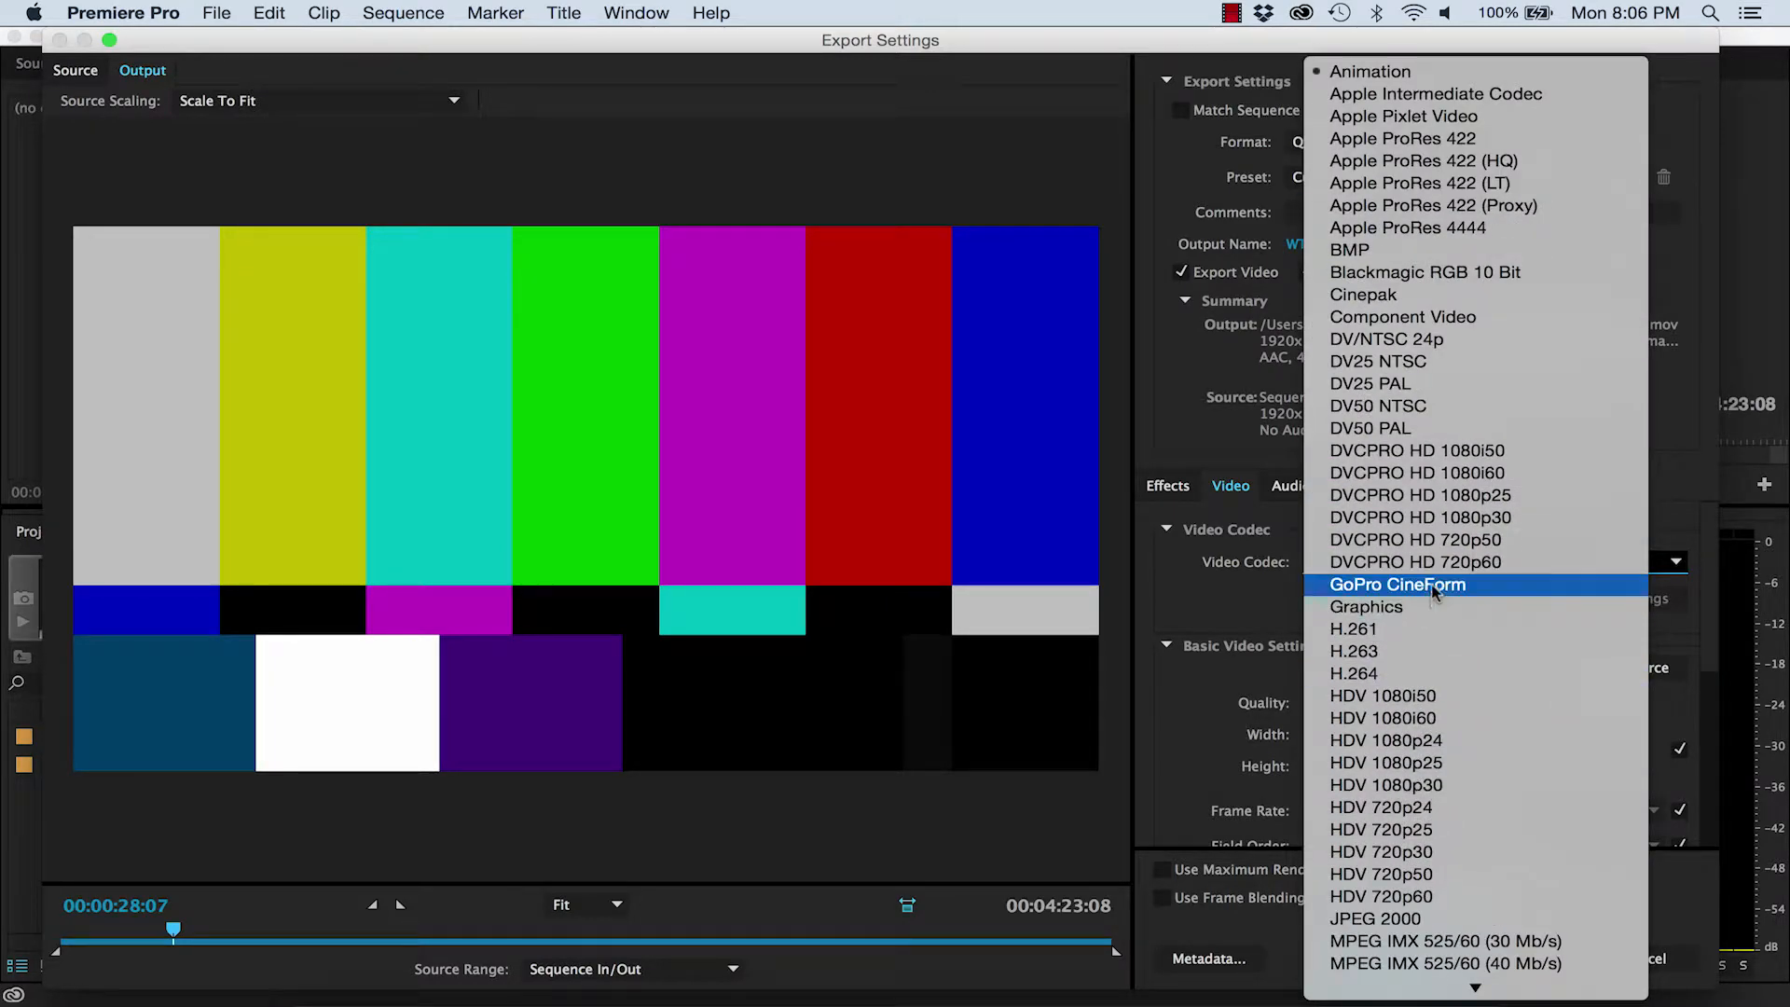
click(1397, 585)
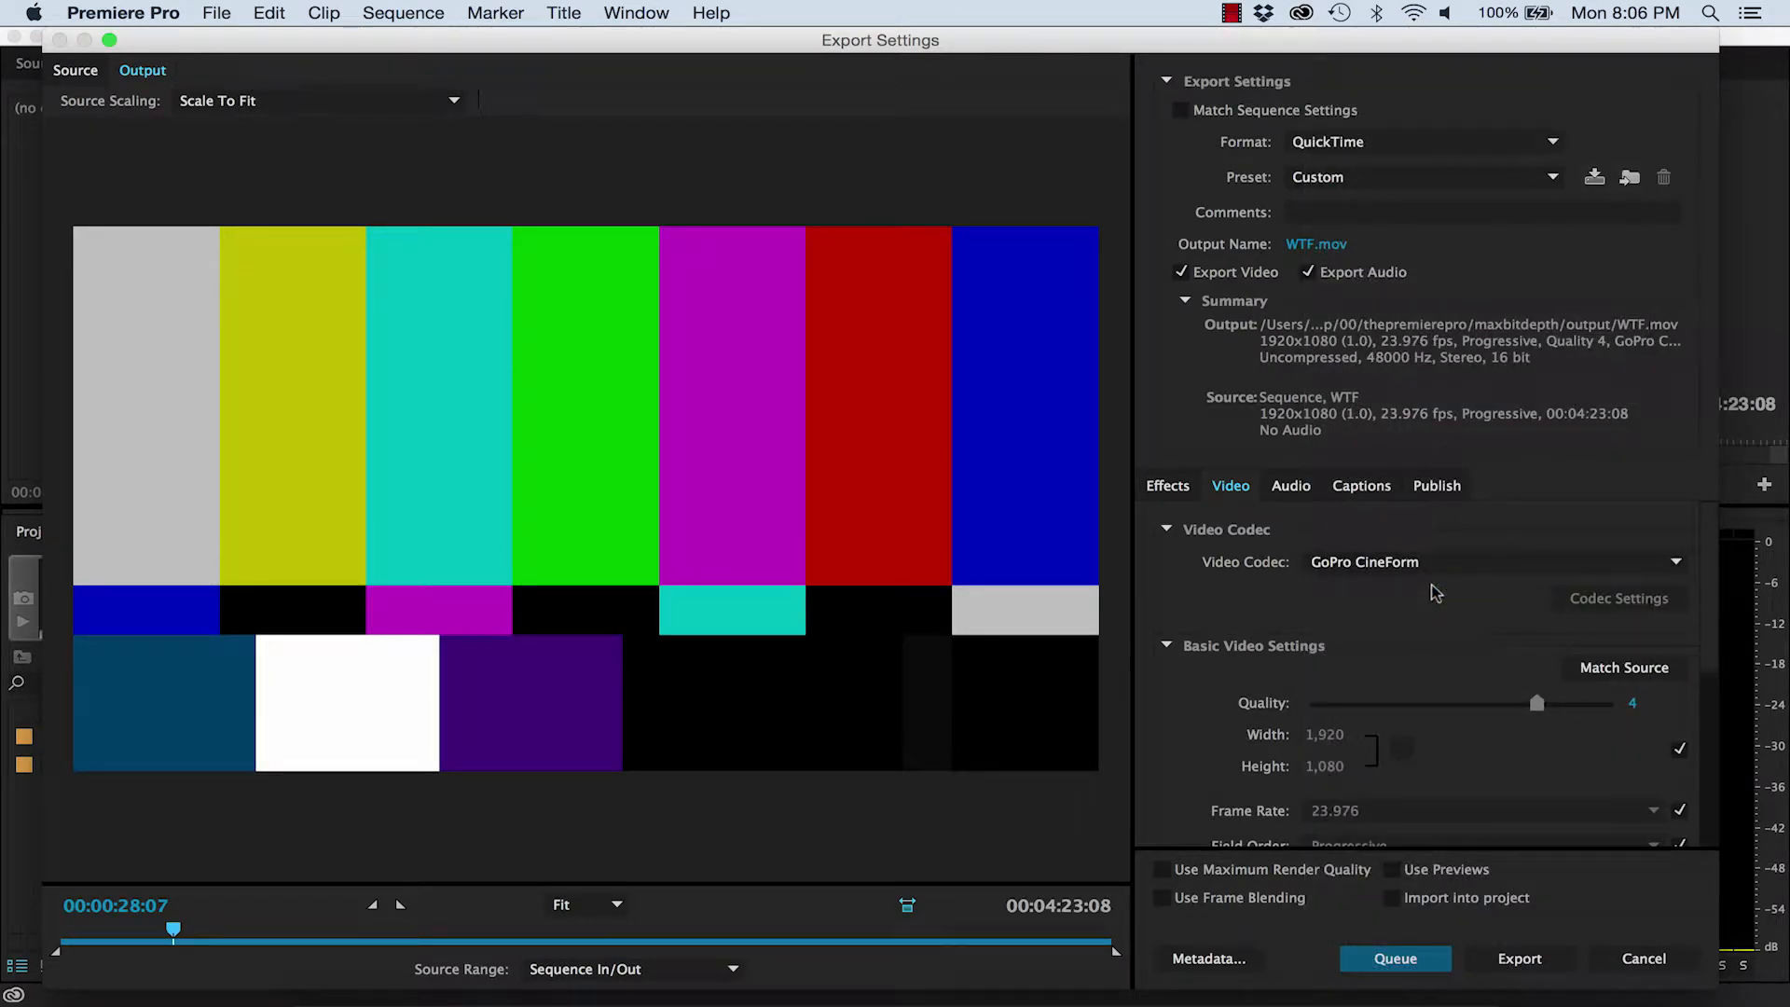
click(1643, 960)
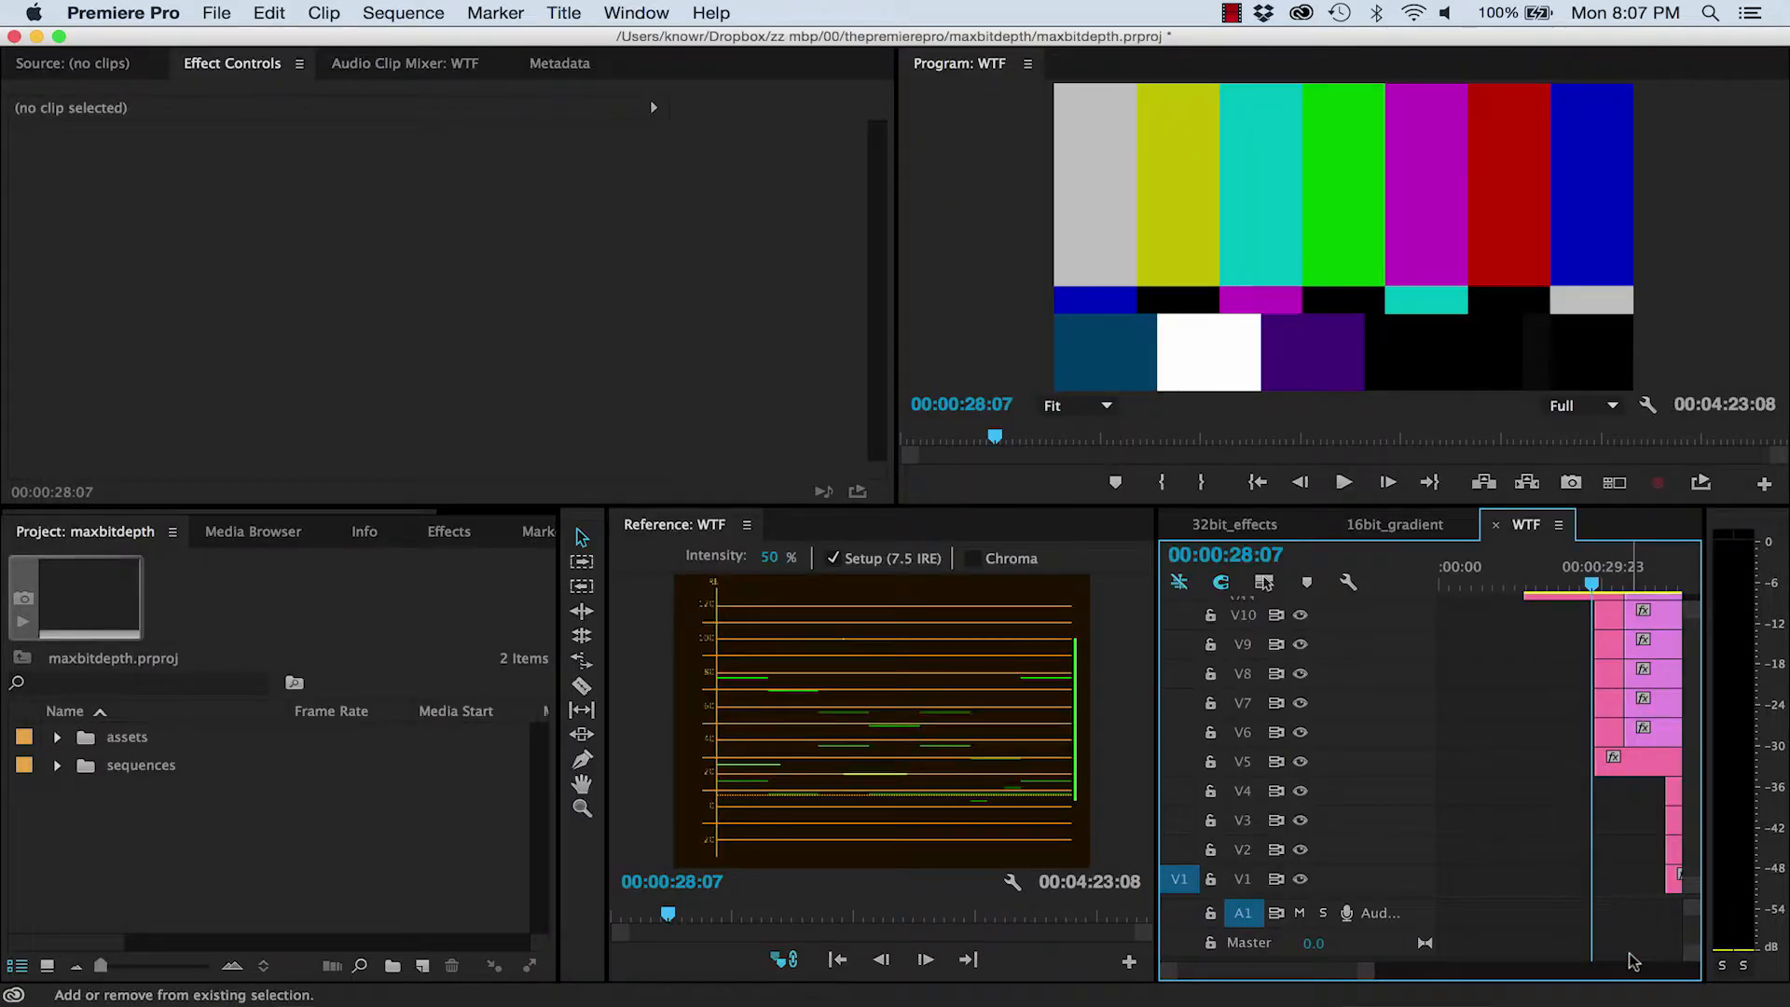
Browse the video effects list down to the Color Correction effects
click(449, 531)
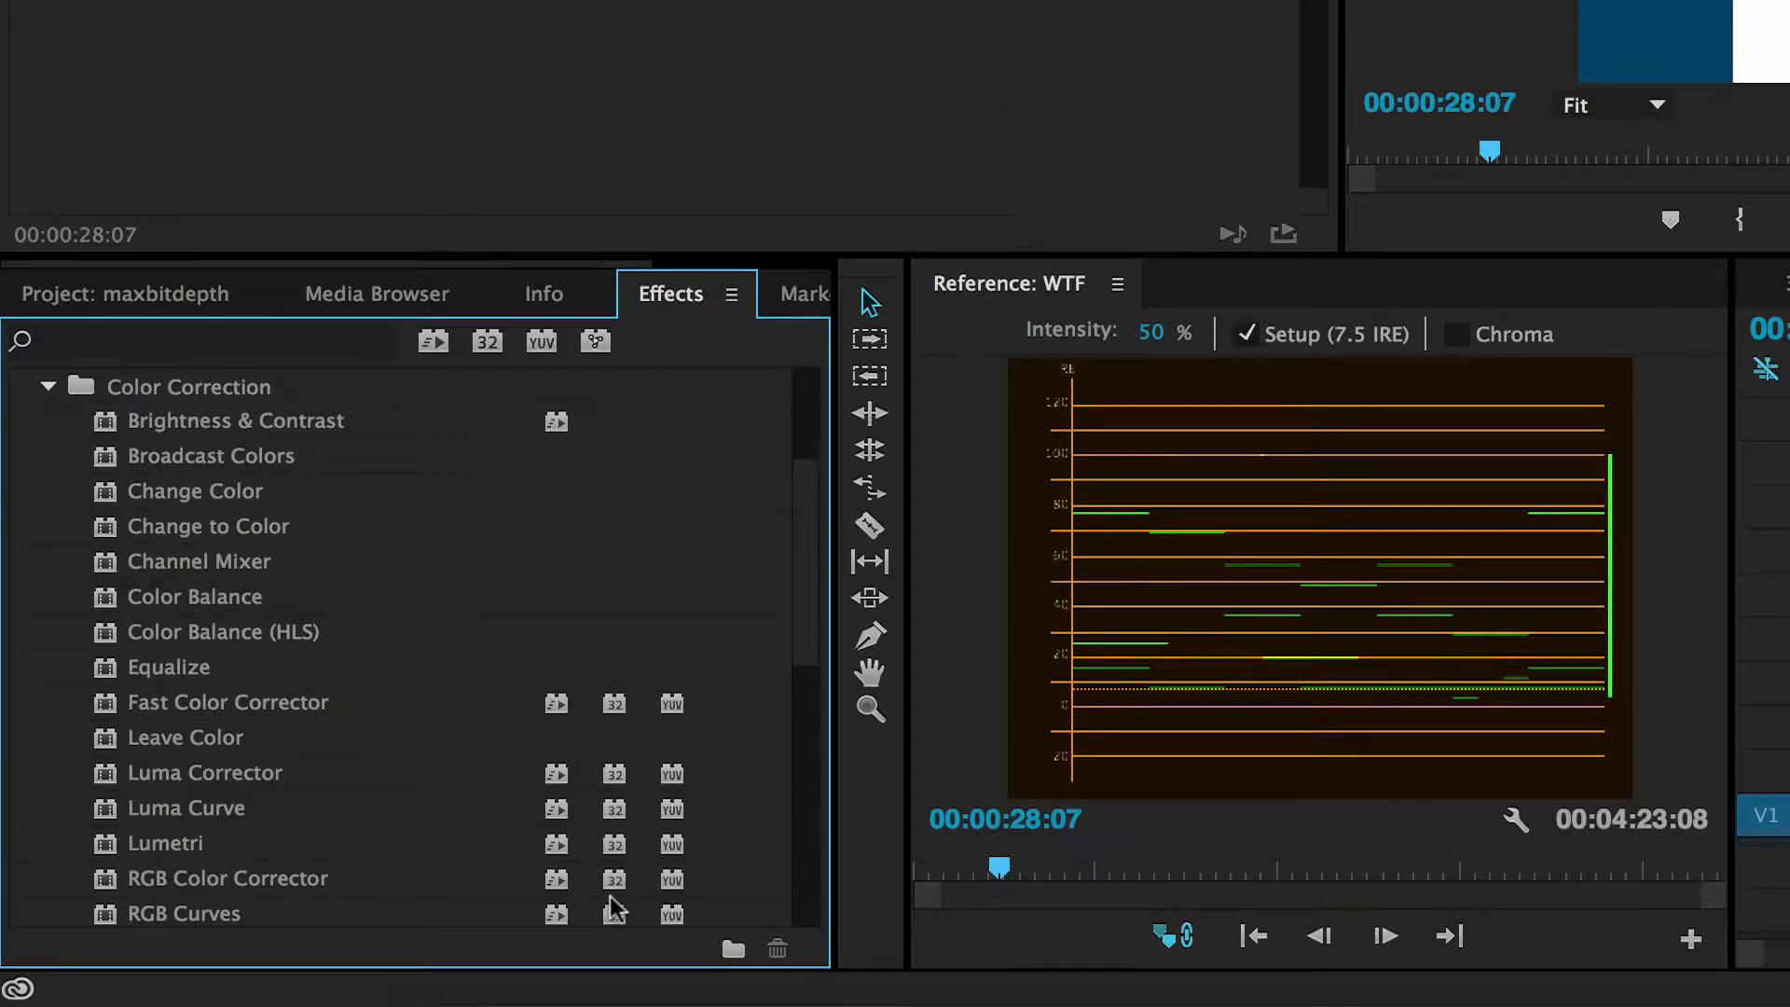
scroll(down, 3)
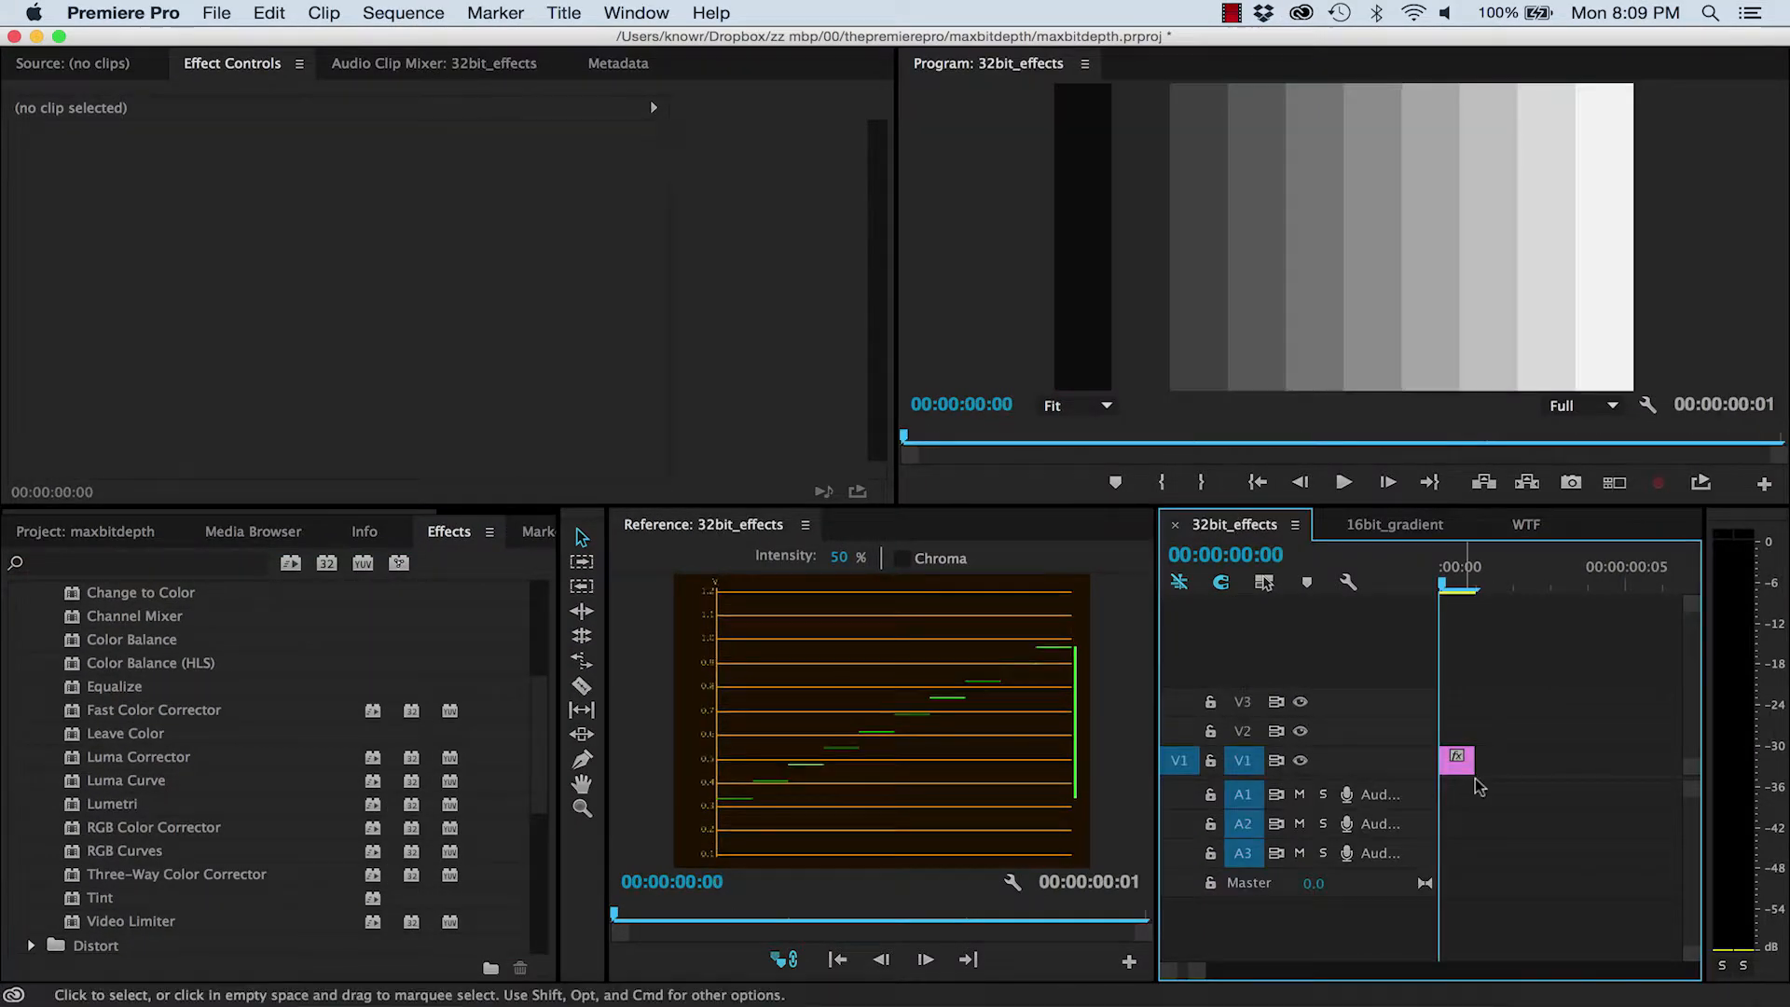
Lower the clip's Three-Way Color Corrector input white to about 105, pushing upper grey steps to white
click(1458, 760)
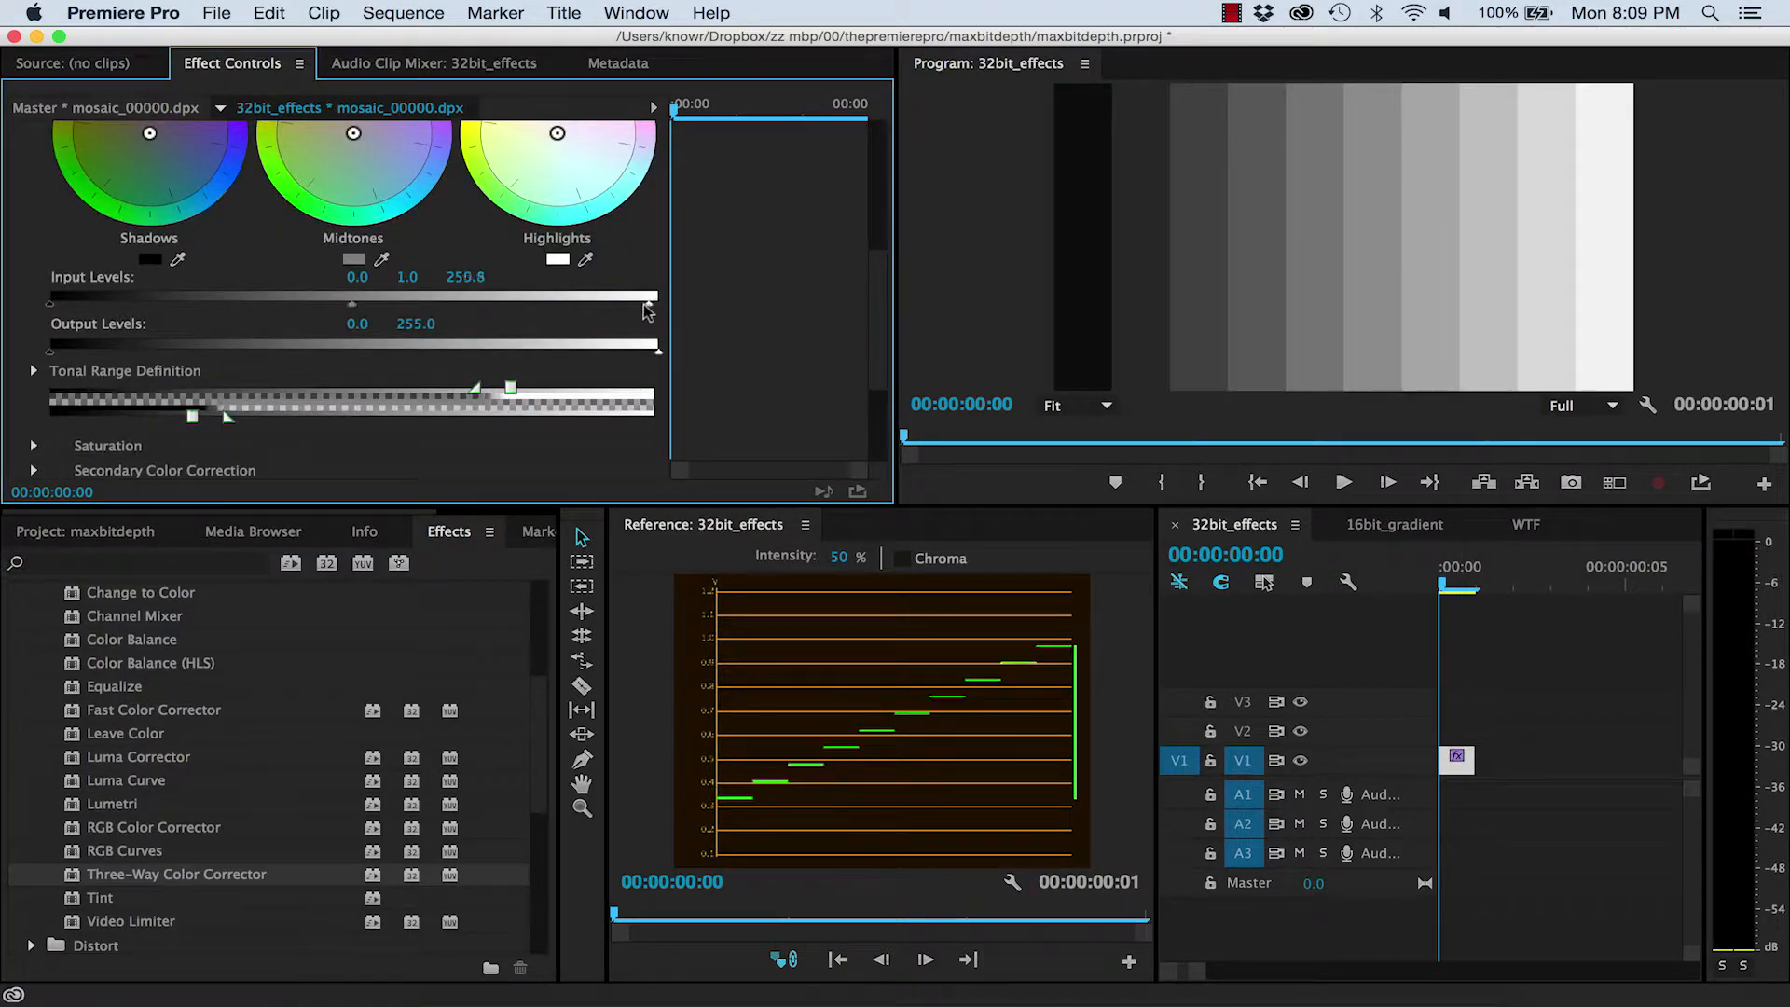
drag(645, 304, 413, 305)
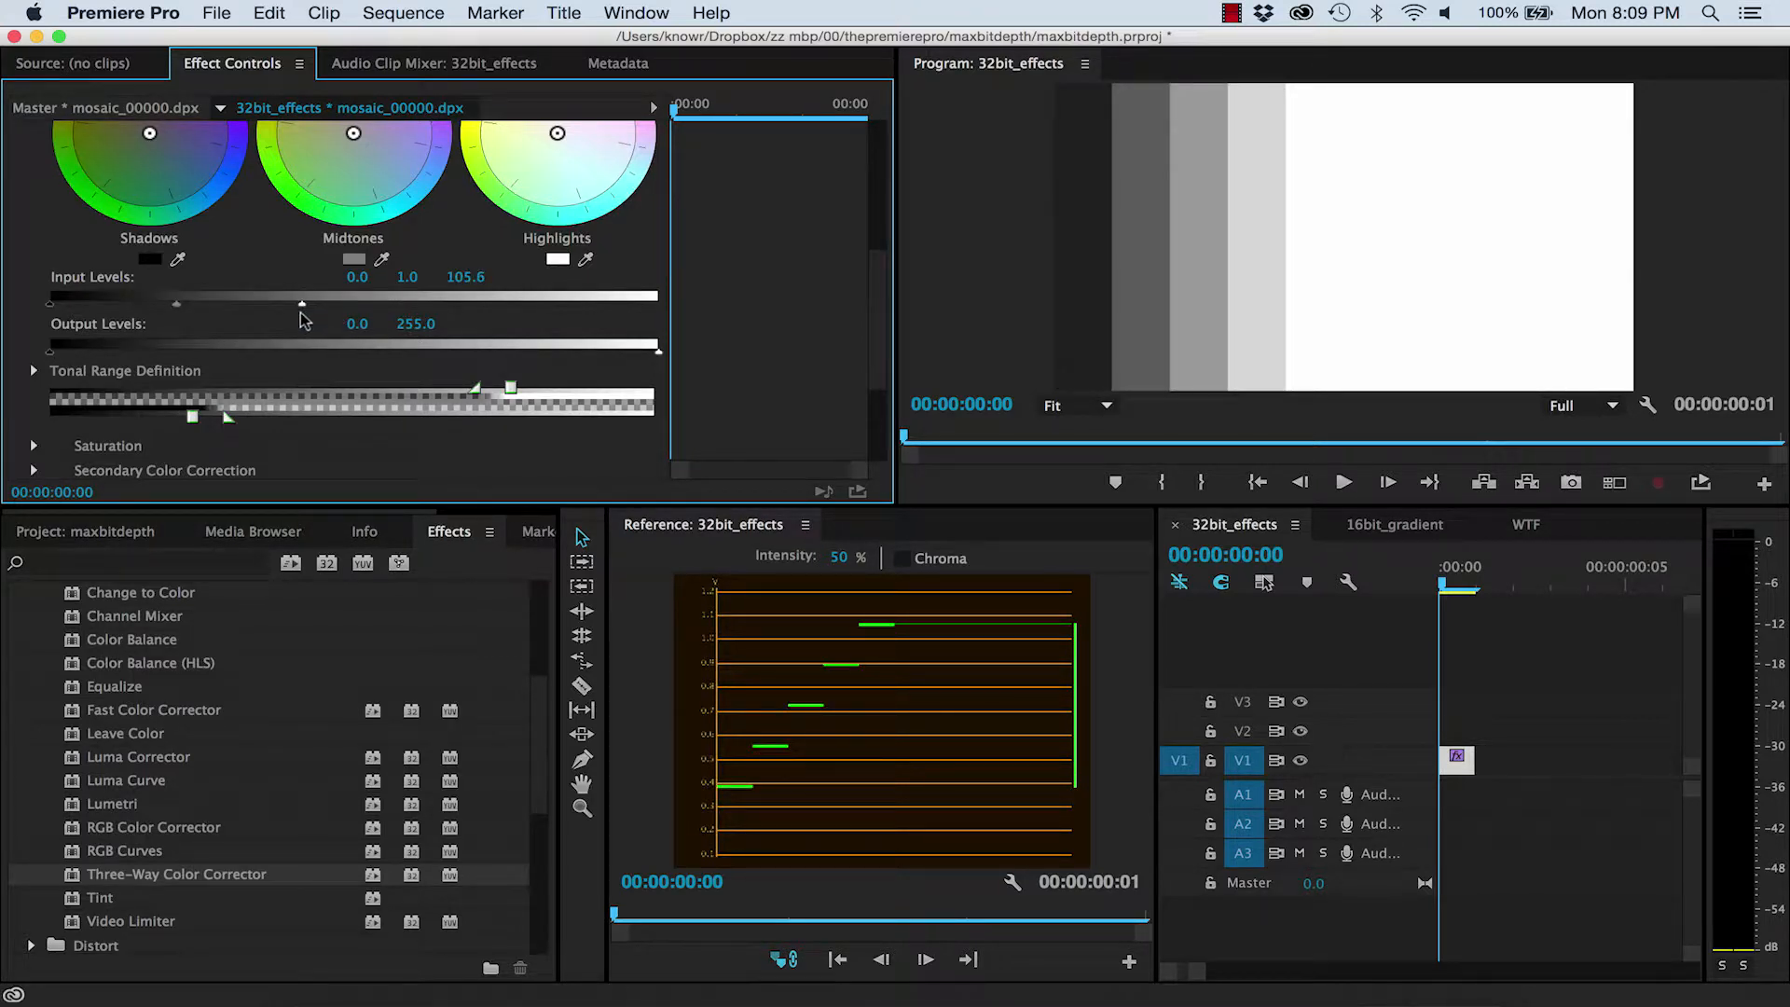
click(20, 231)
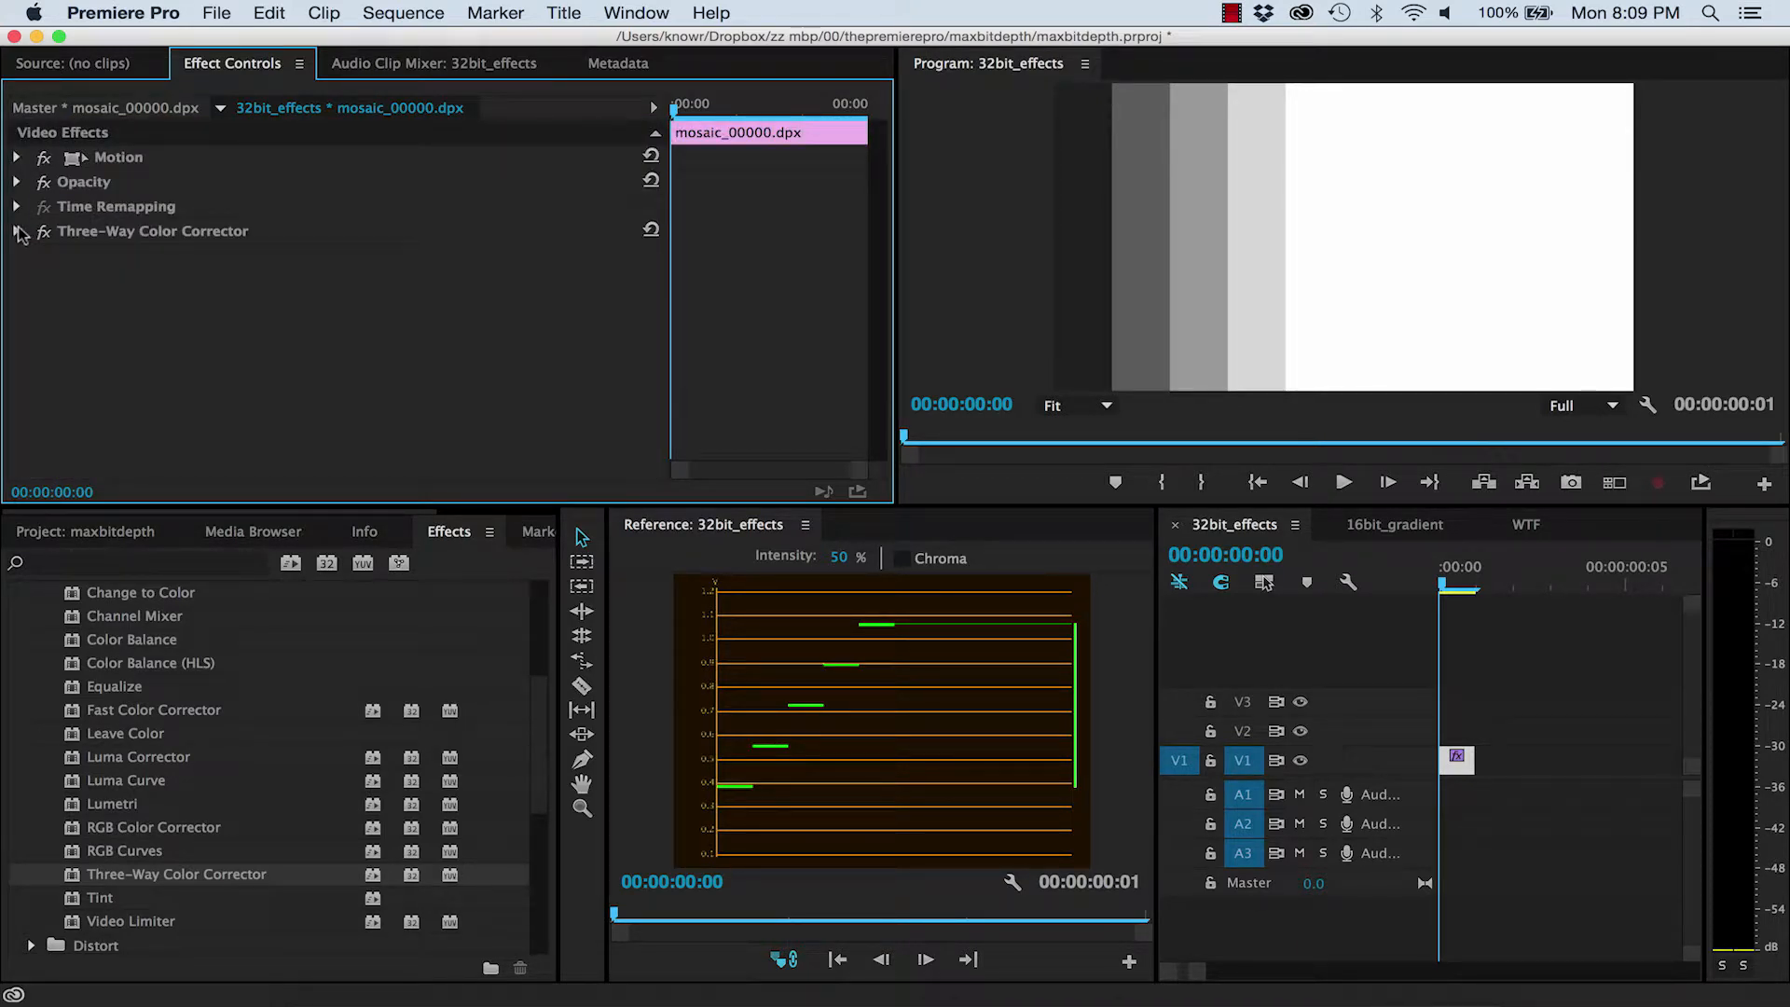
text(levels)
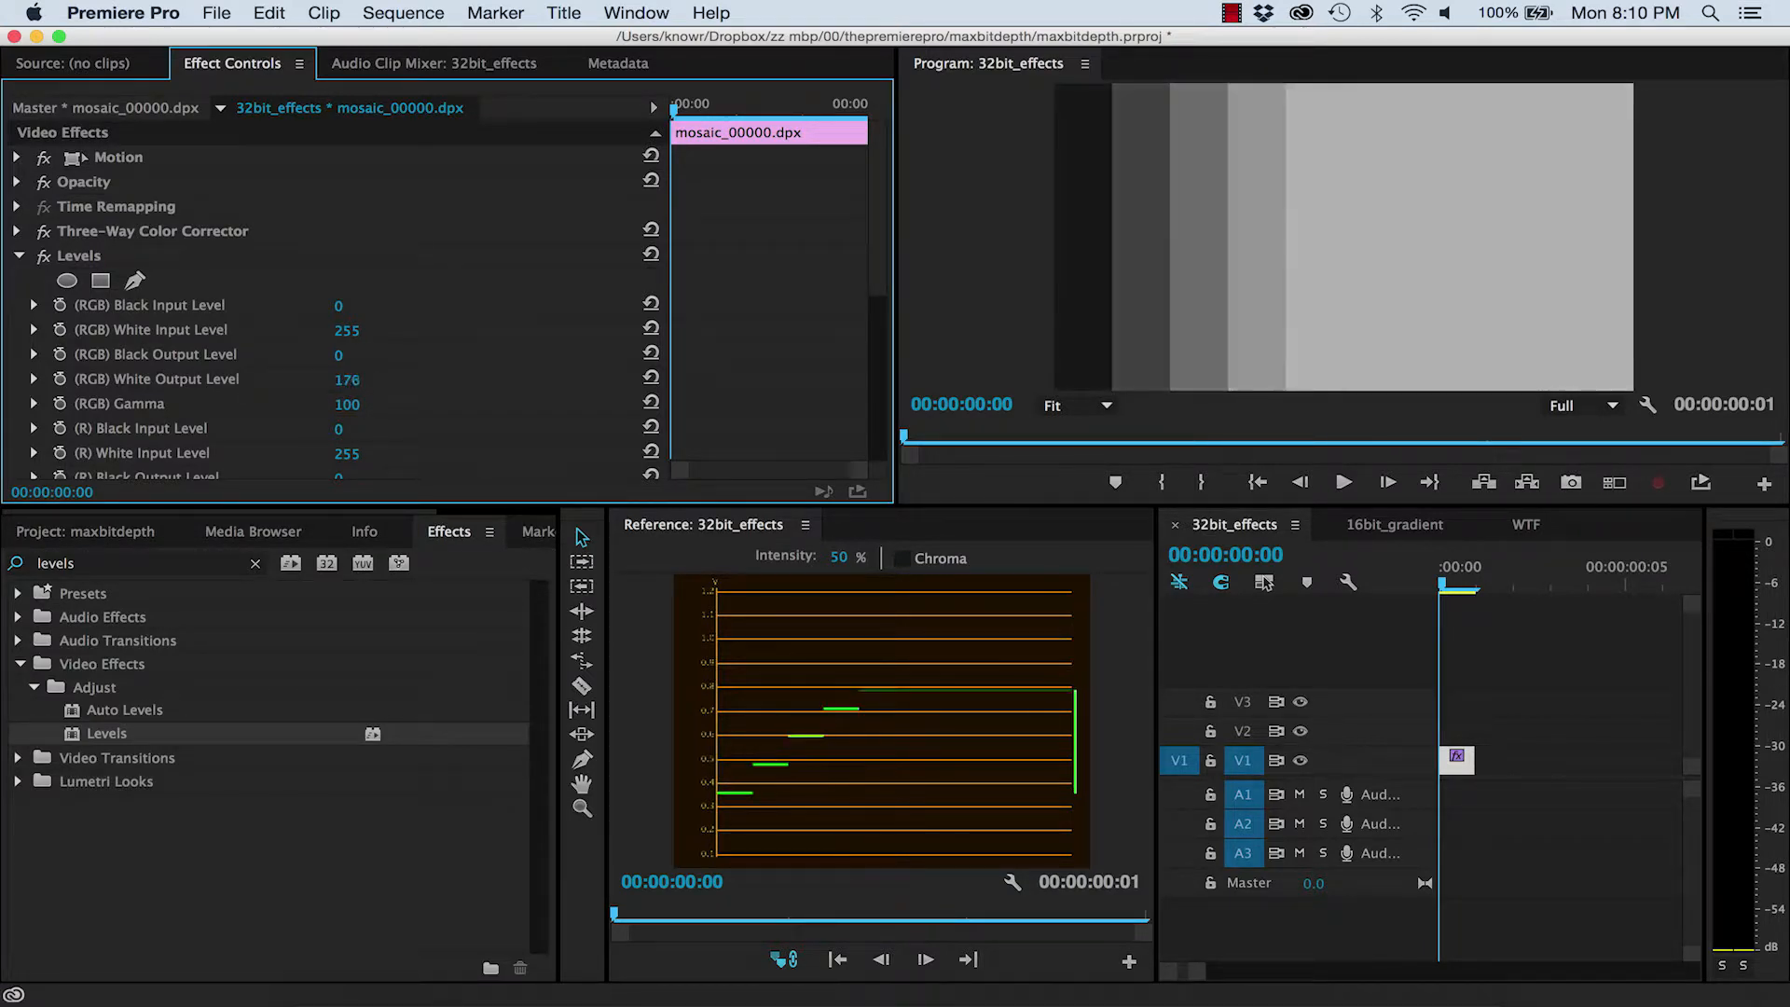
drag(347, 379, 322, 379)
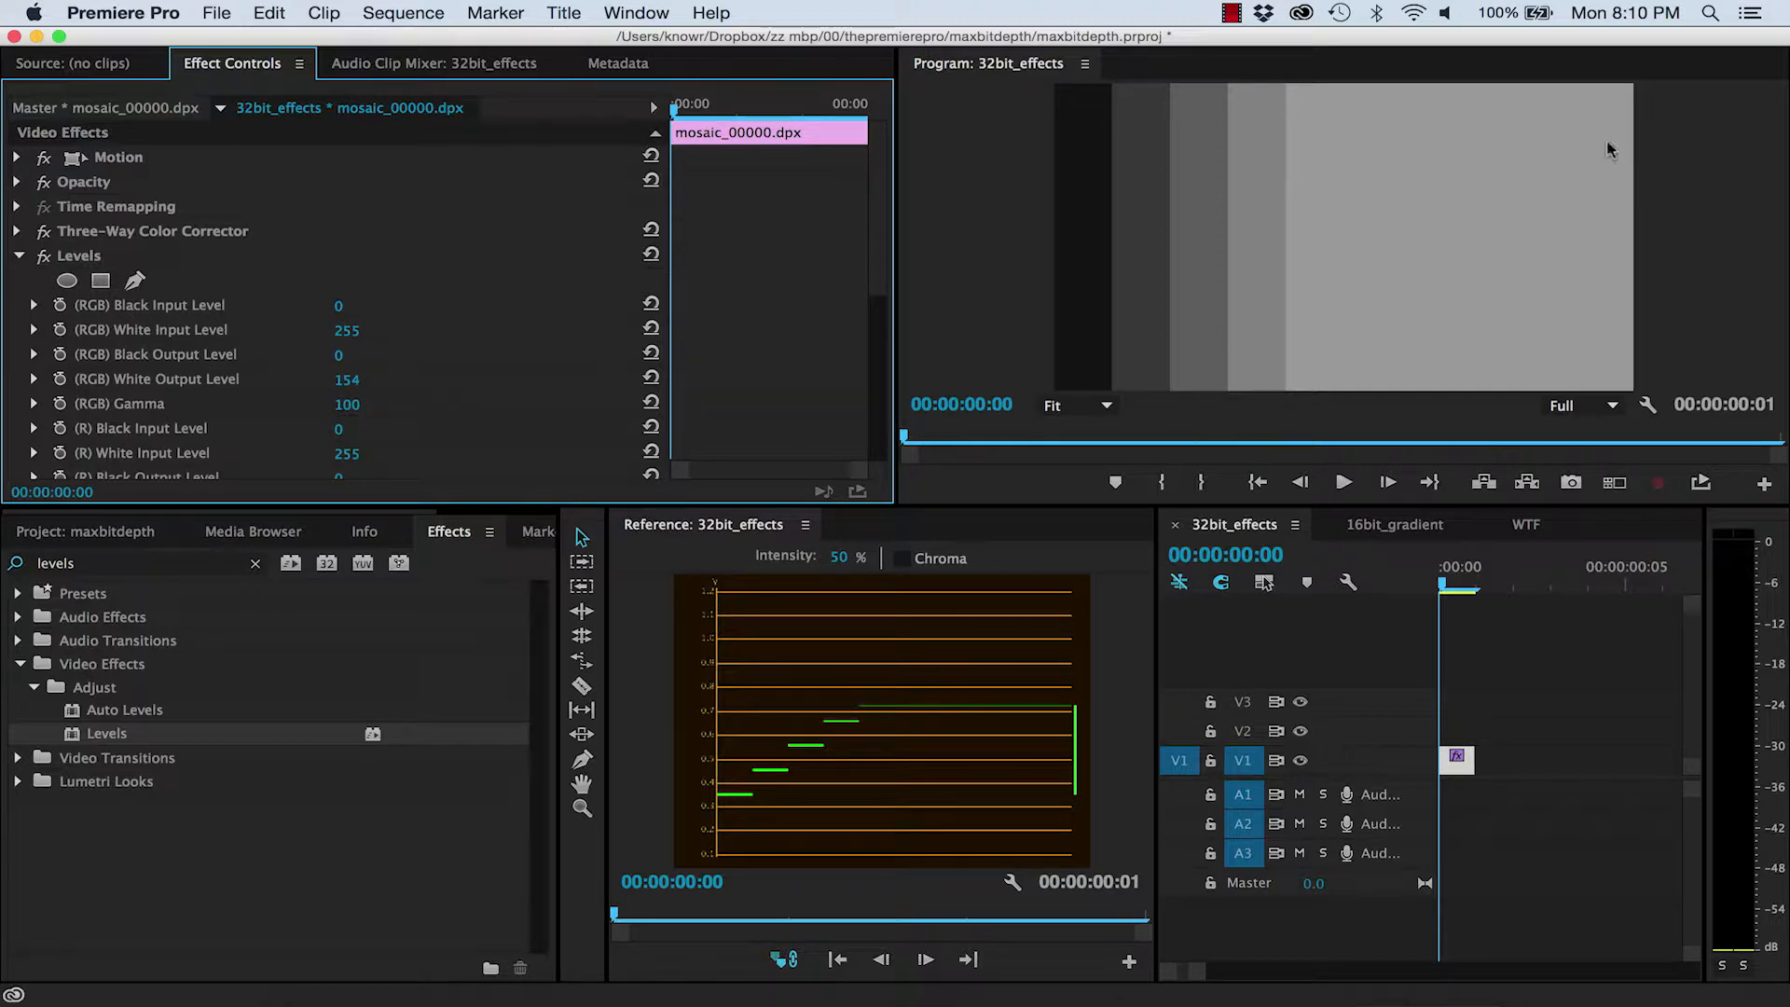
mouse_move(1356, 240)
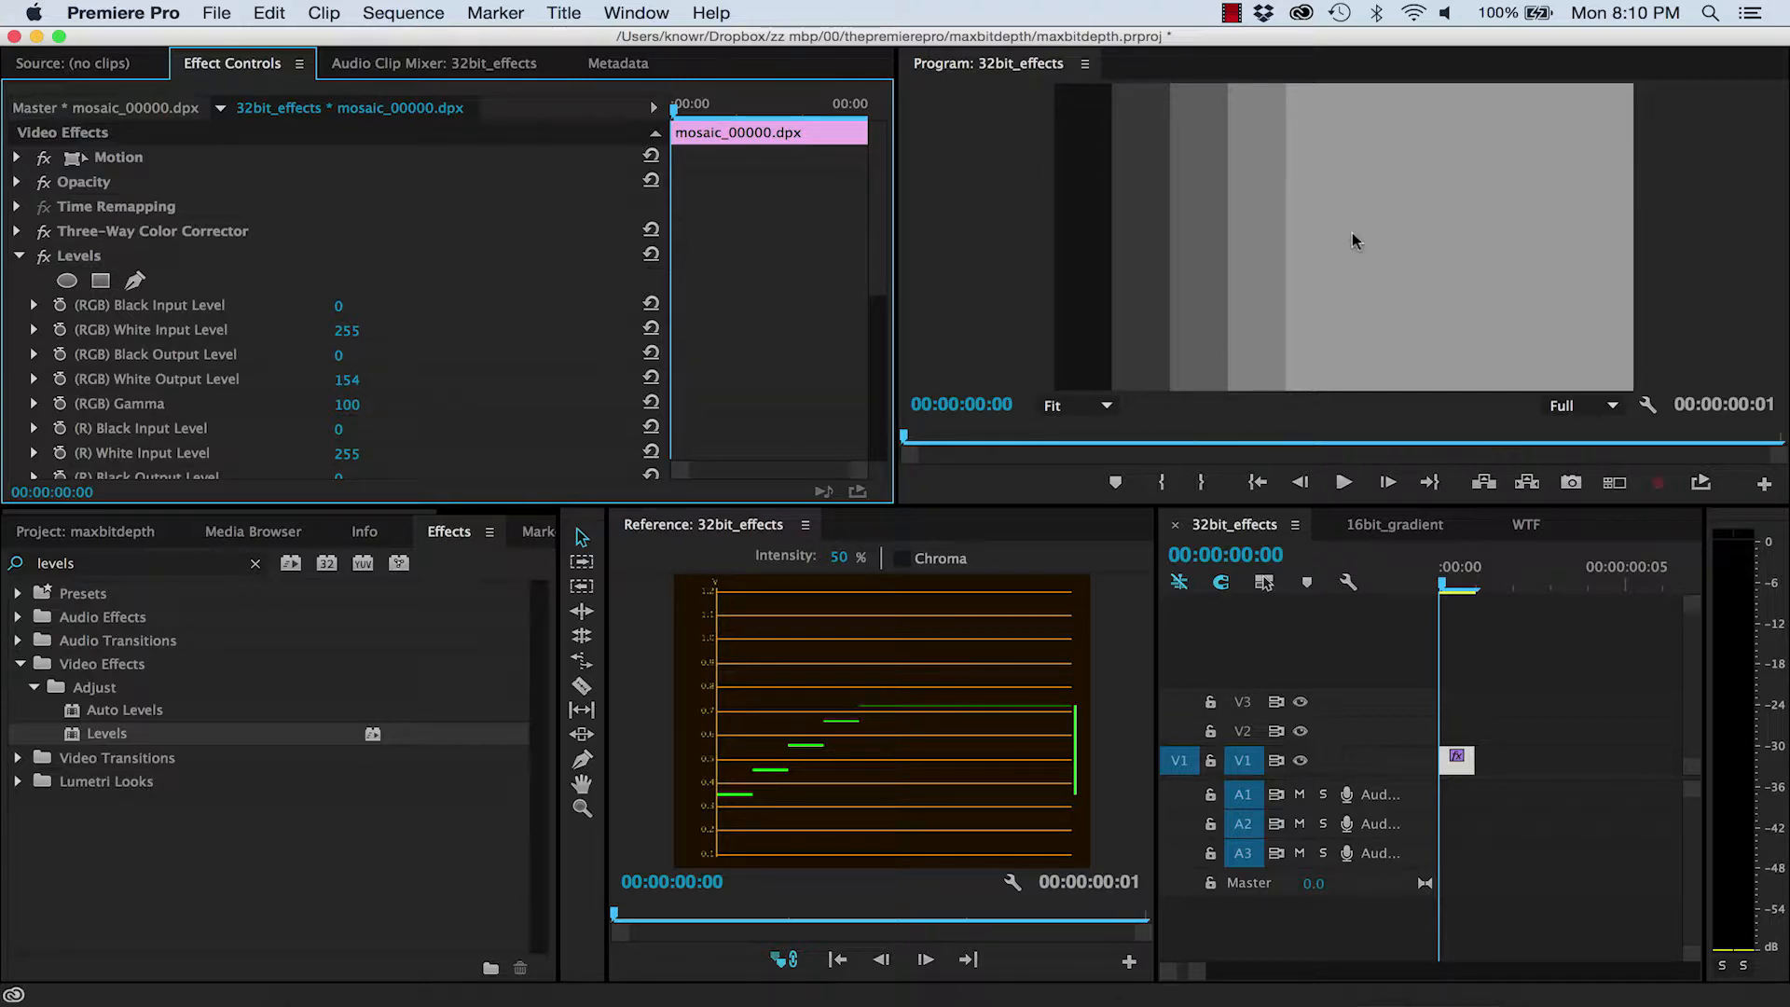
mouse_move(301, 240)
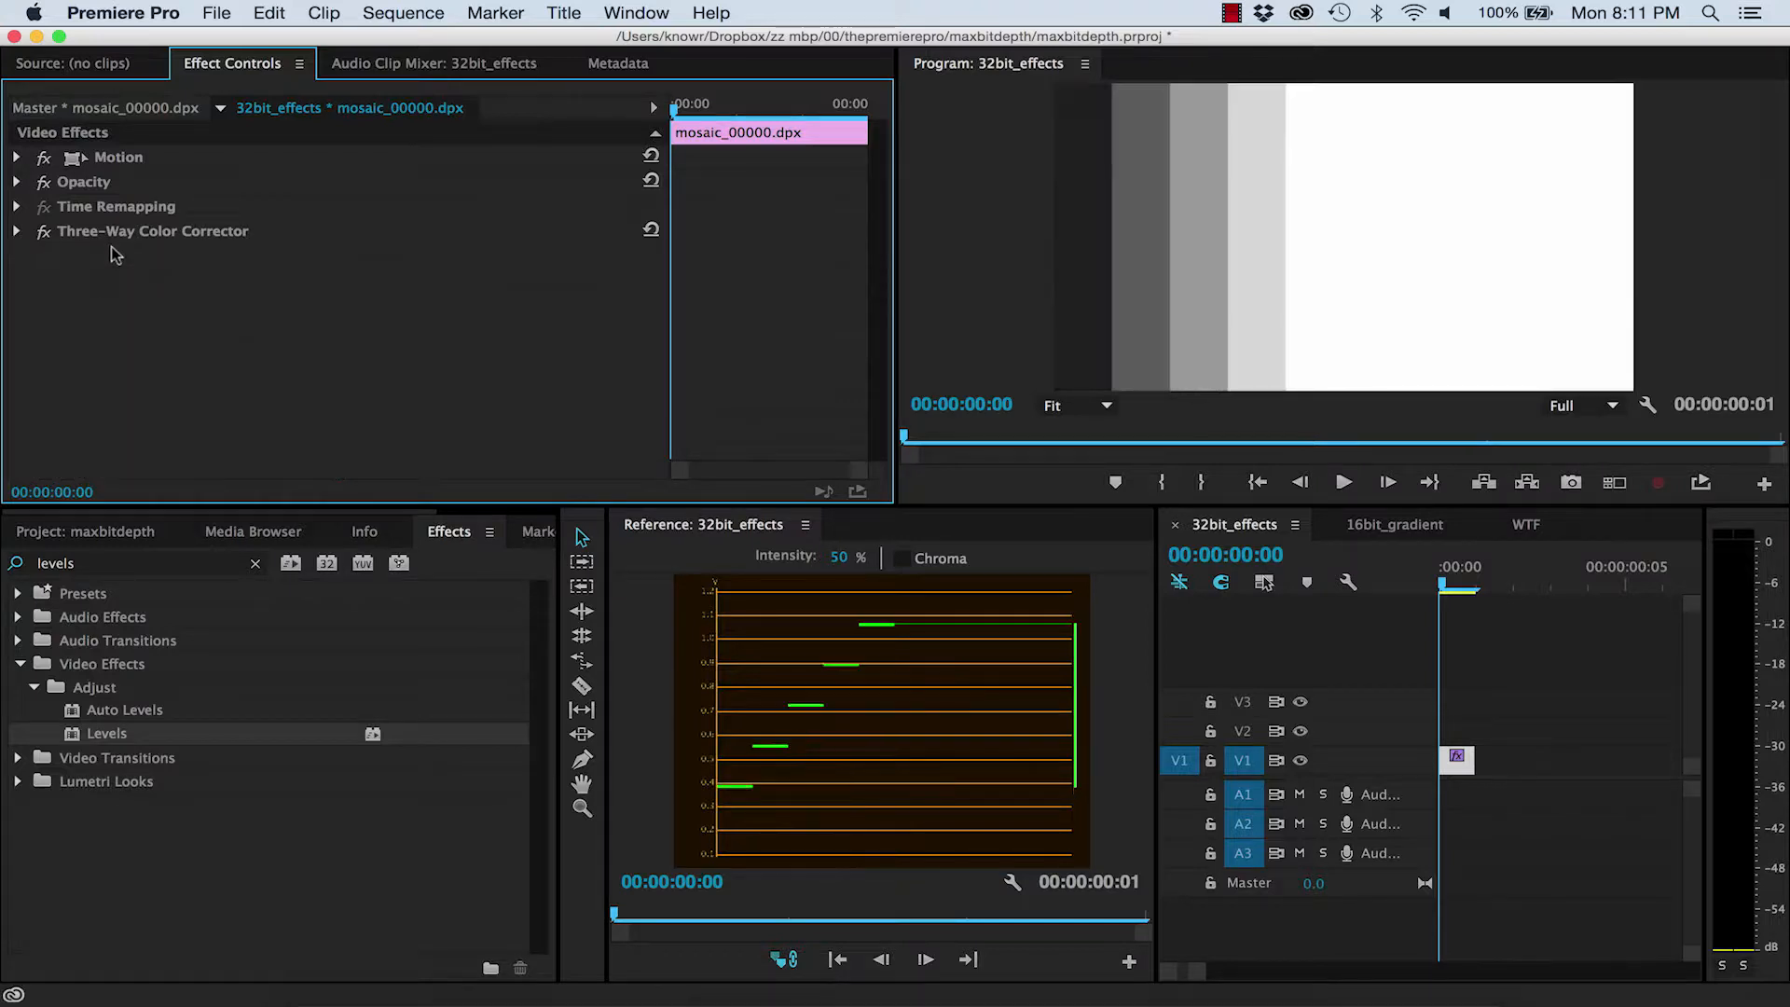
Find the Three-Way Color Corrector and lower its output white level to 114, darkening all steps
text(three)
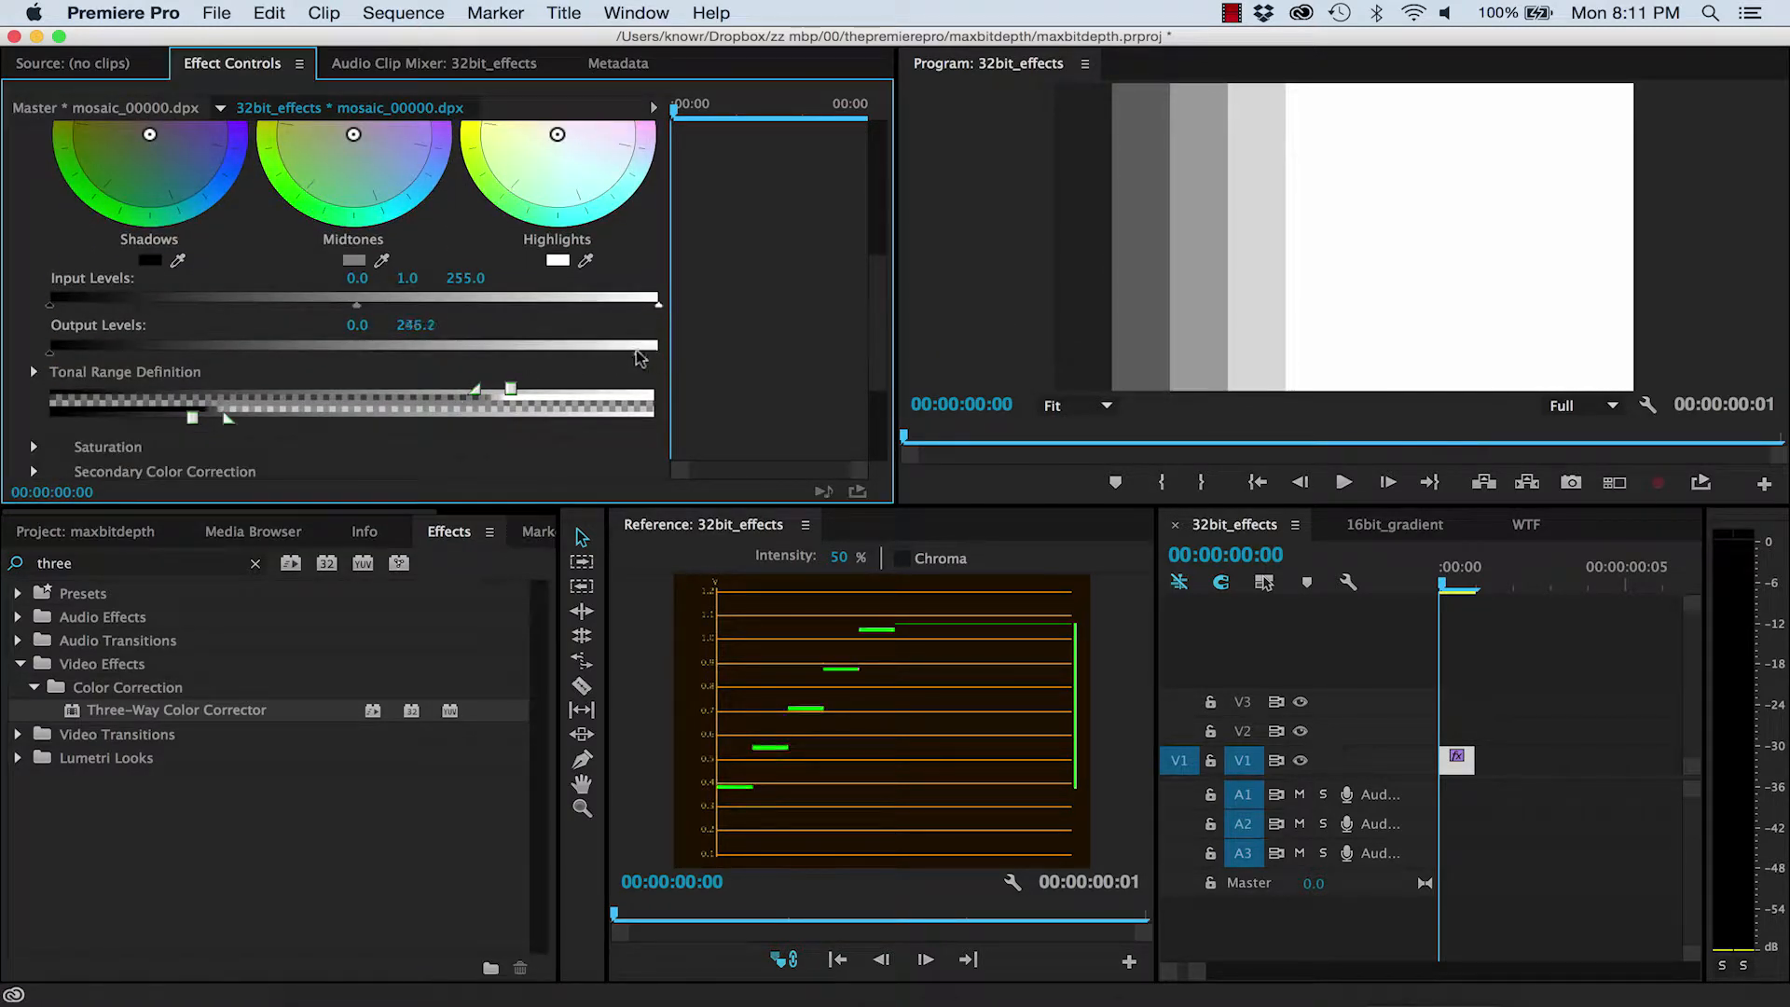
drag(640, 354, 477, 354)
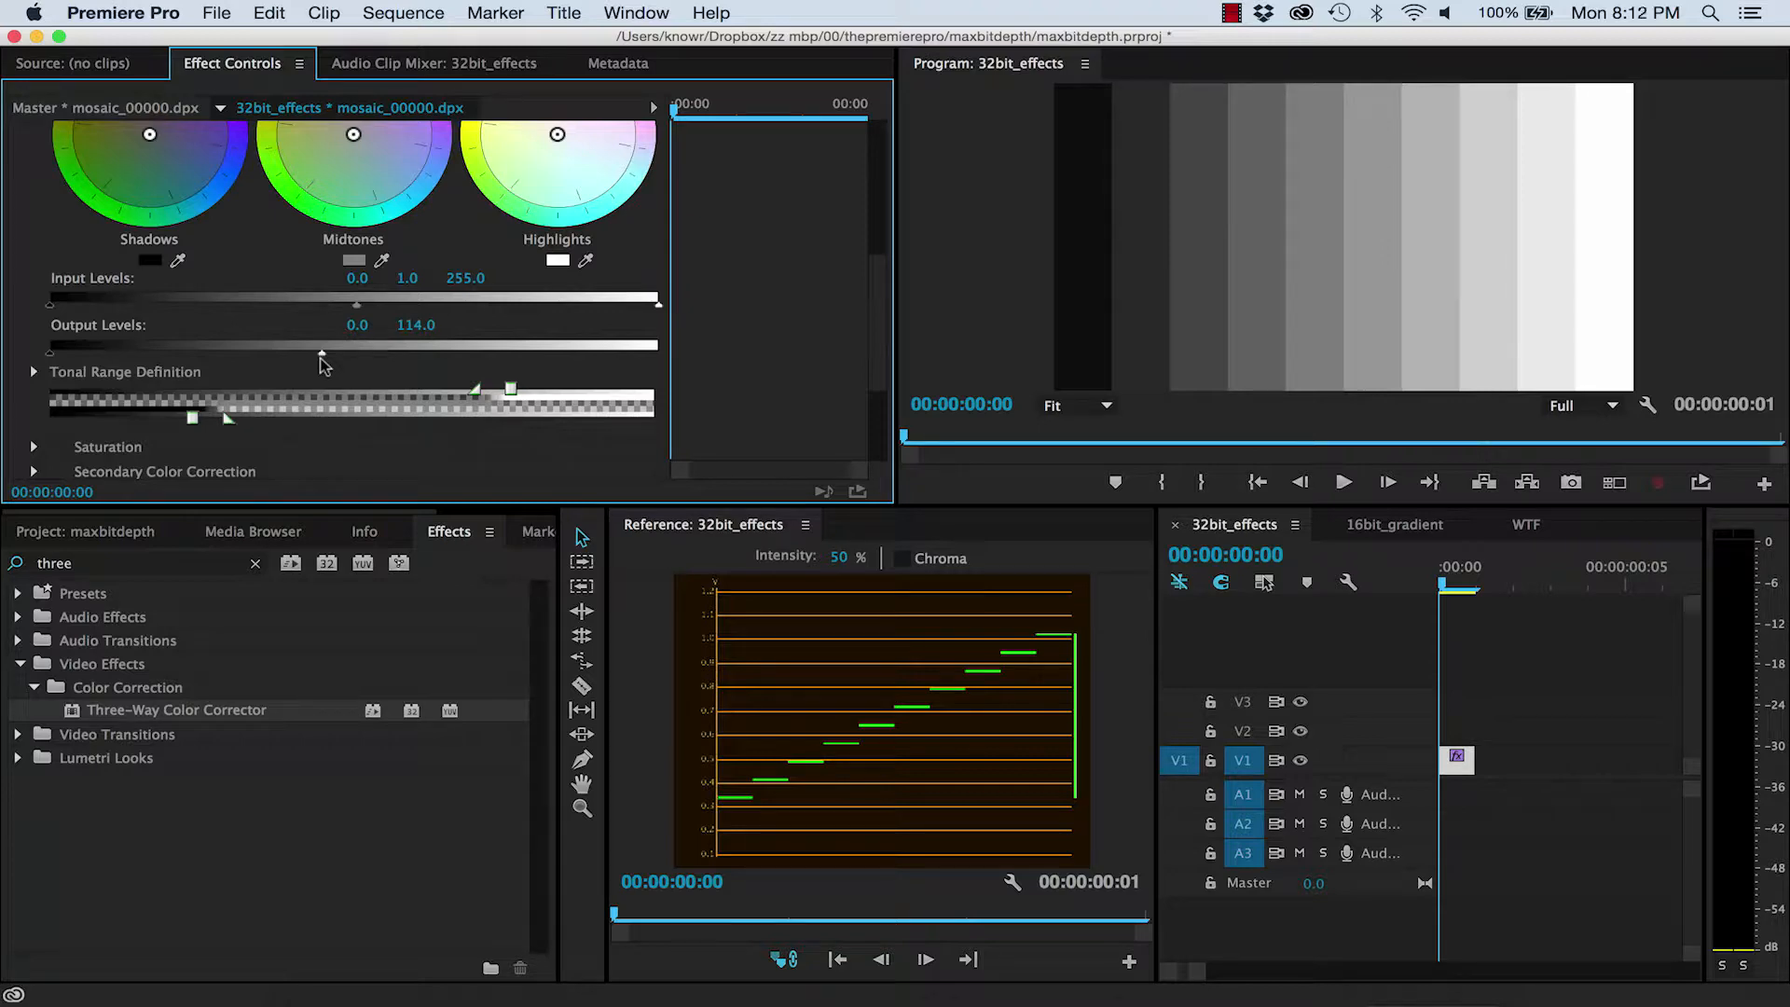
click(217, 12)
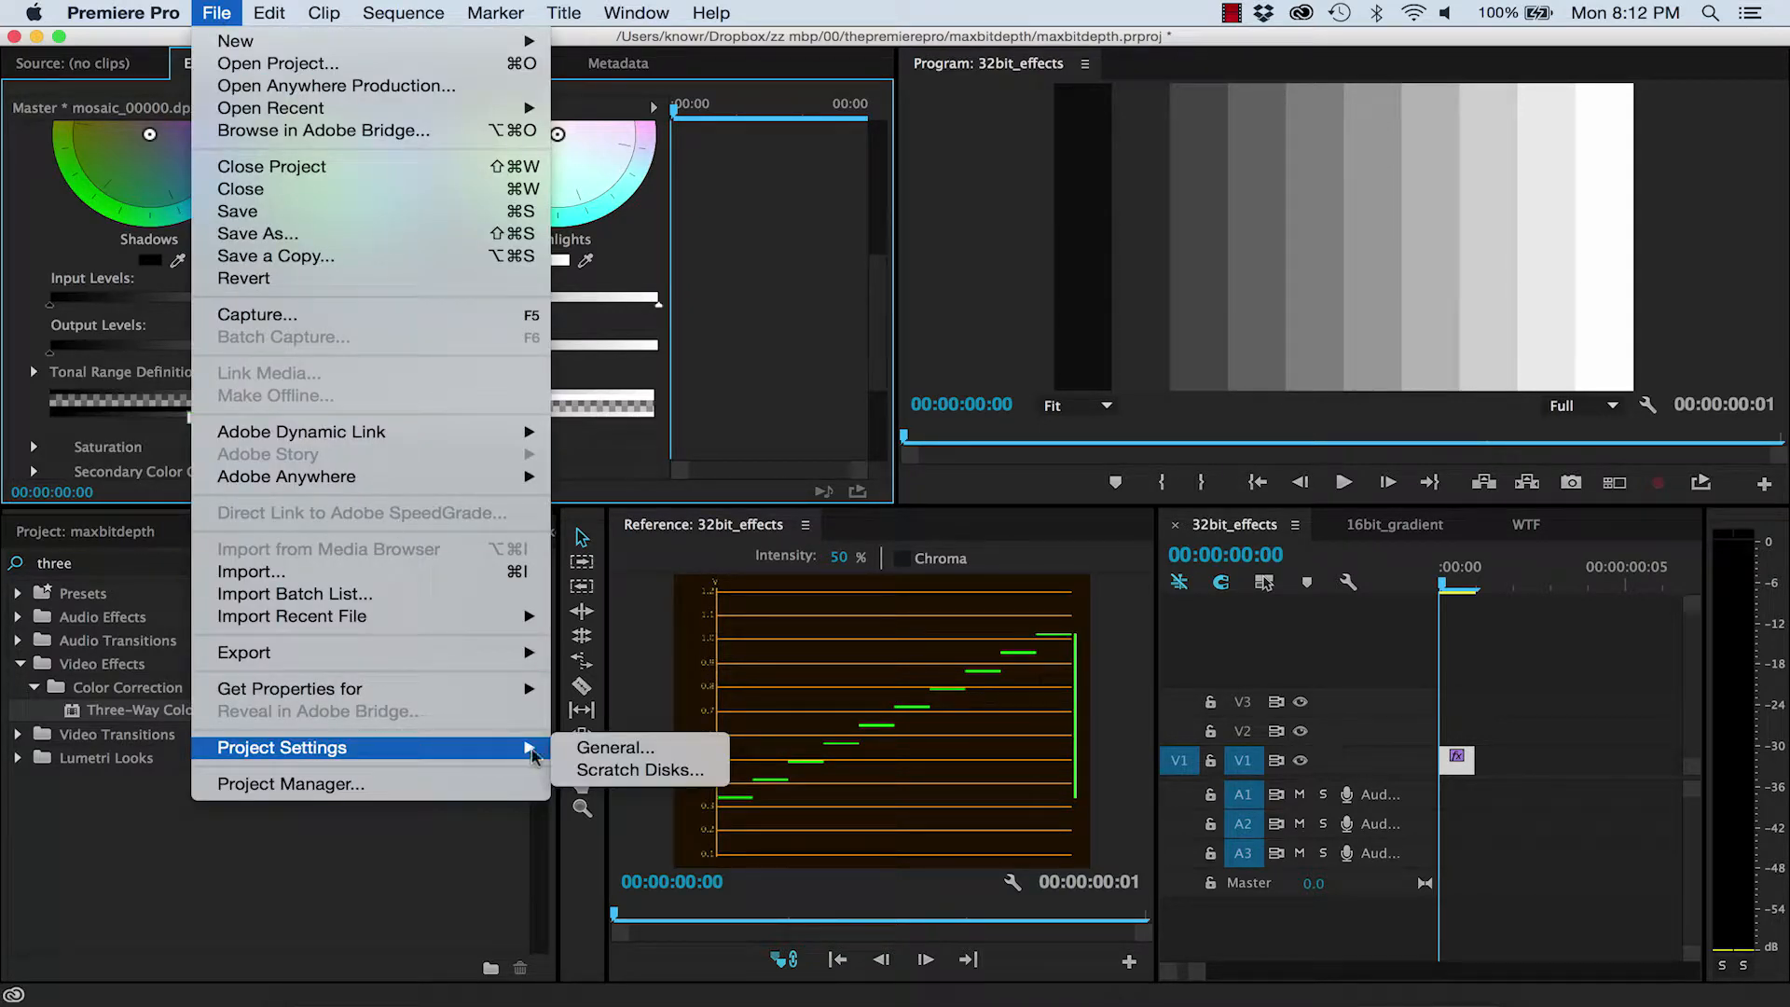
click(615, 747)
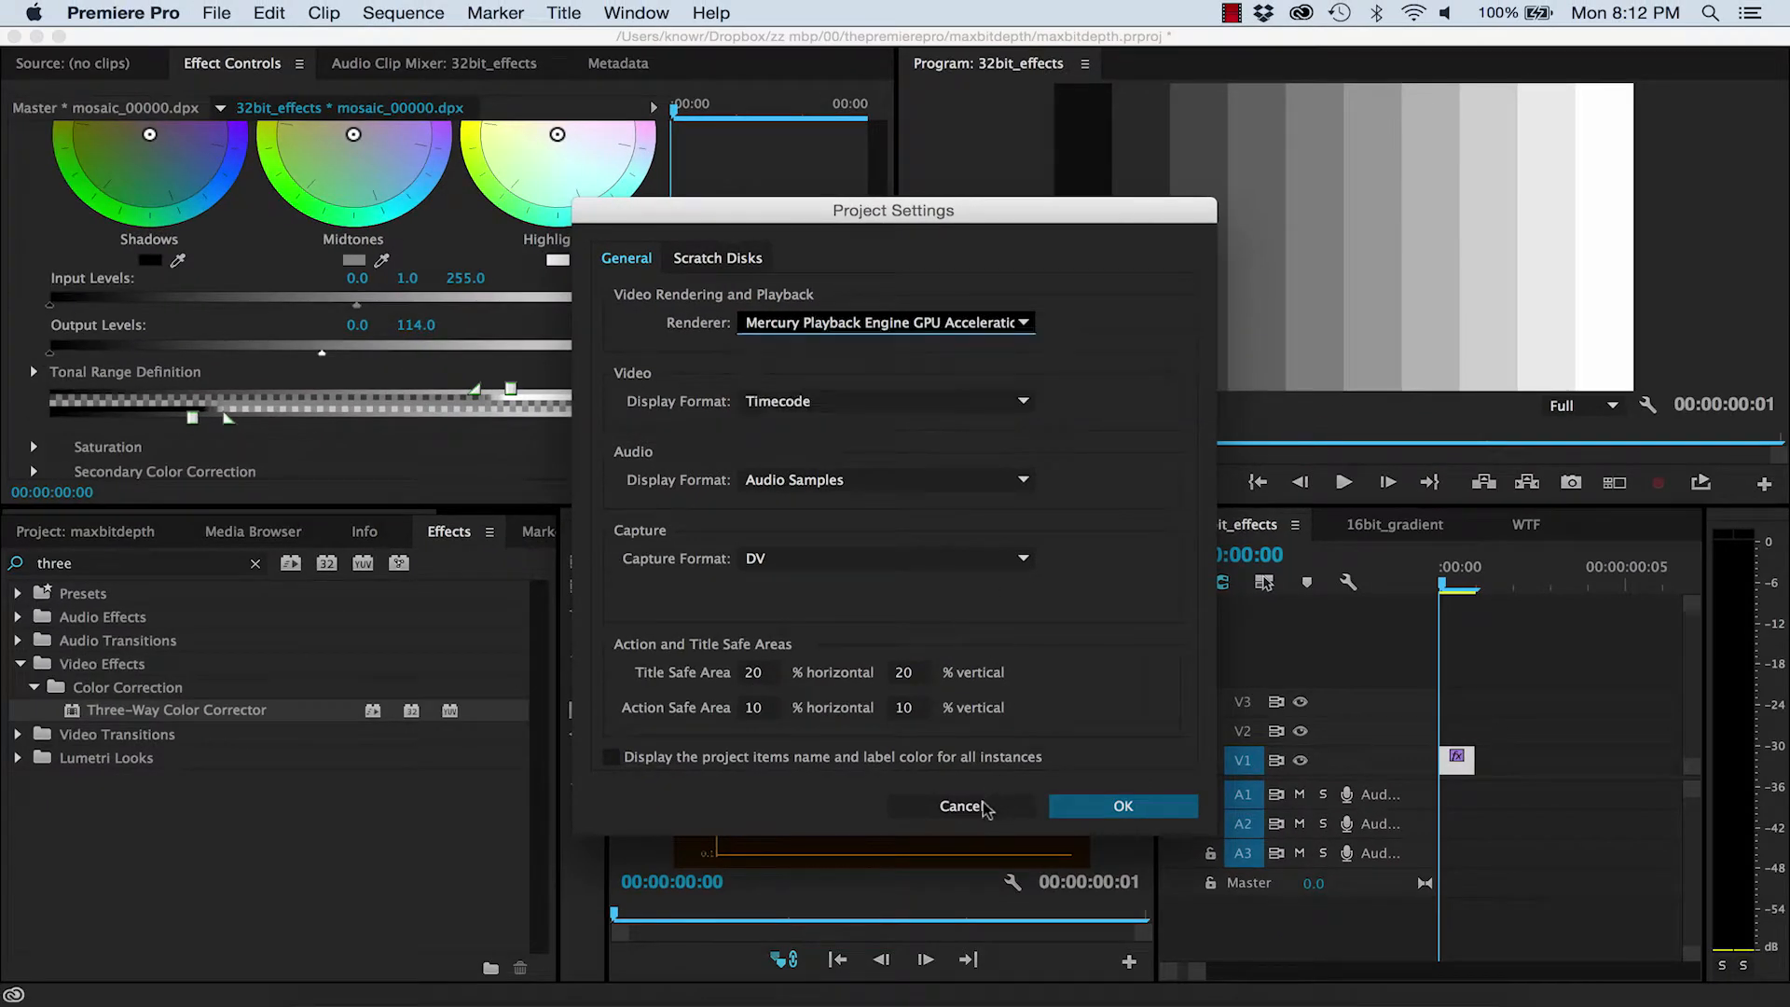
click(1123, 805)
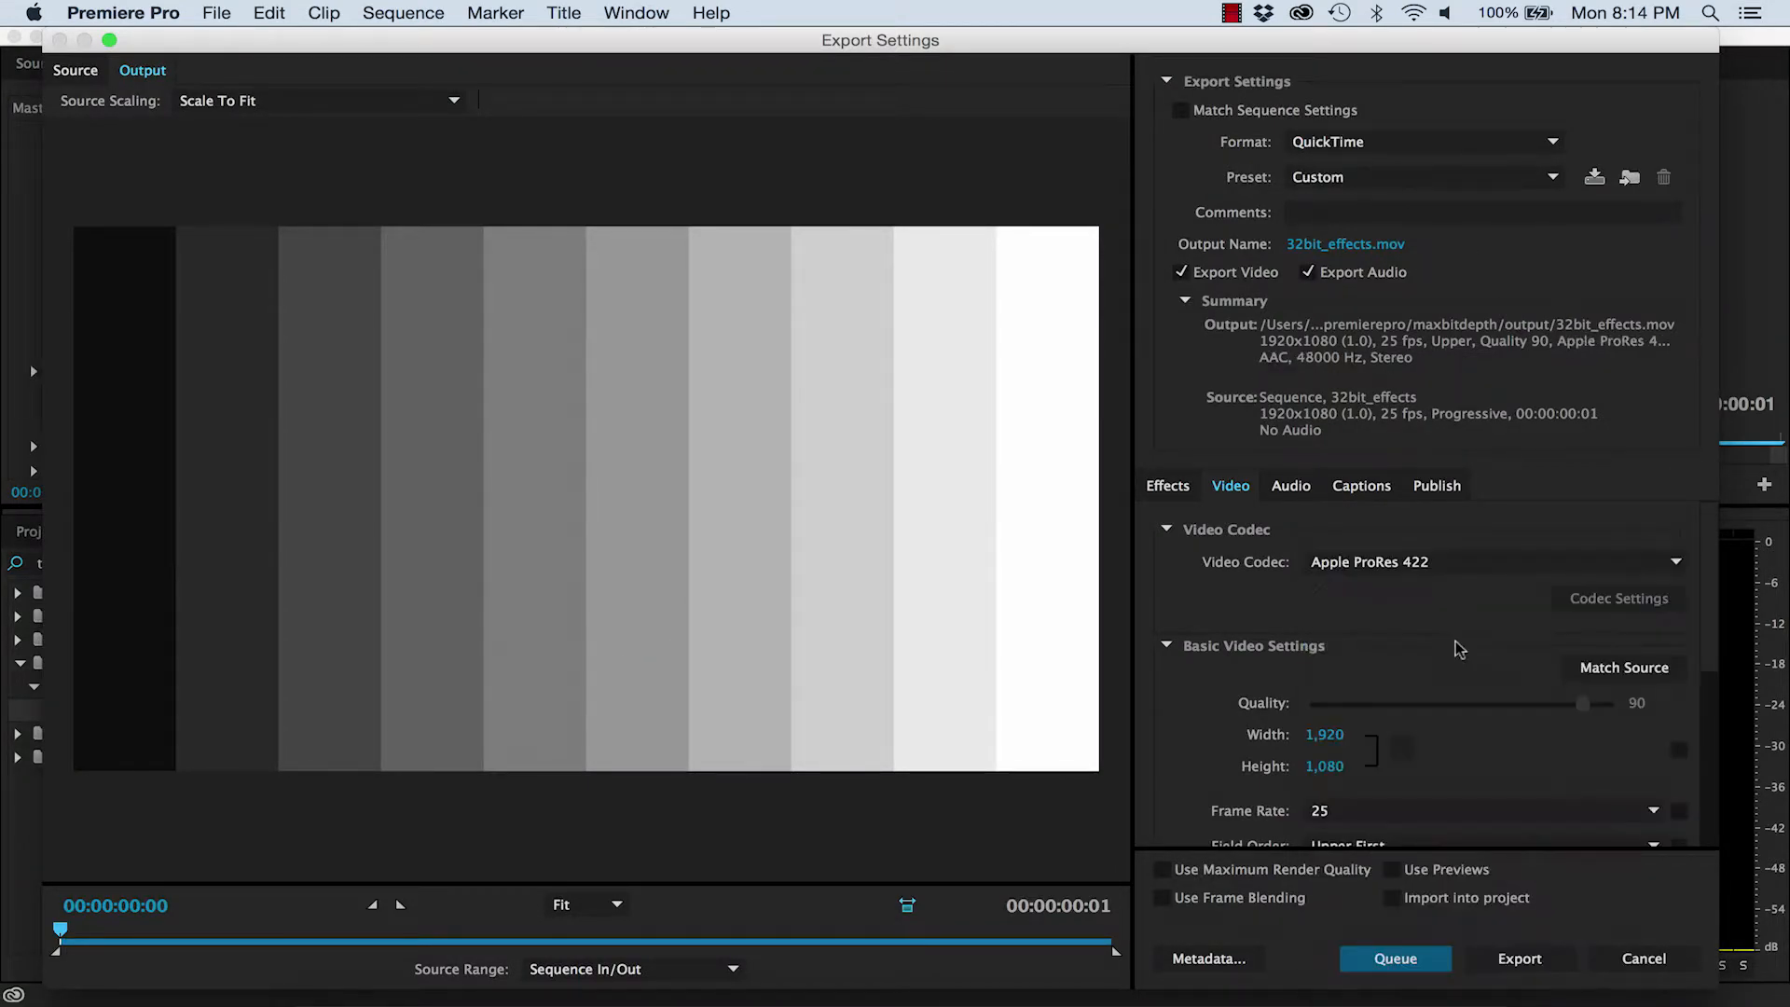
Export 32bit_effects.mov at 24-bit without maximum depth, importing it into the project
scroll(down, 3)
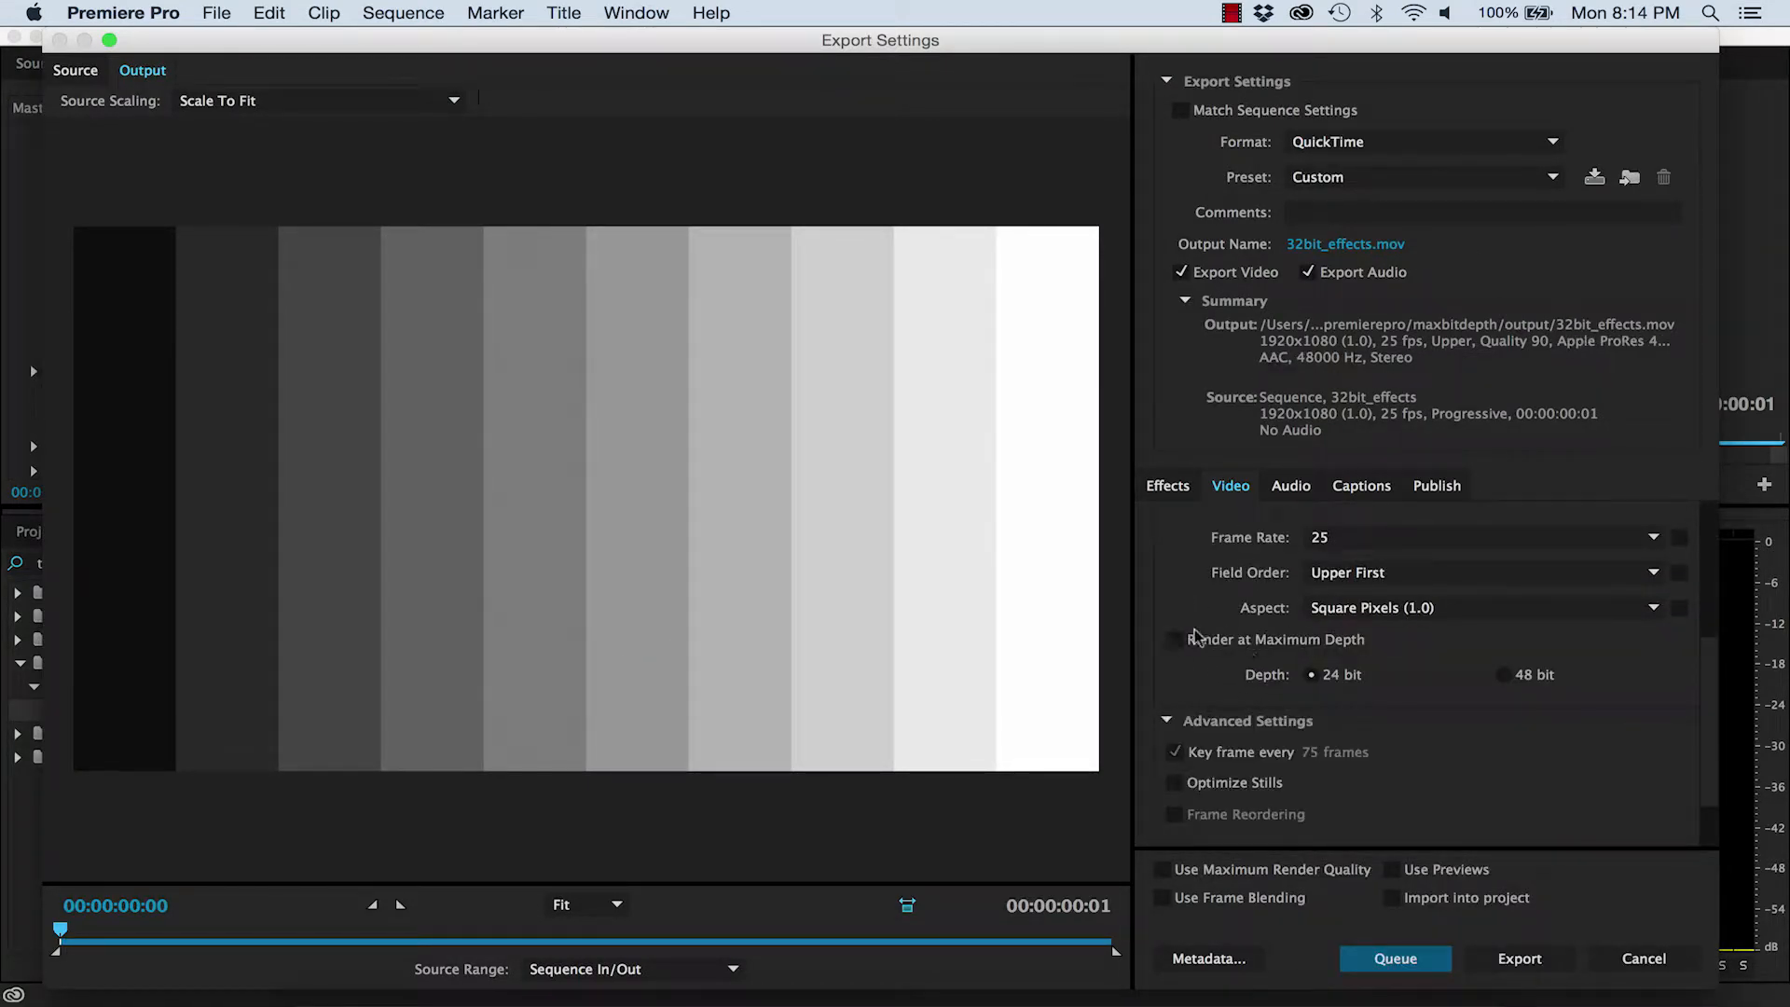
click(1392, 898)
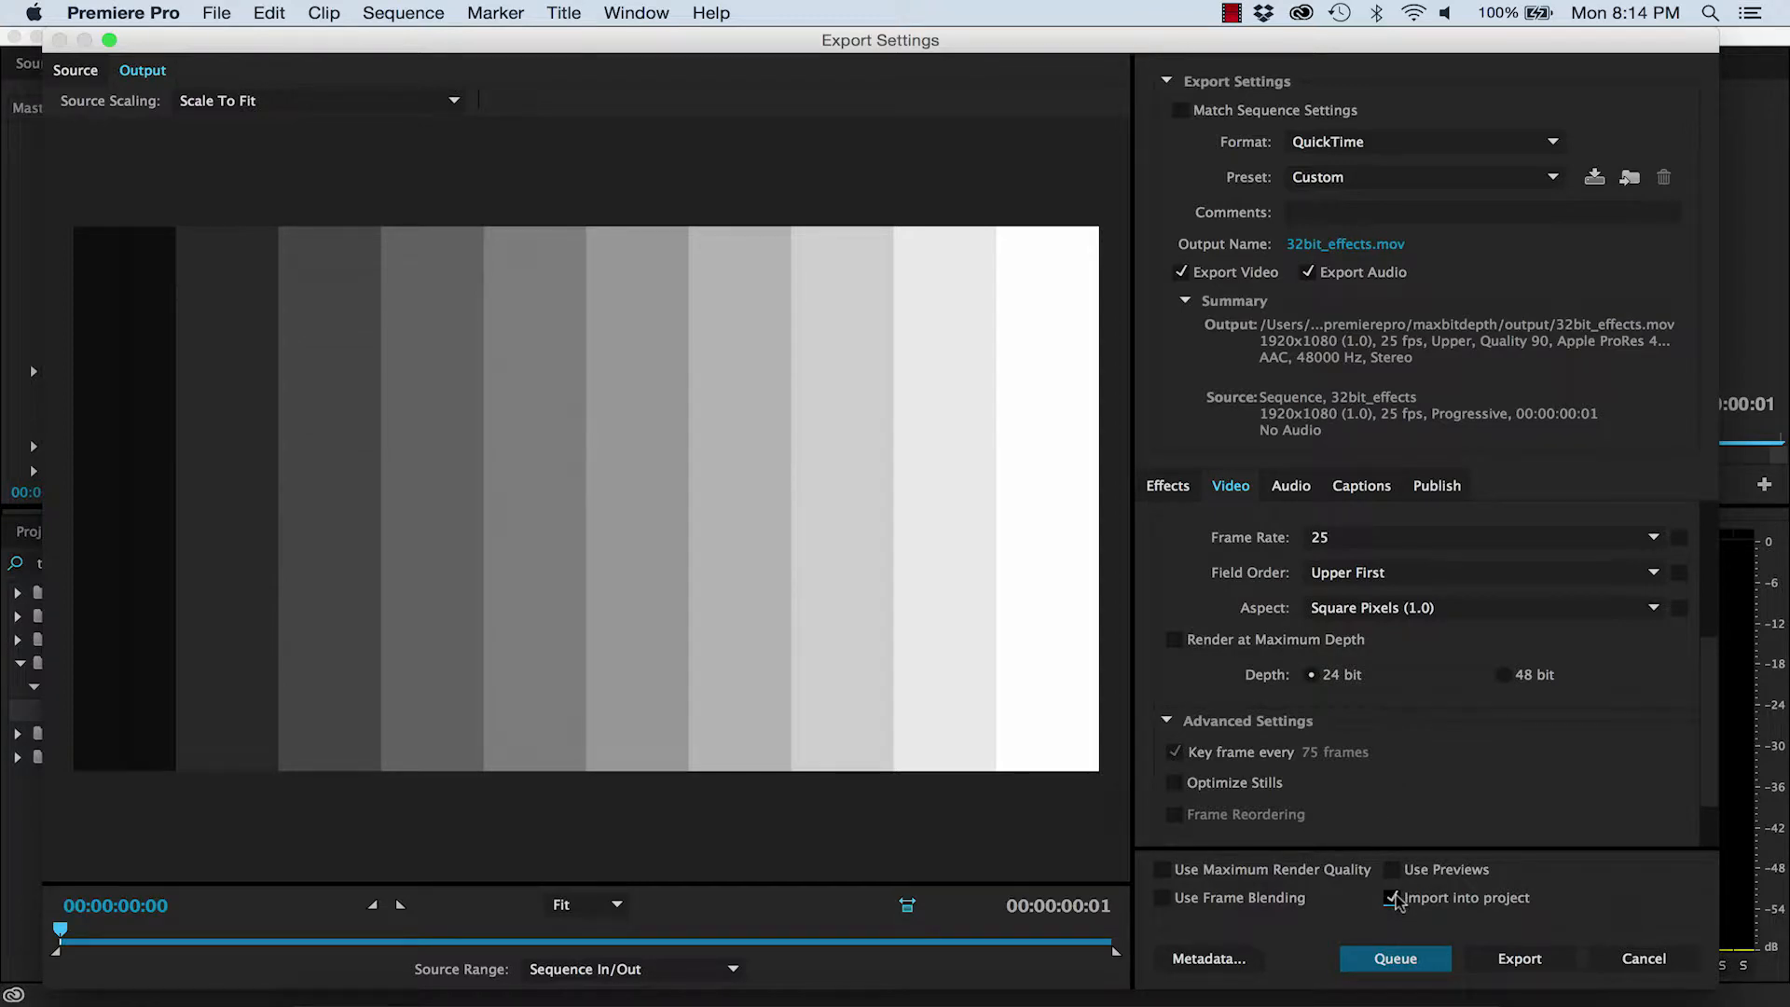
click(1394, 959)
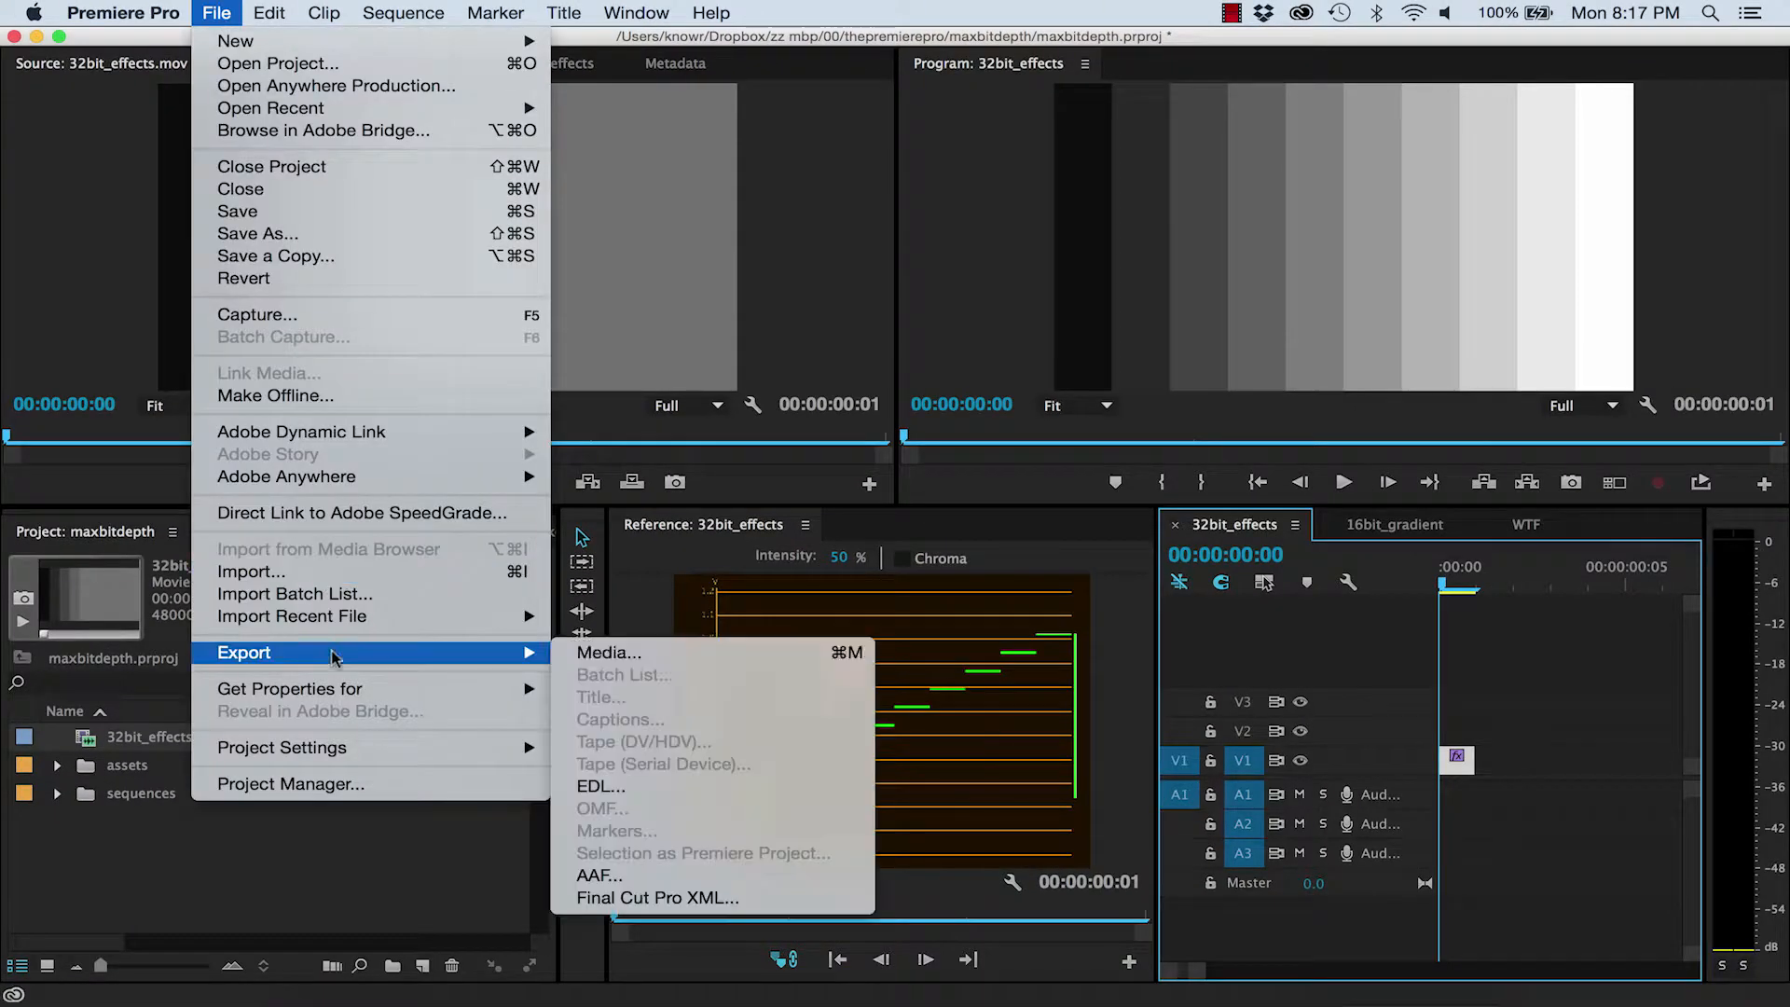
Queue 32bit_effects_1.mov at maximum 48-bit render depth and start the Media Encoder queue
click(608, 653)
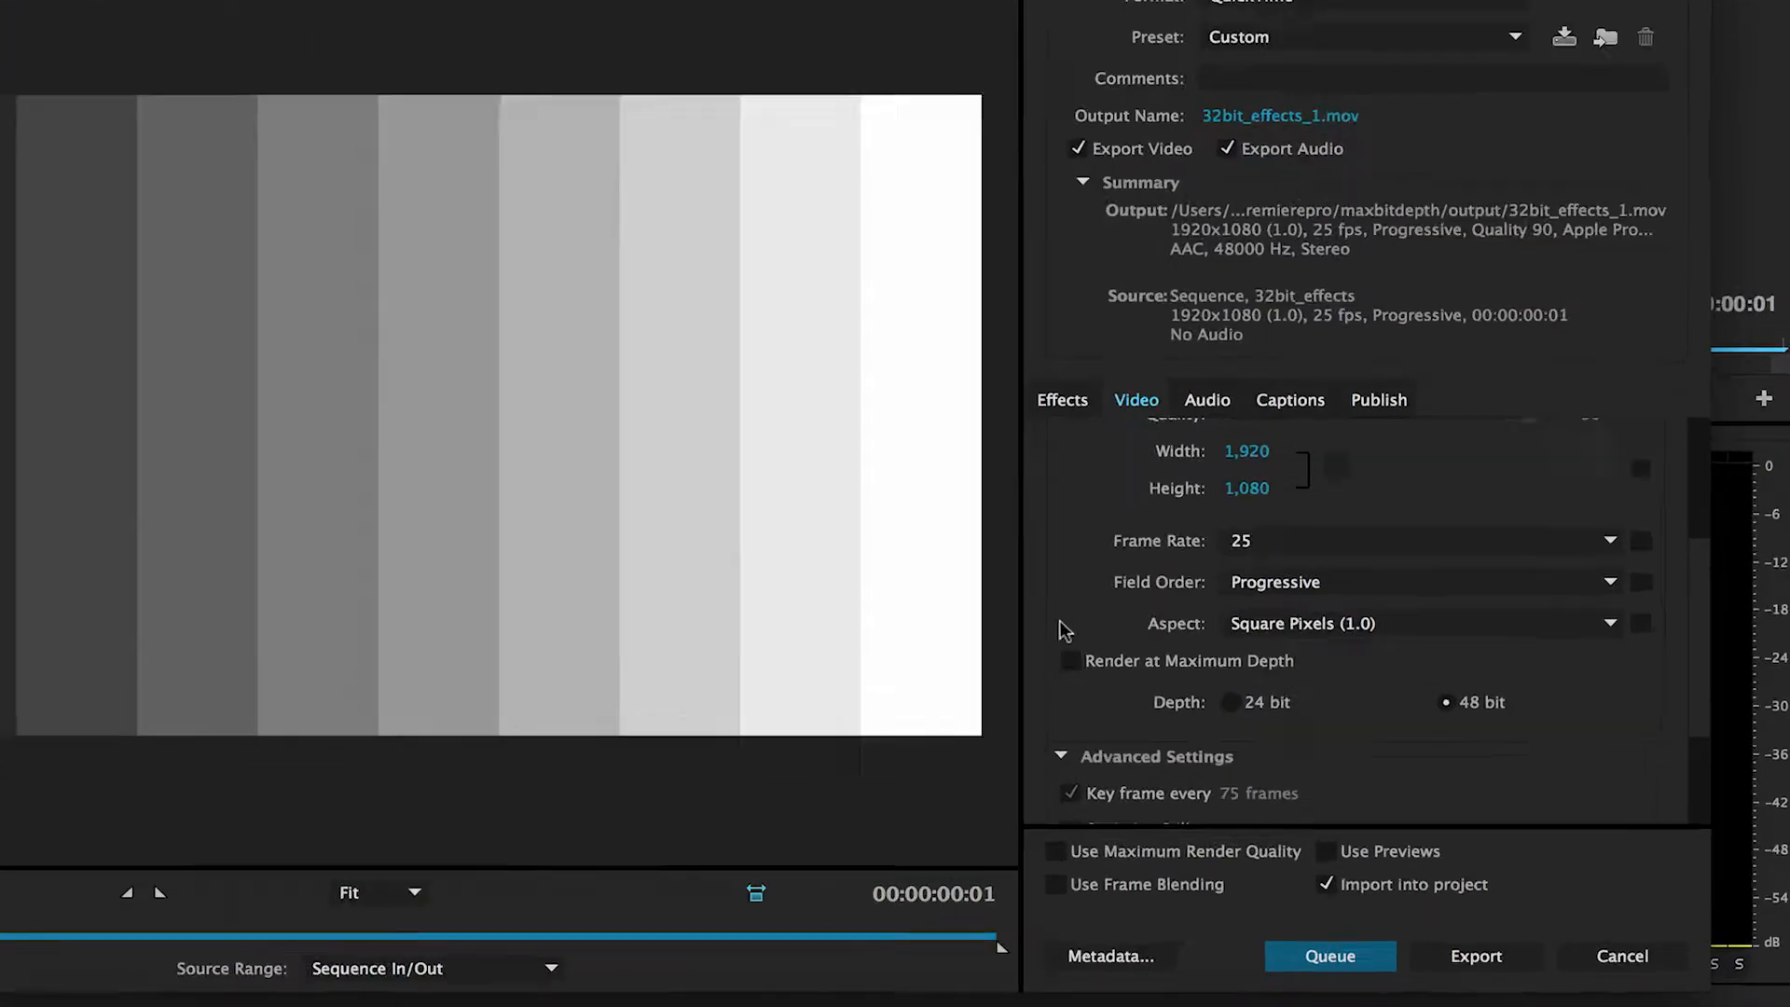
click(1071, 661)
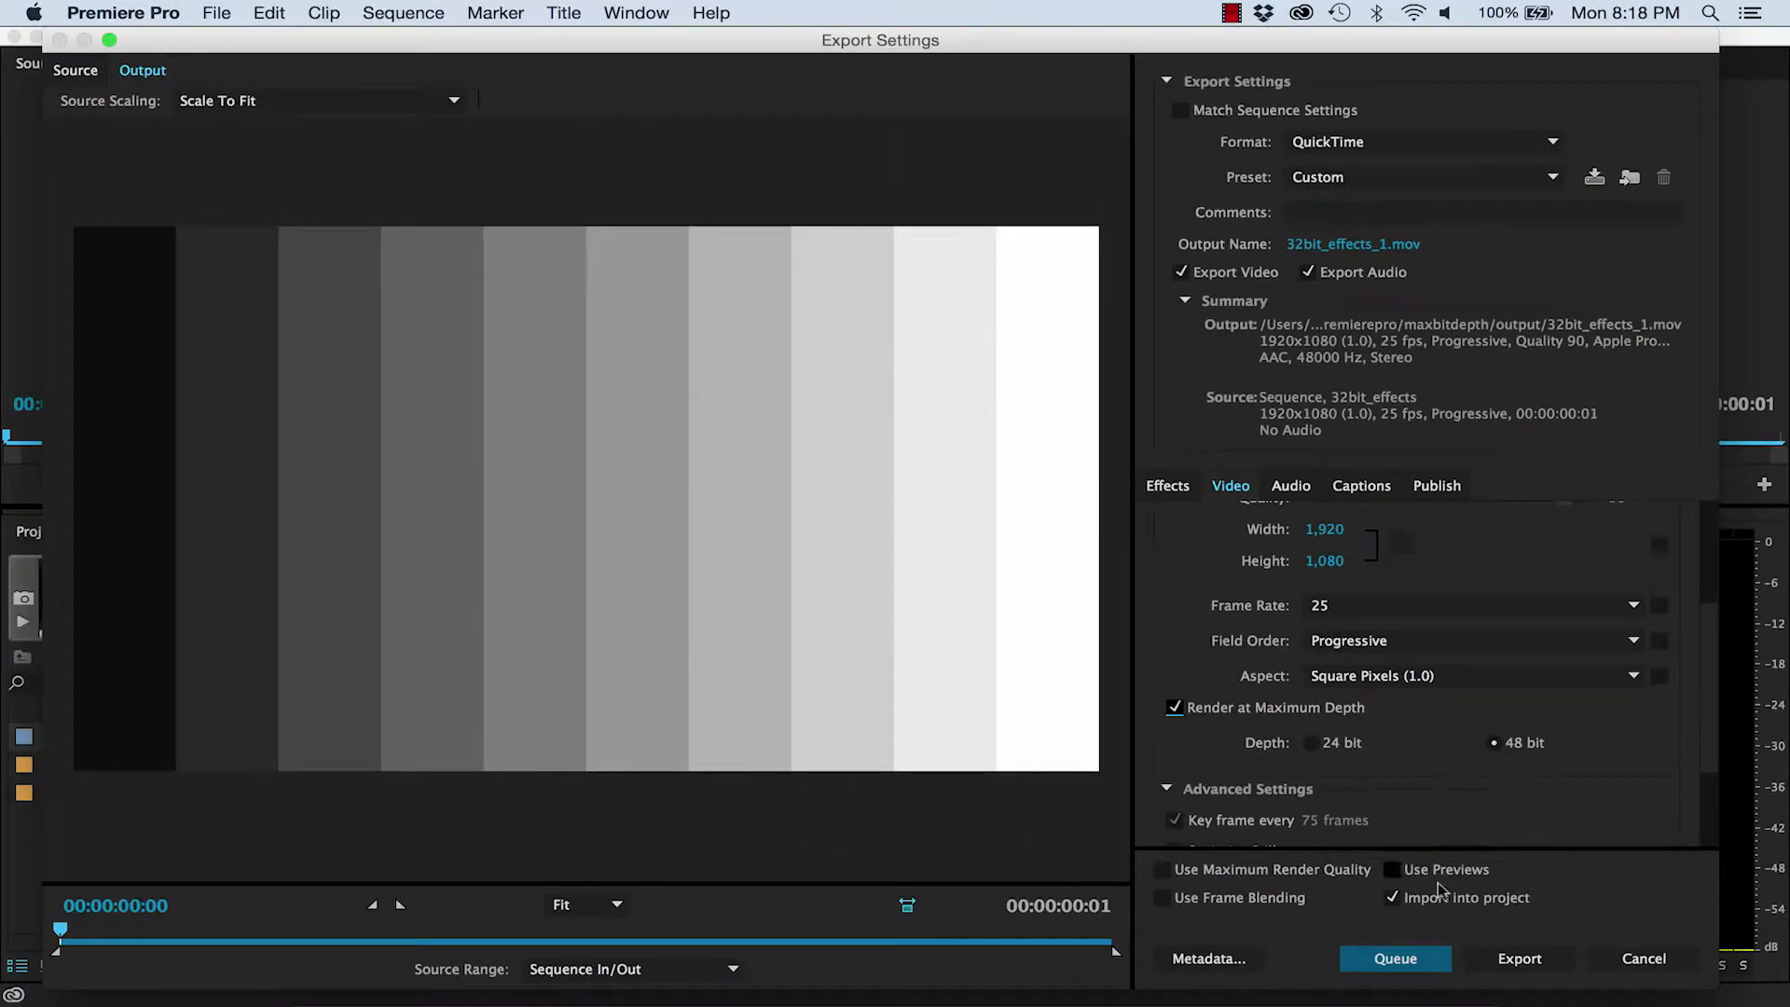
click(1394, 959)
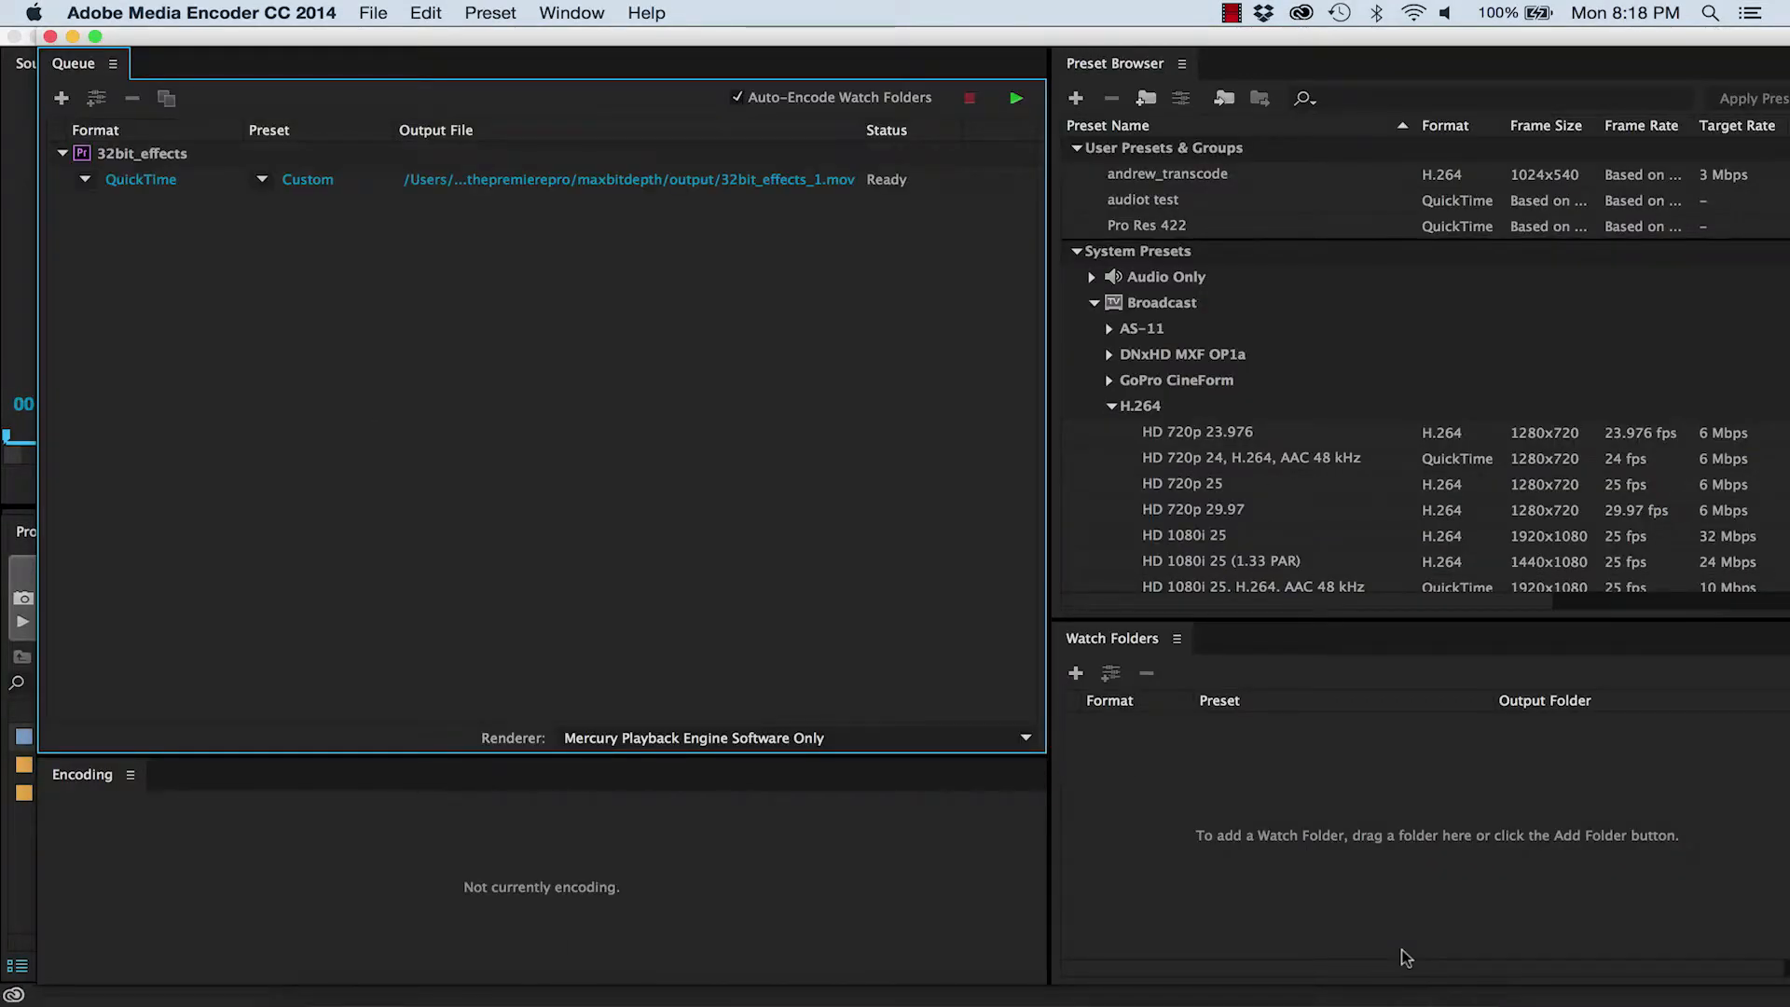
click(1016, 98)
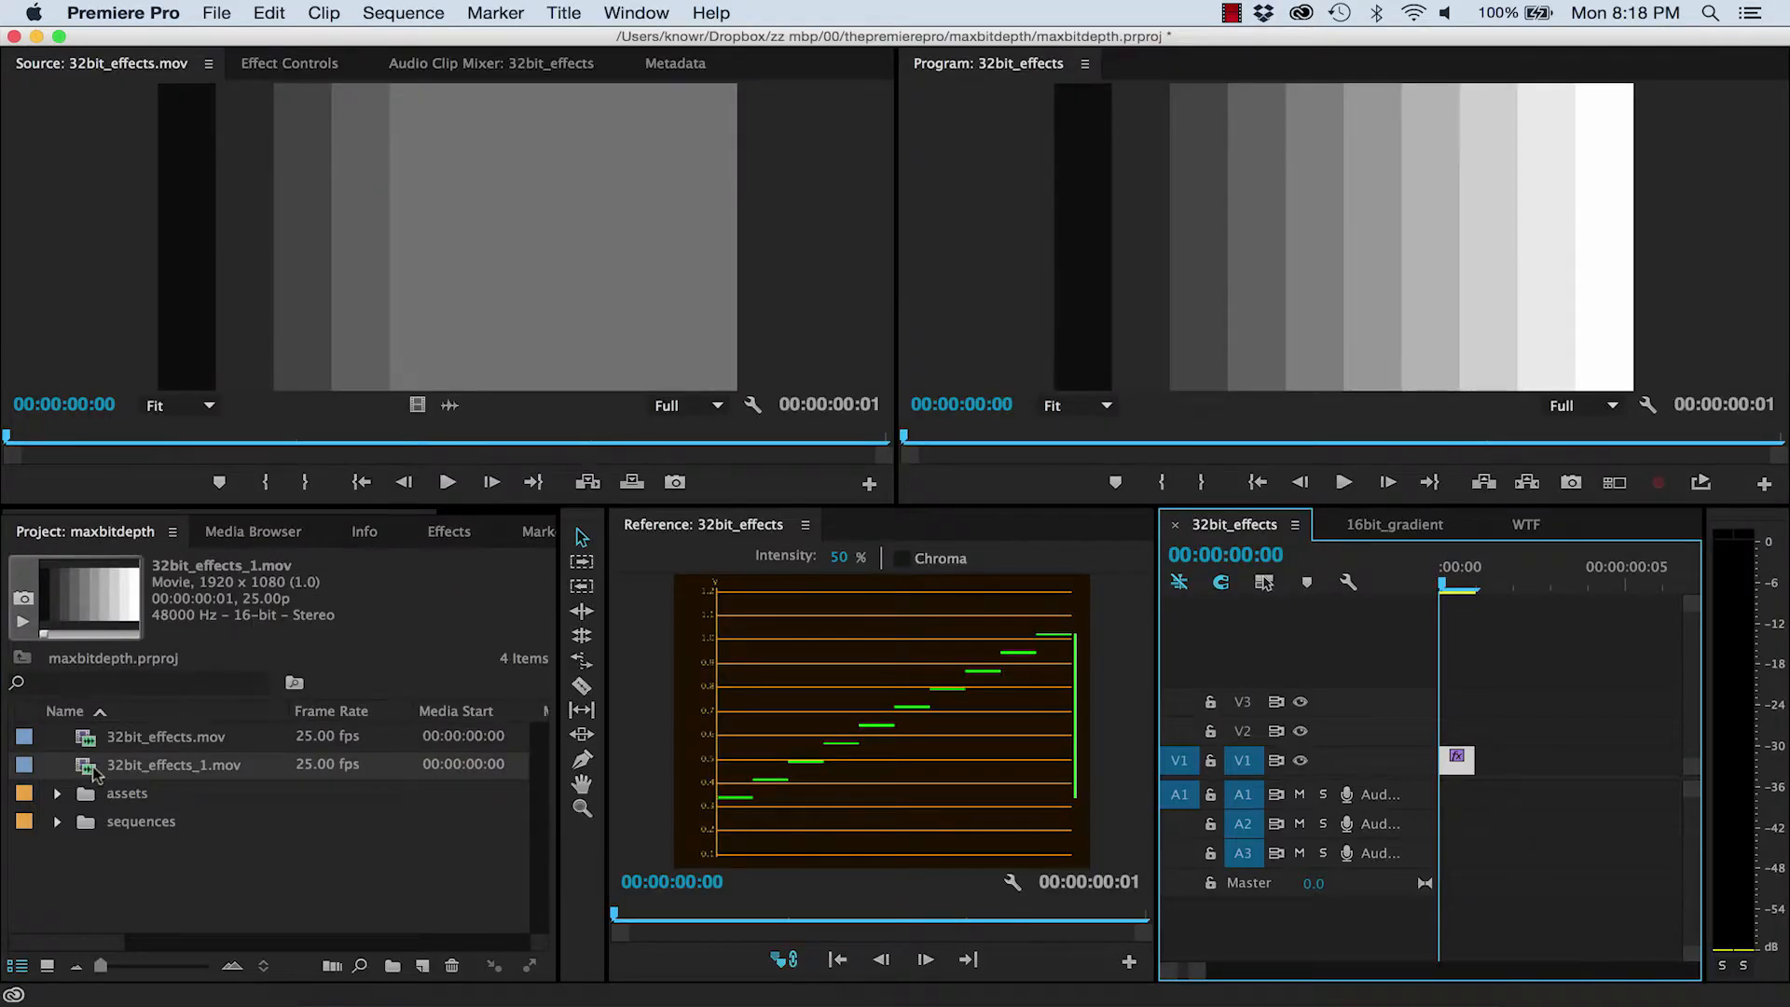
double_click(173, 764)
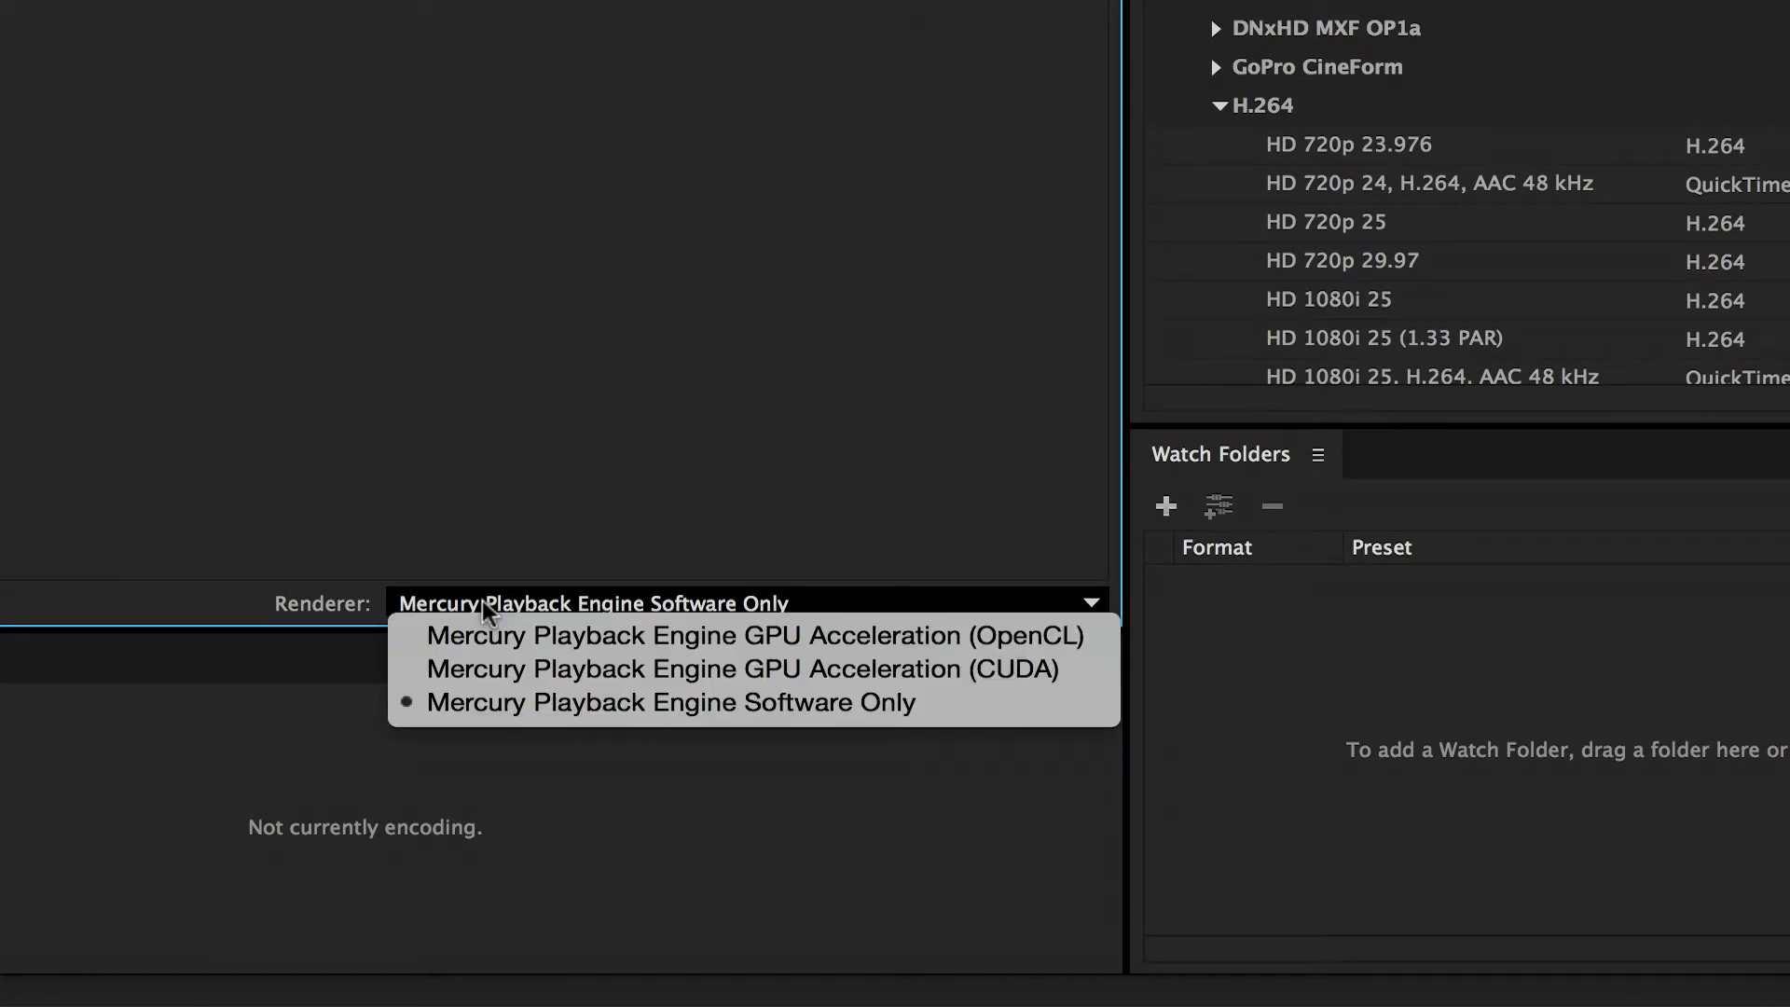
Set the queue renderer to Mercury Playback Engine GPU Acceleration (OpenCL) and return to Premiere Pro
click(750, 635)
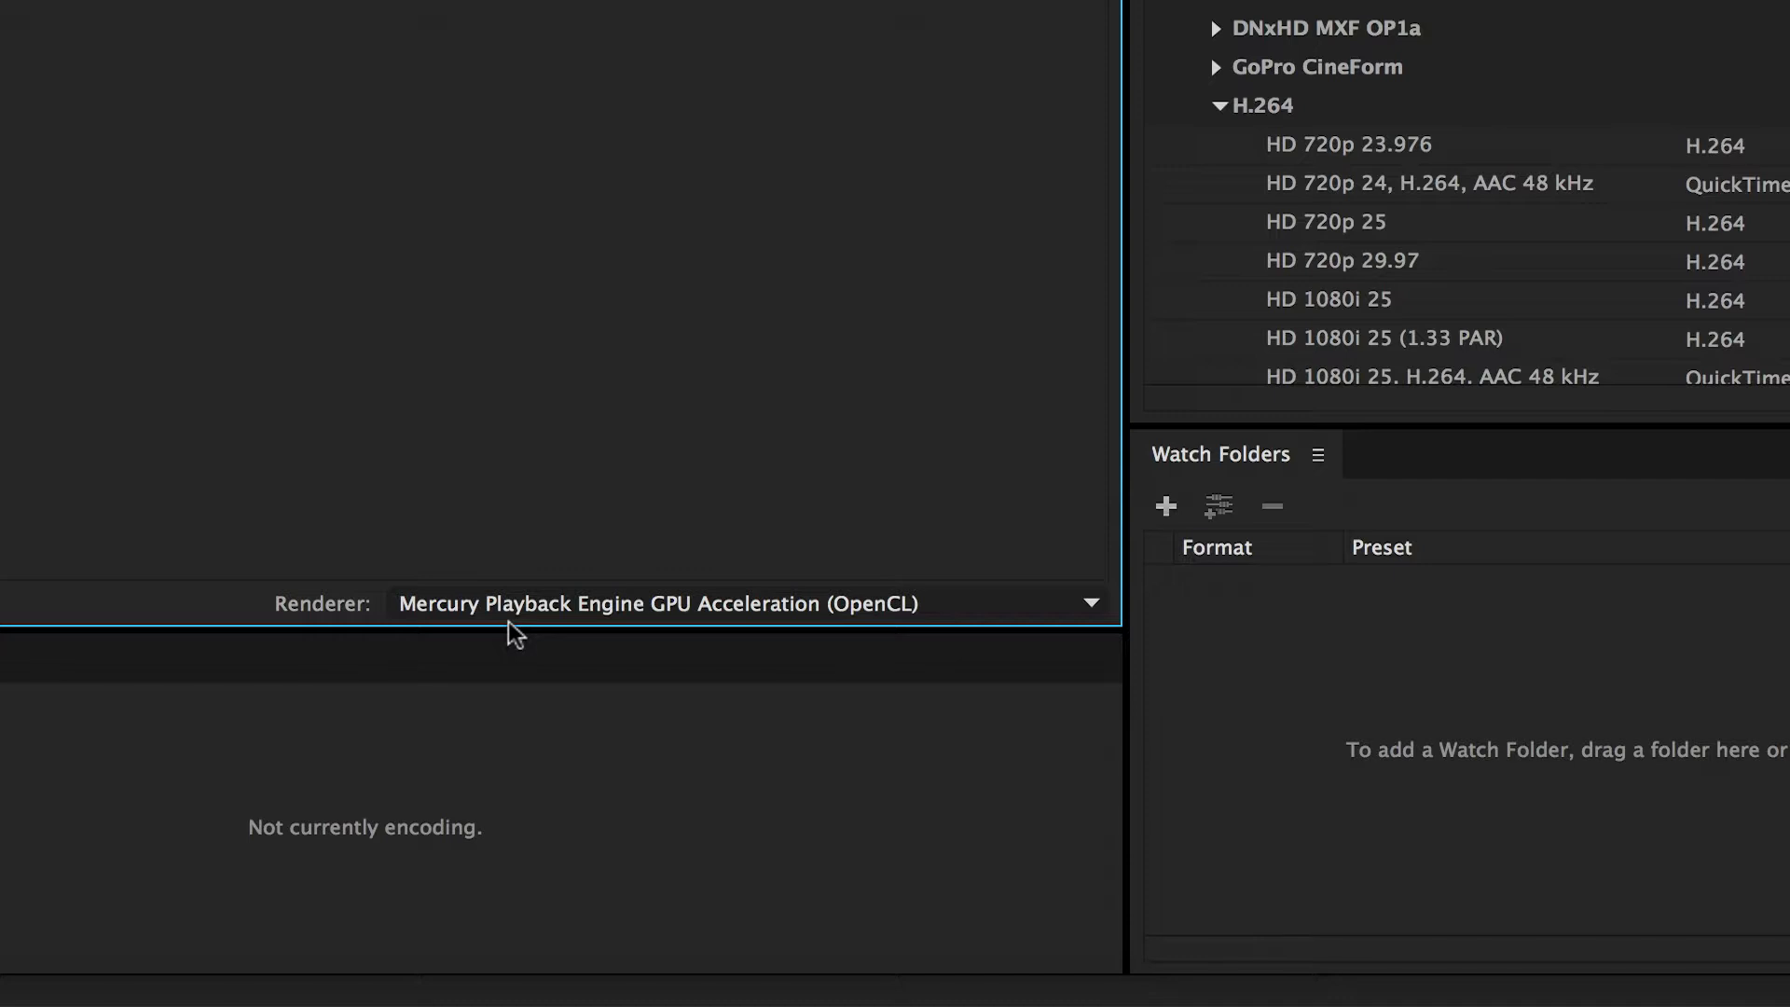
key(Cmd+Tab)
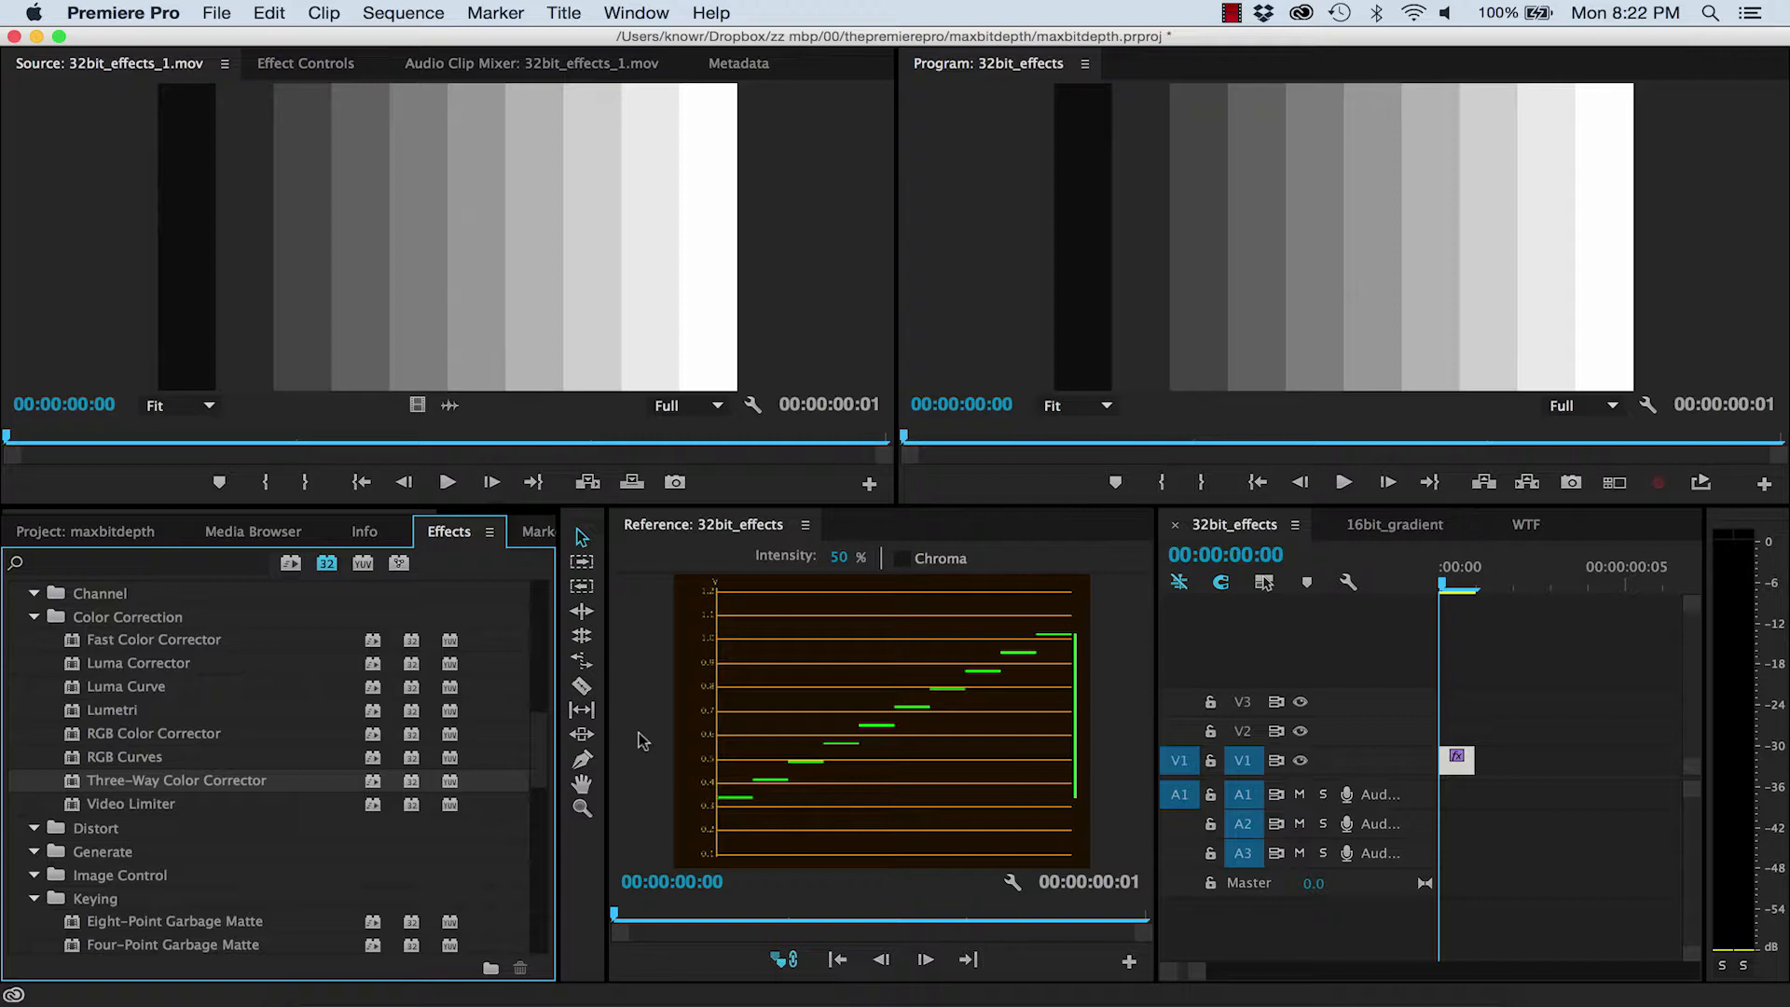
Switch the timeline to the 16bit_gradient sequence with its black-to-white ramp
click(1394, 525)
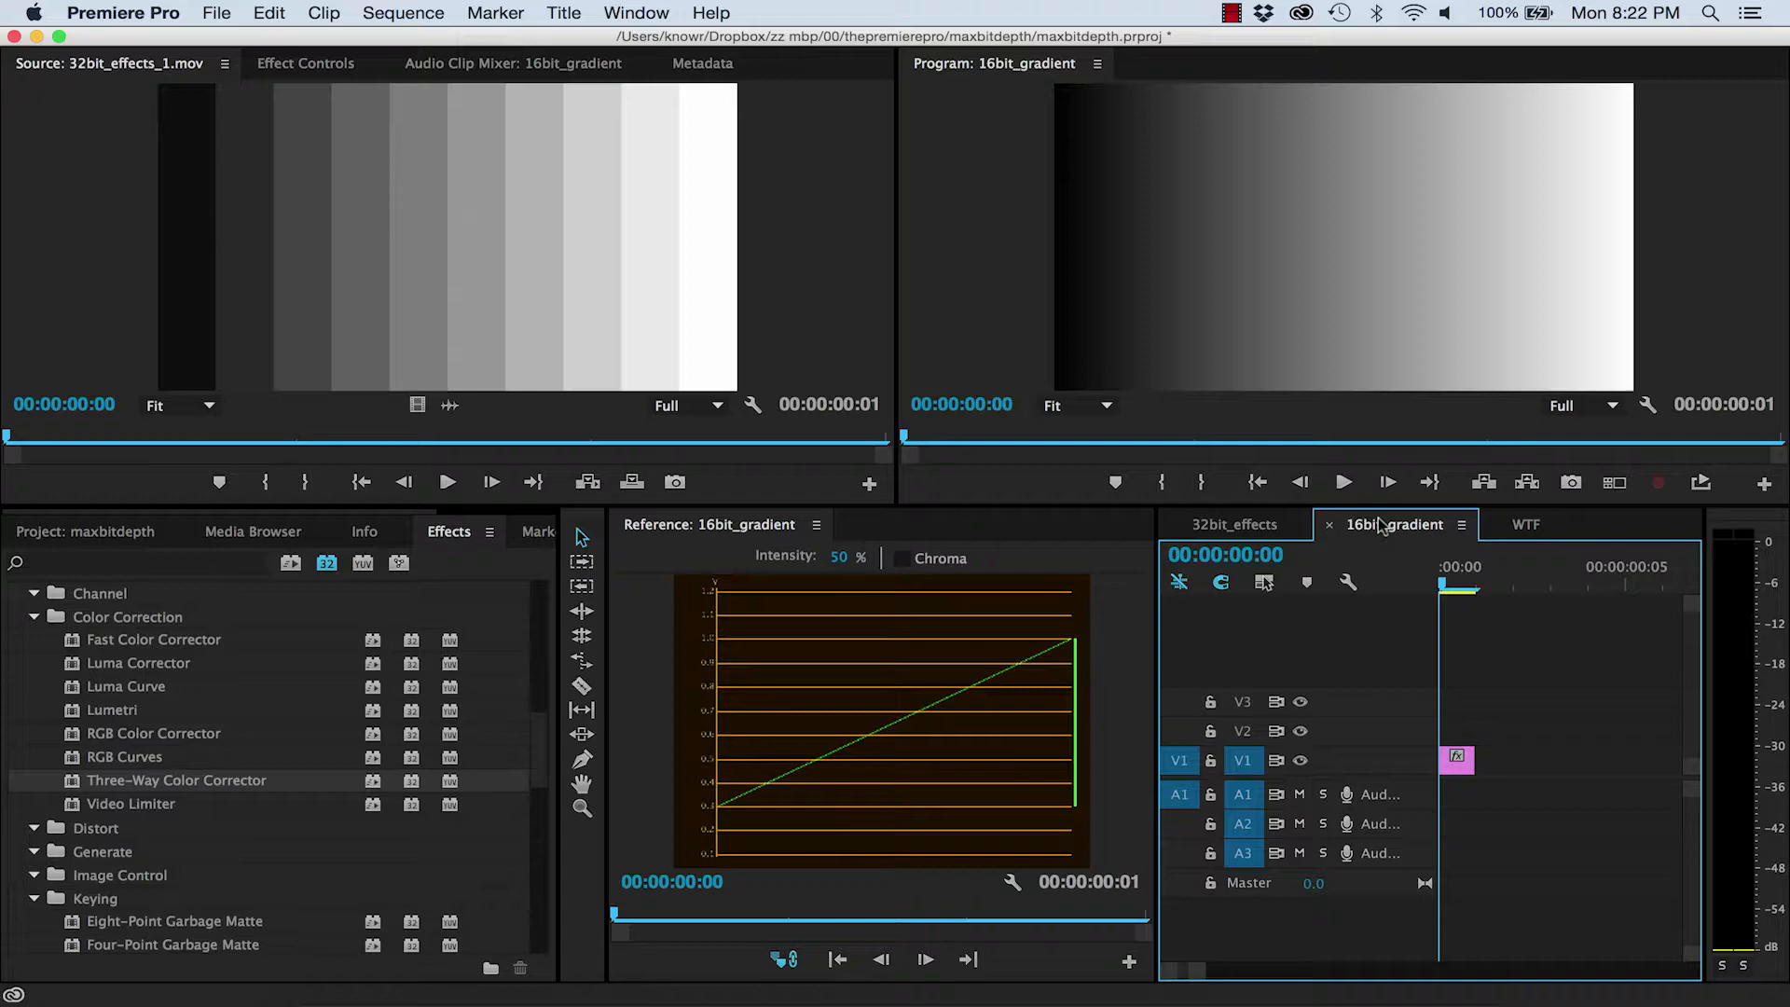
Export 16bit_gradient.mov at 24-bit without maximum render depth, importing it into the project
click(211, 13)
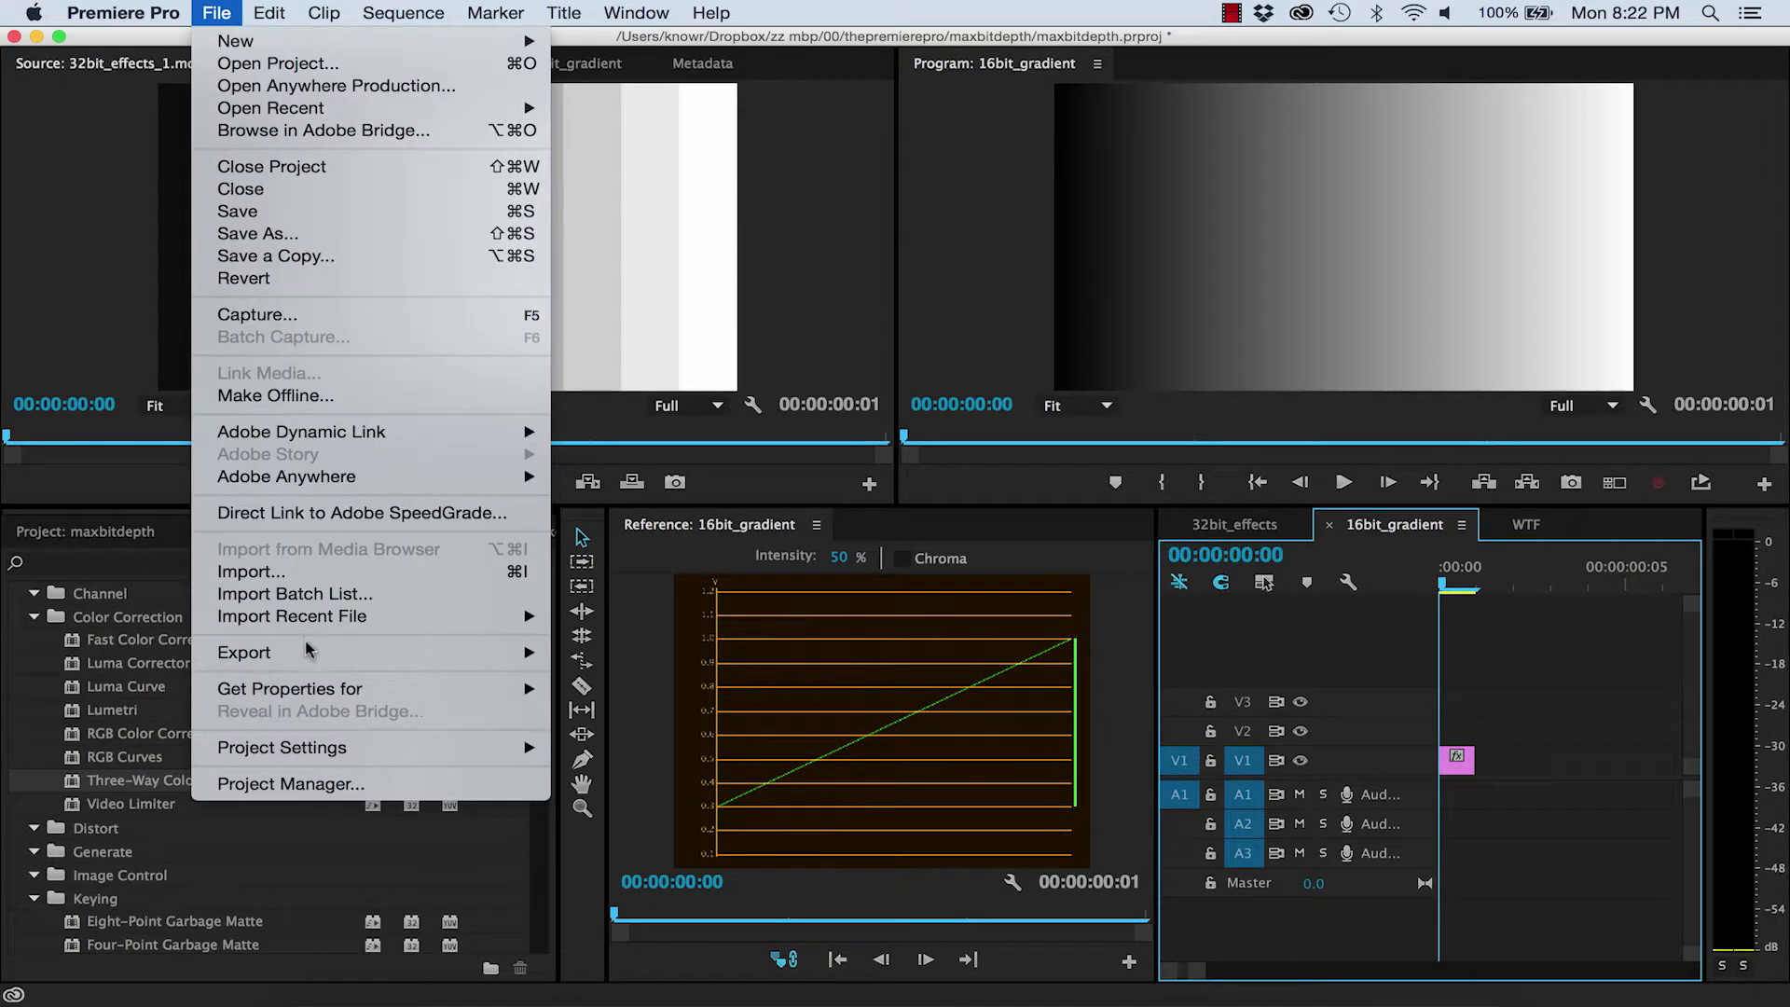
click(243, 653)
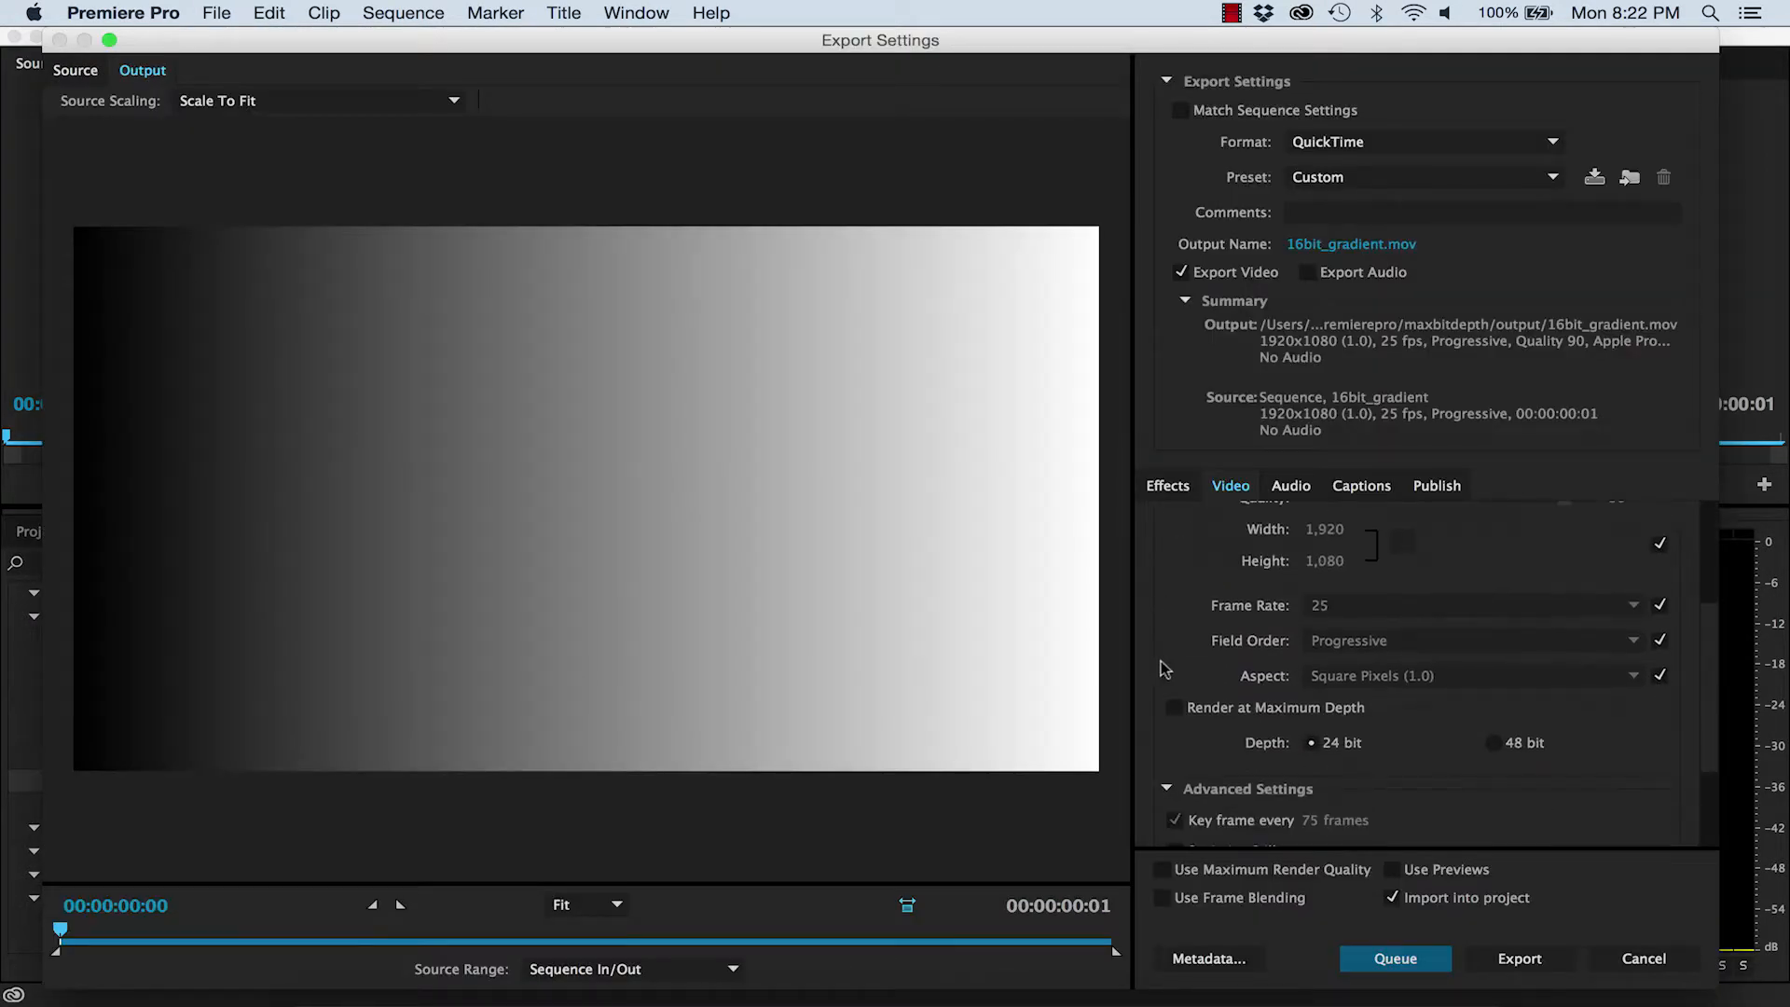
scroll(down, 3)
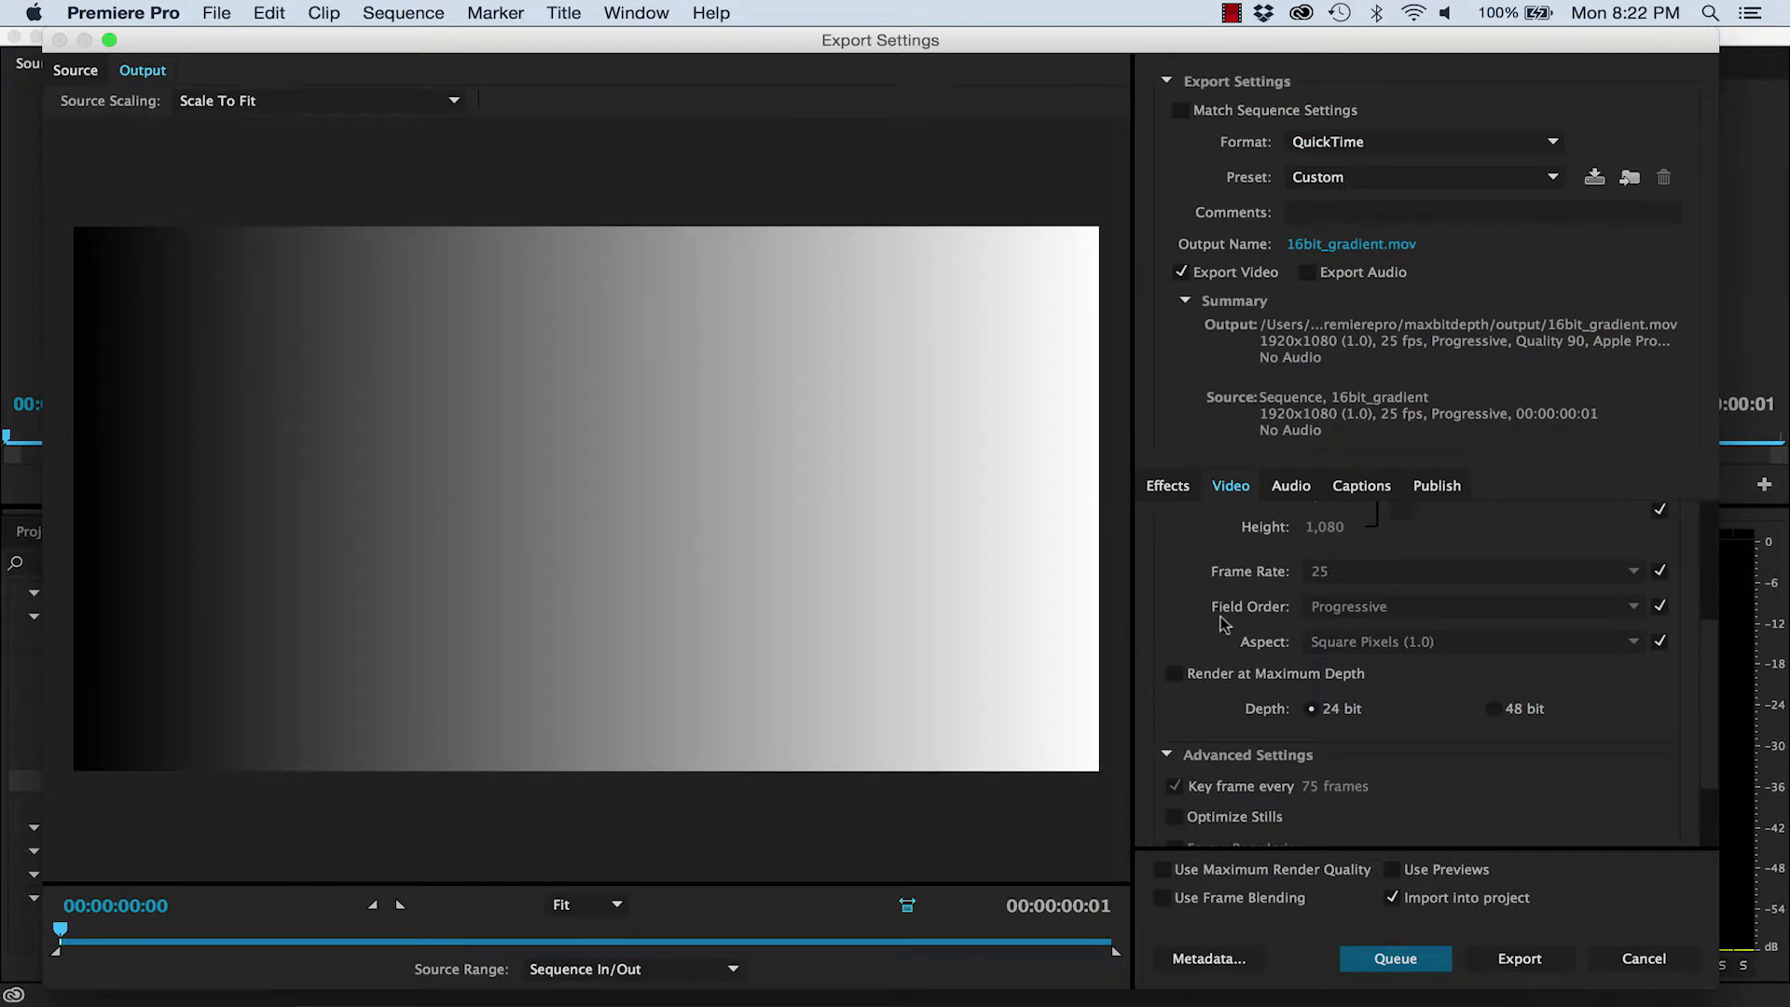
click(1393, 898)
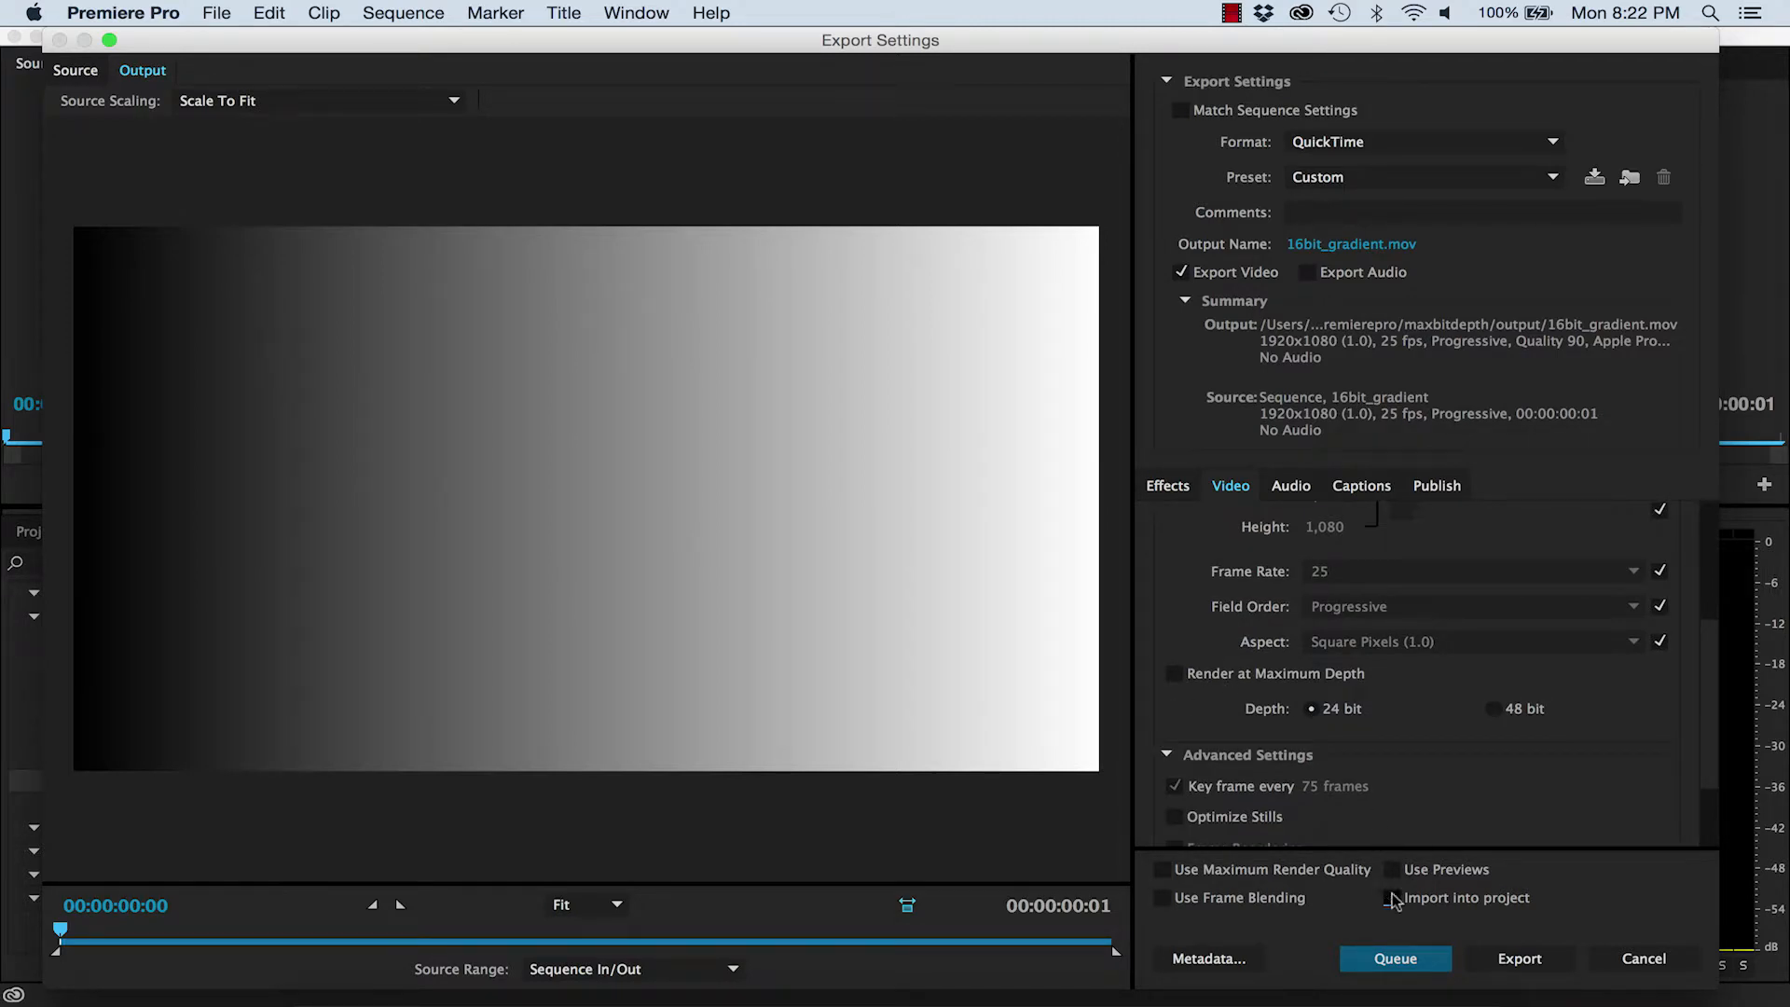
click(1394, 958)
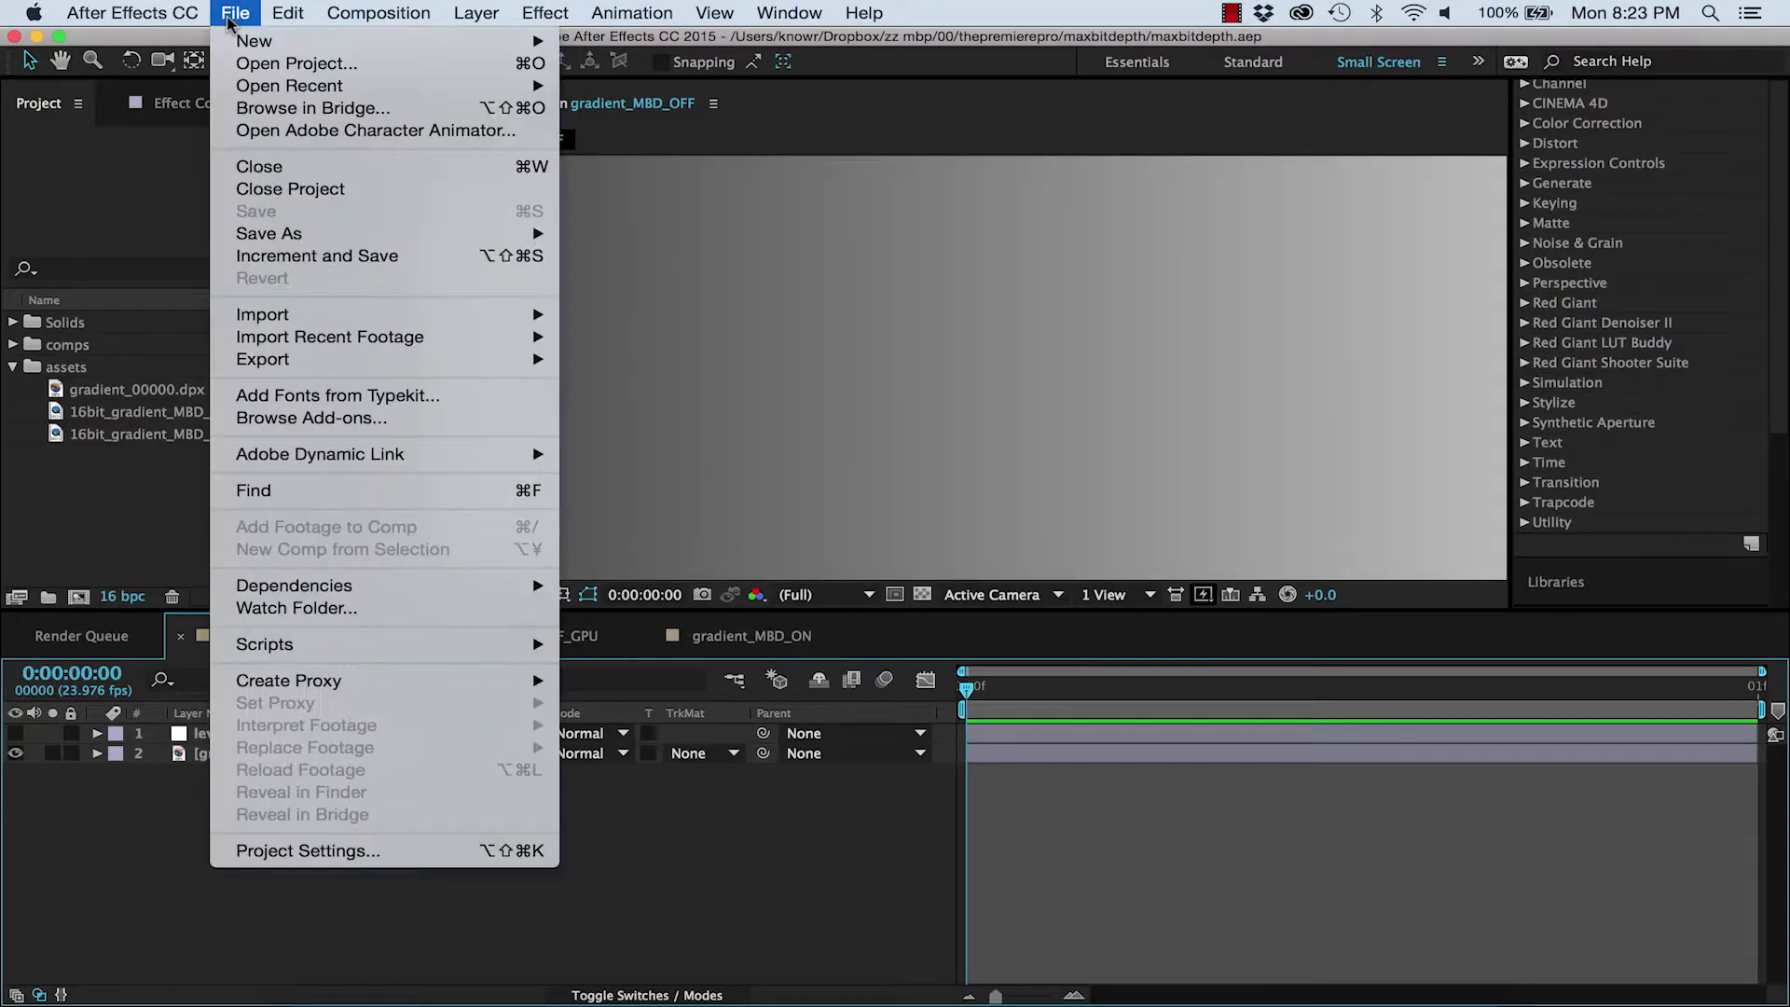
Import 16bit_gradient.mov over the DPX gradient in Difference mode and enable the levels layer
click(262, 314)
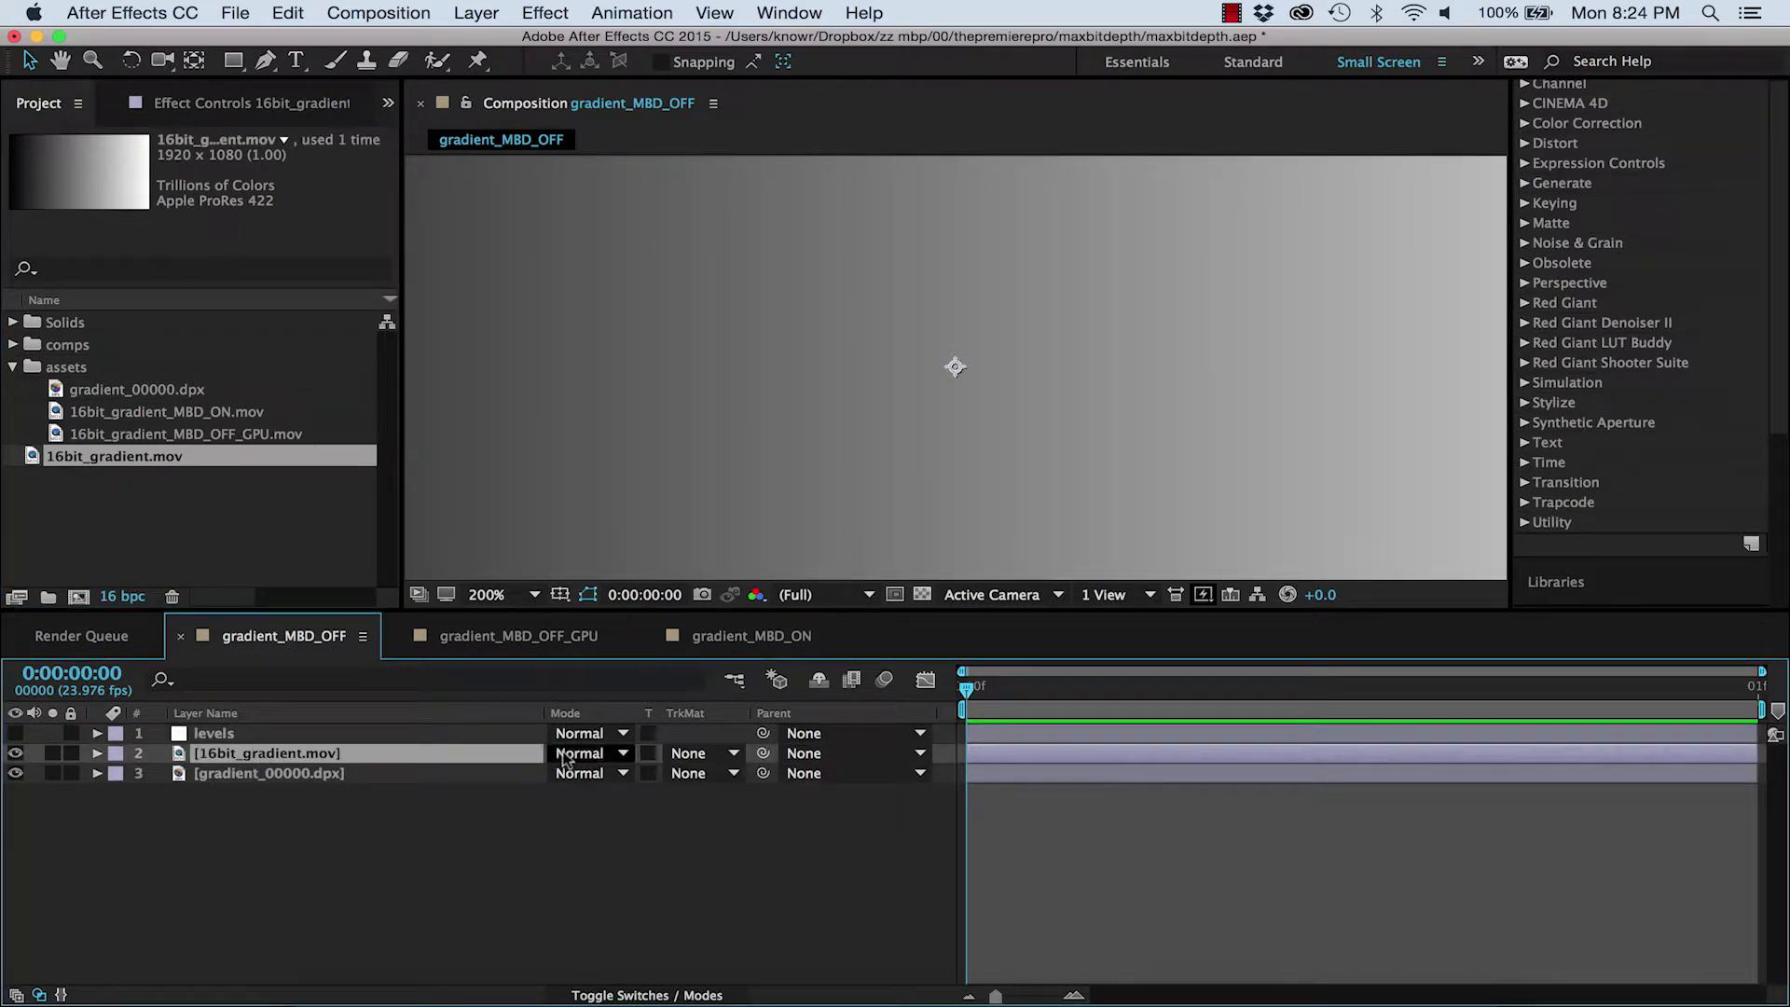
click(578, 752)
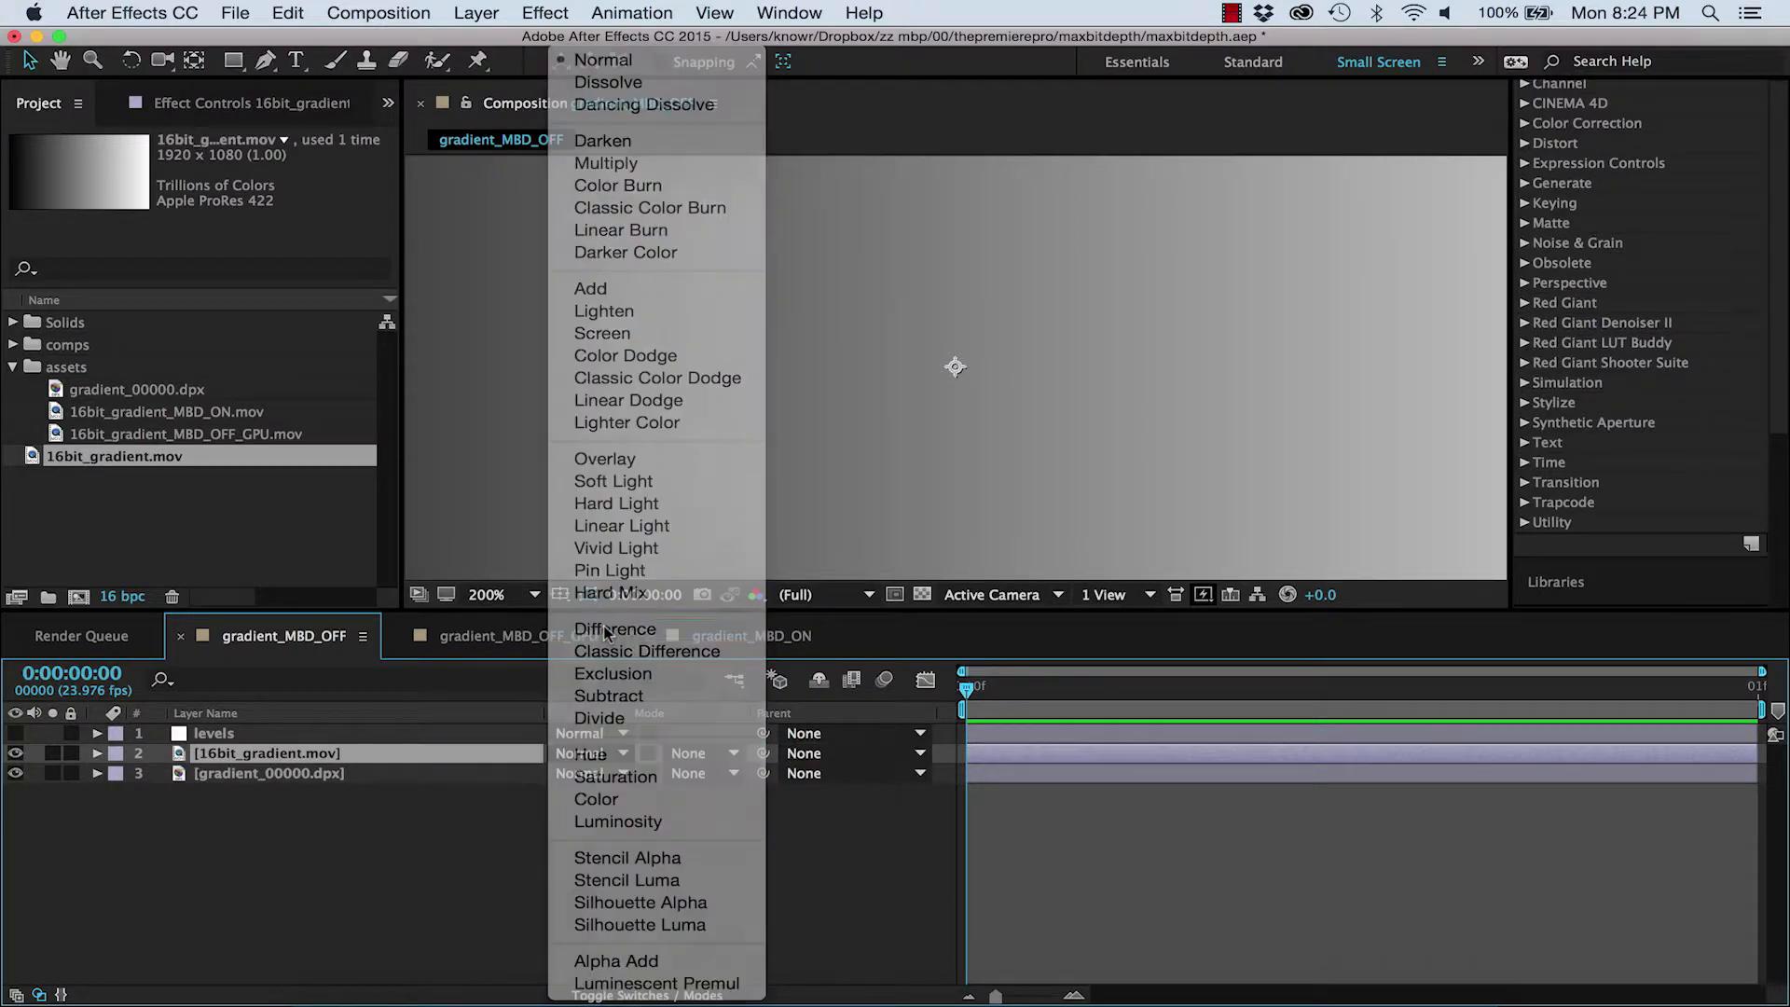
click(614, 630)
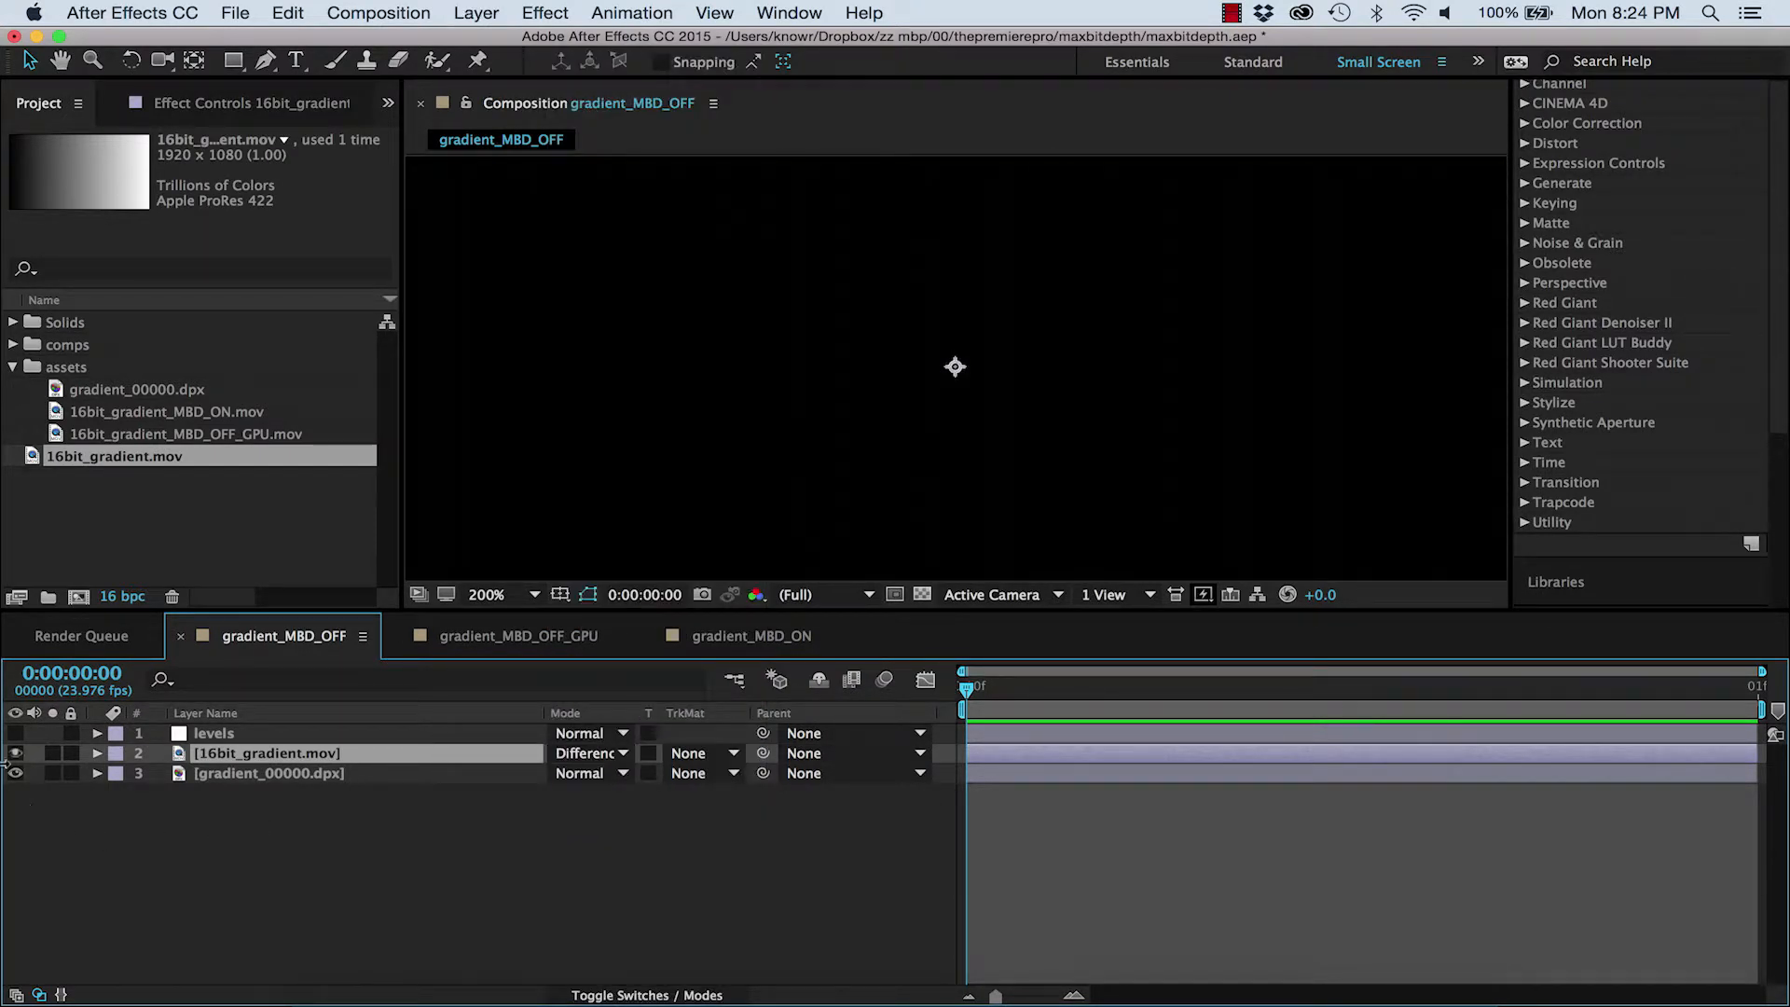
click(14, 733)
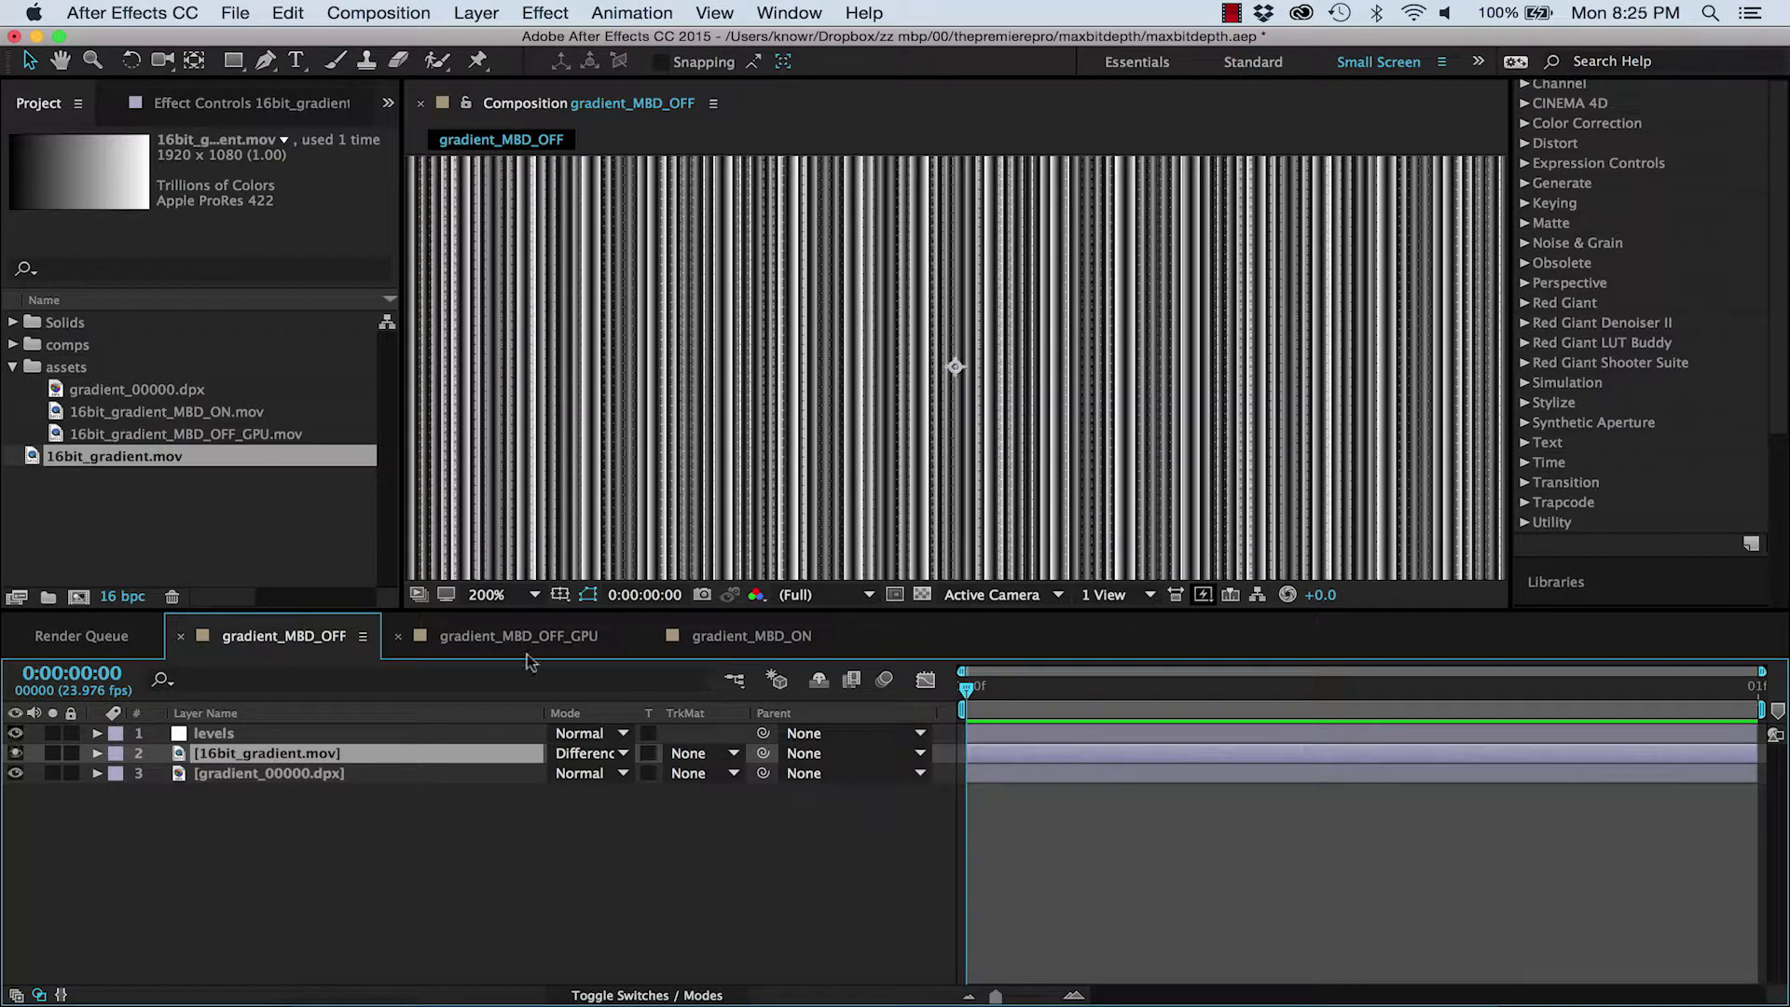
View the gradient_MBD_OFF_GPU comp's Difference comparison showing dense vertical stripes
click(518, 636)
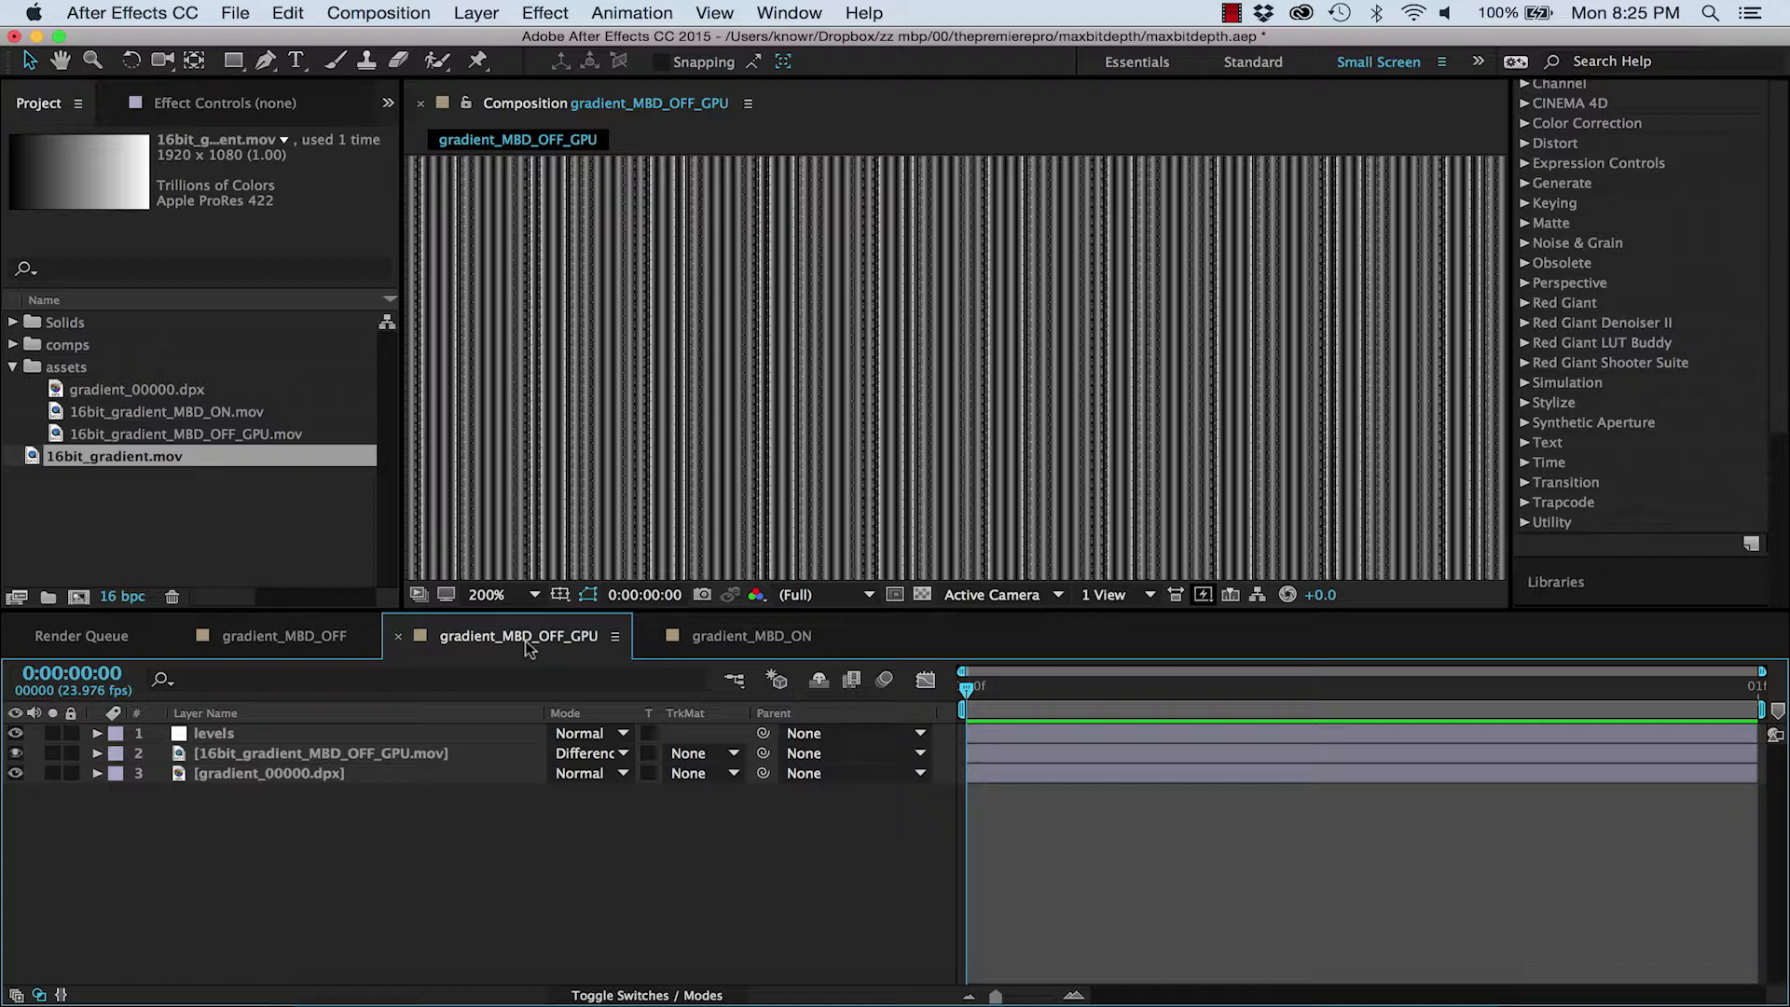
click(751, 636)
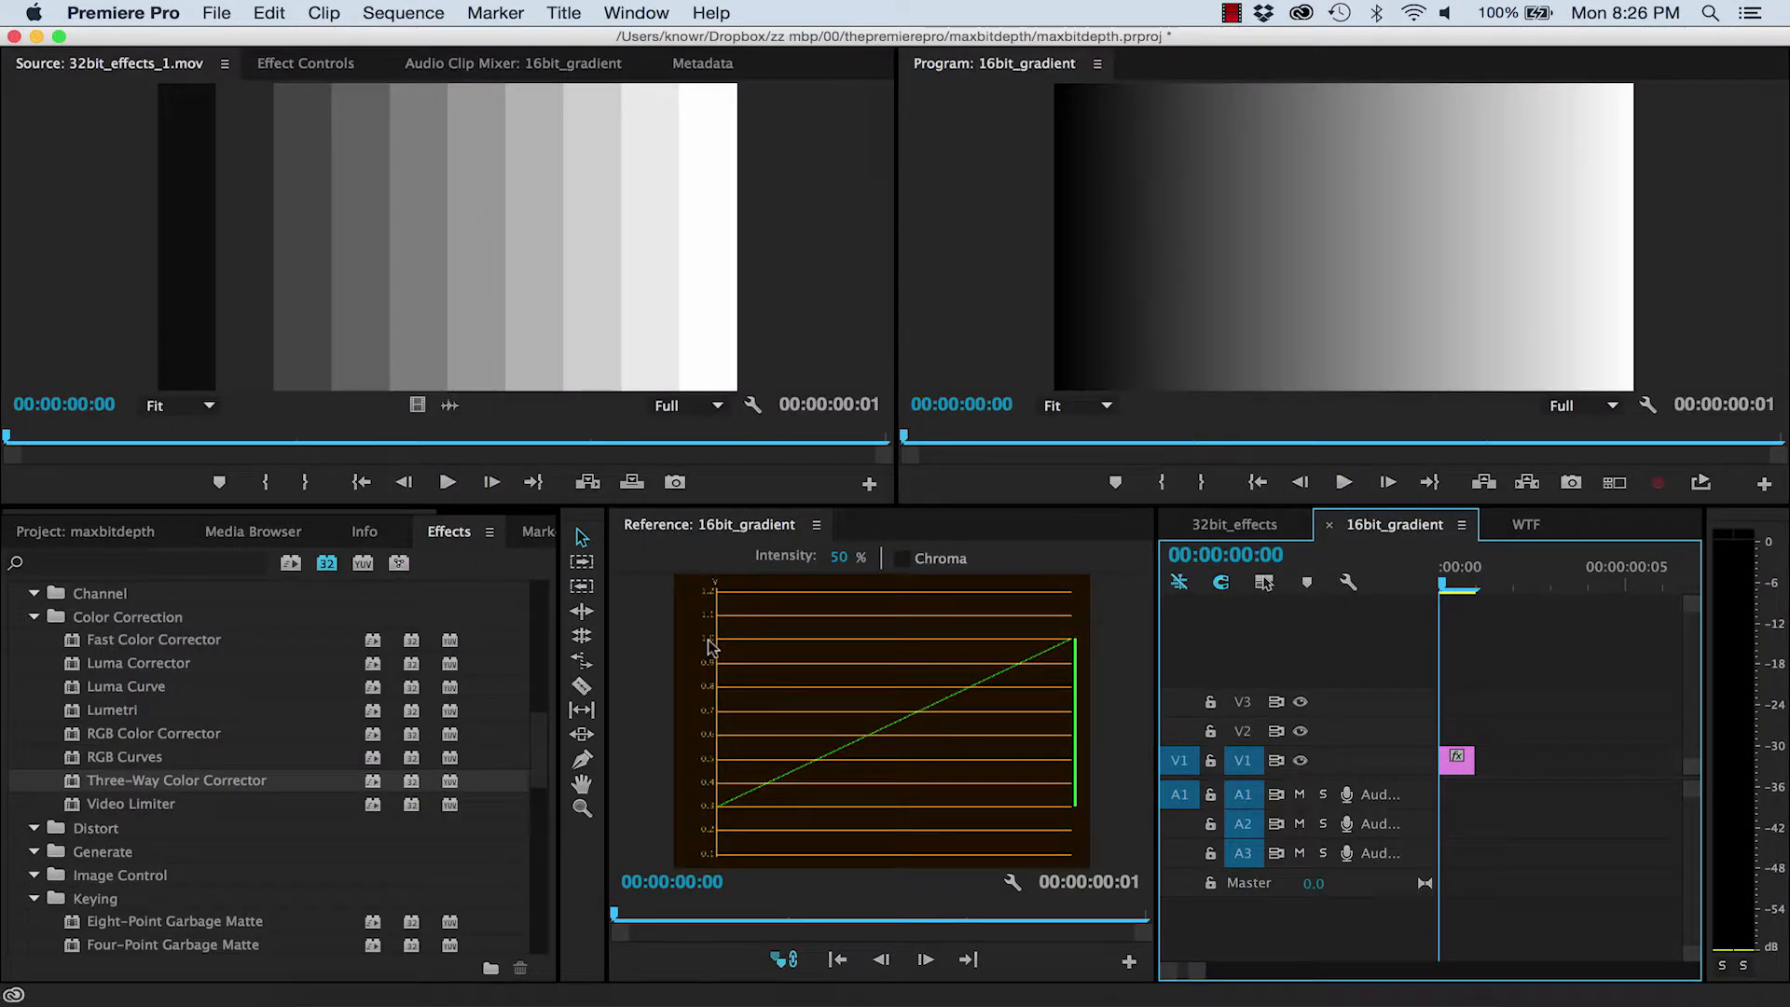
Enable Maximum Bit Depth in the 16bit_gradient Sequence Settings, accepting the memory warning
click(403, 13)
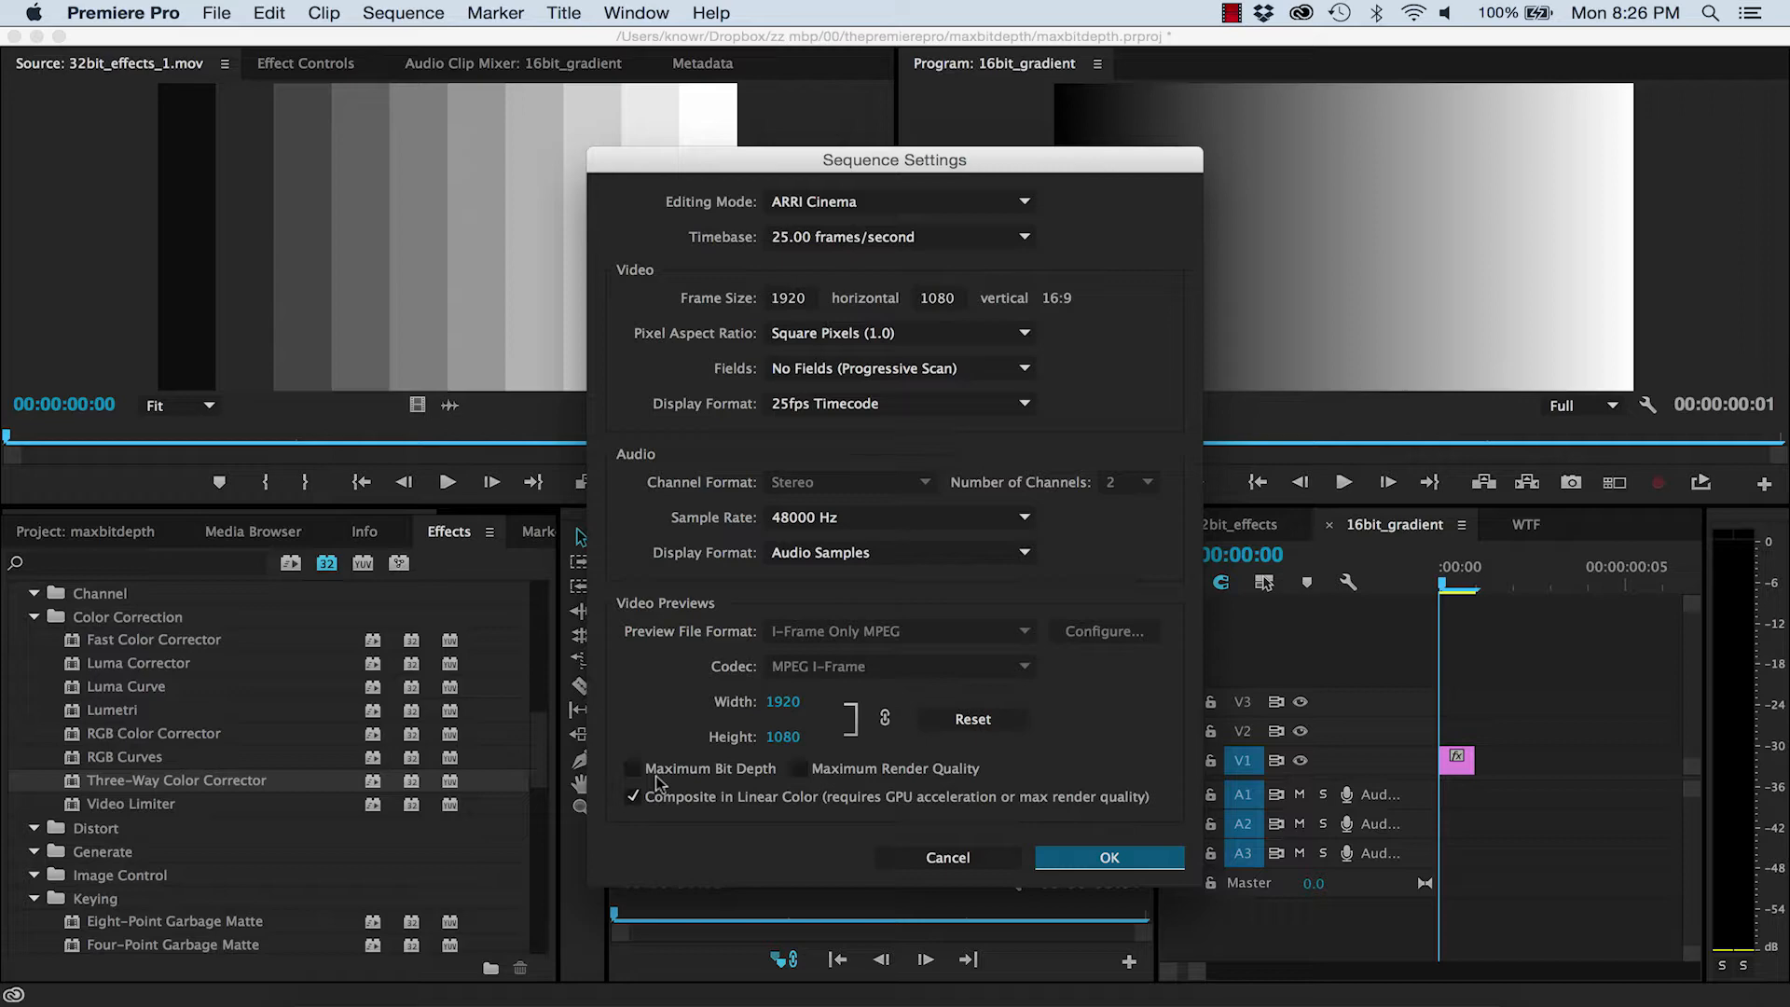
click(633, 768)
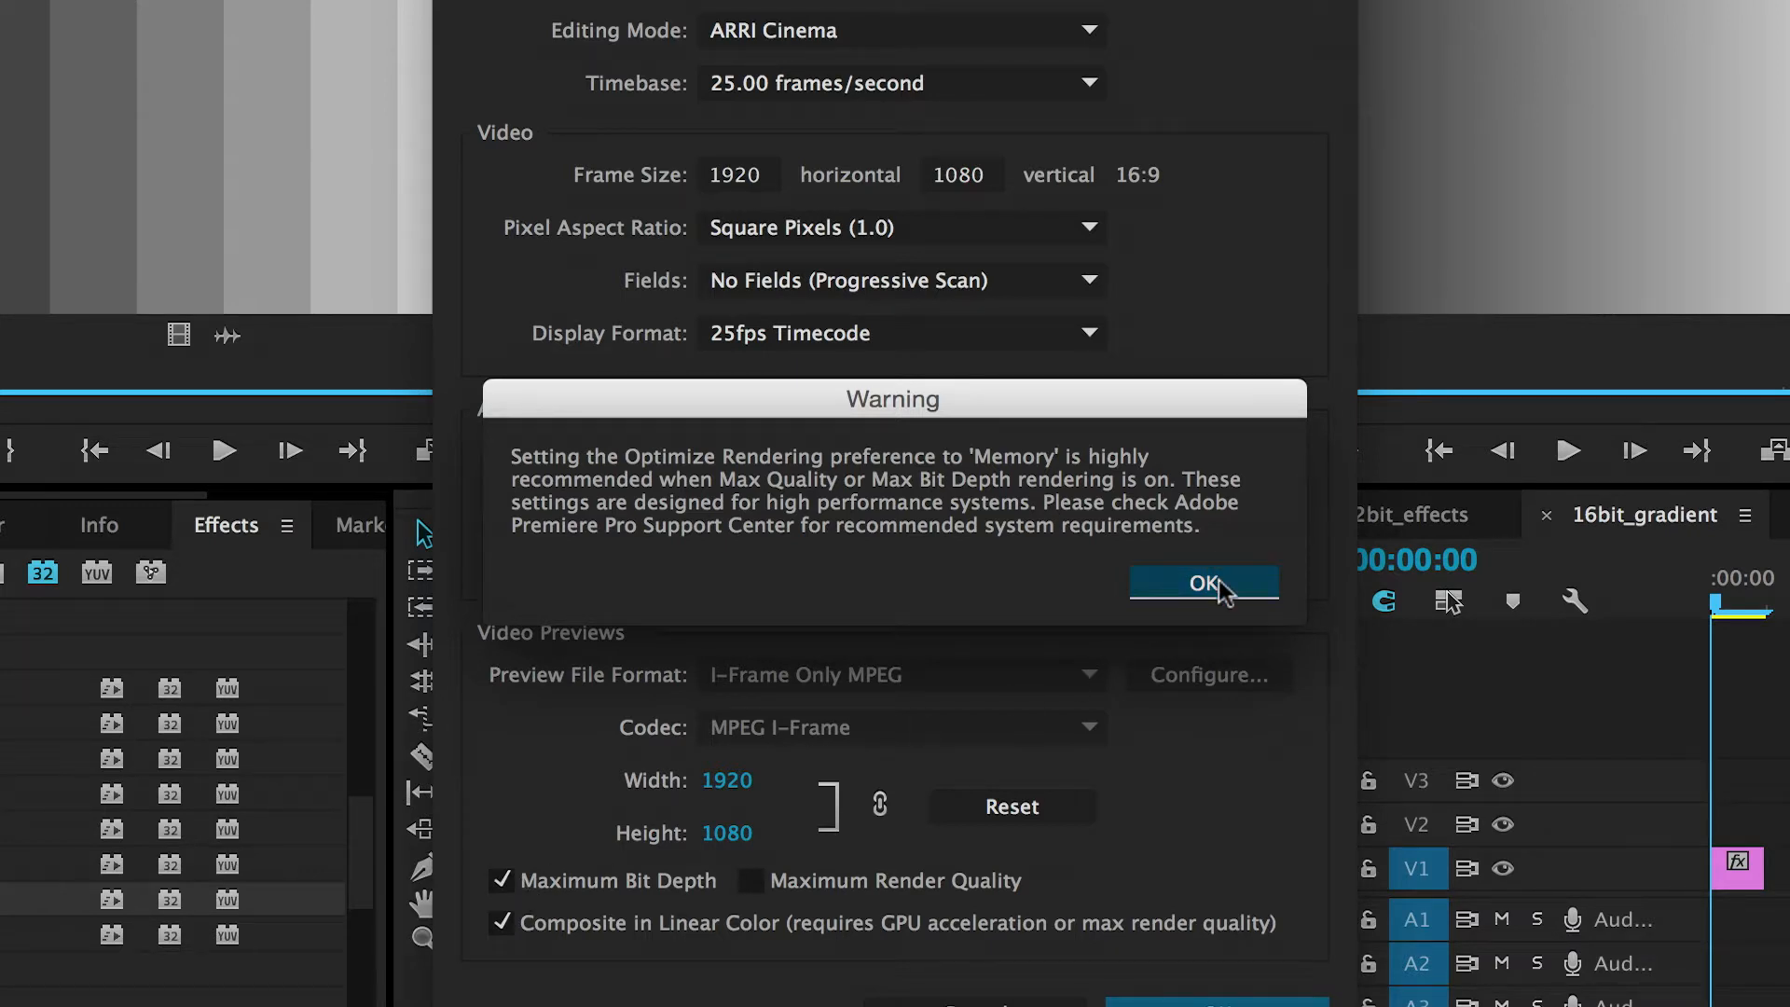
click(1203, 583)
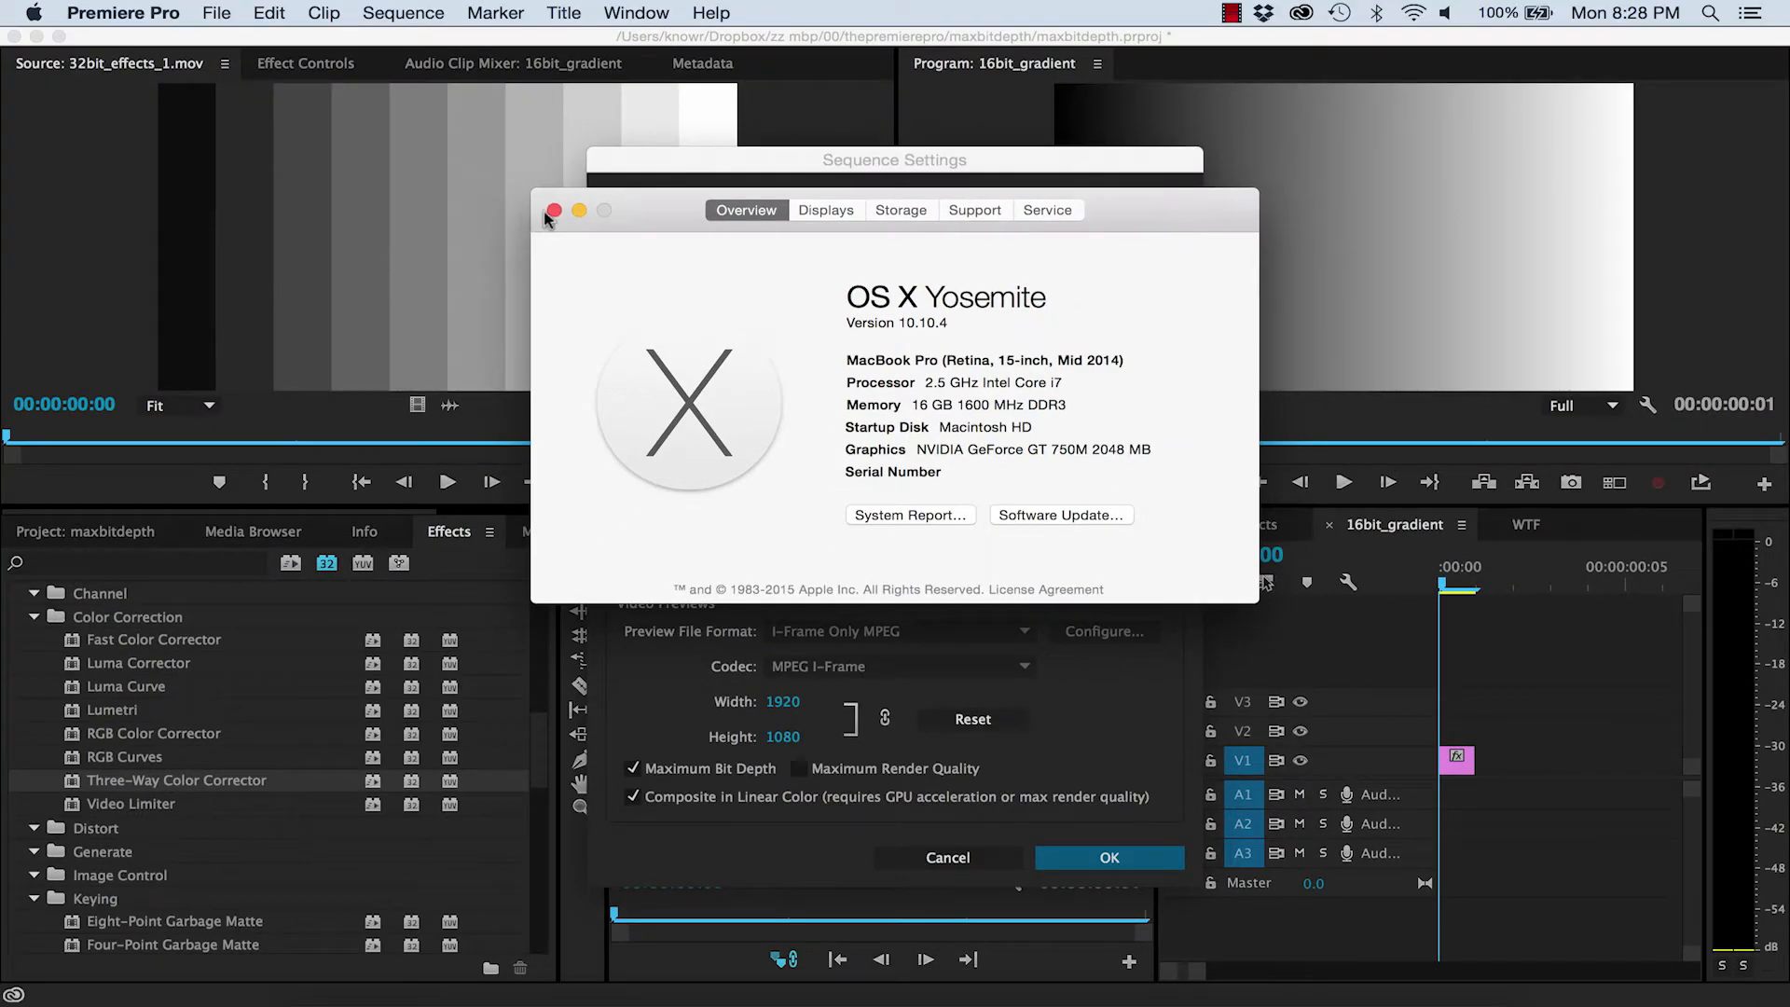
click(553, 210)
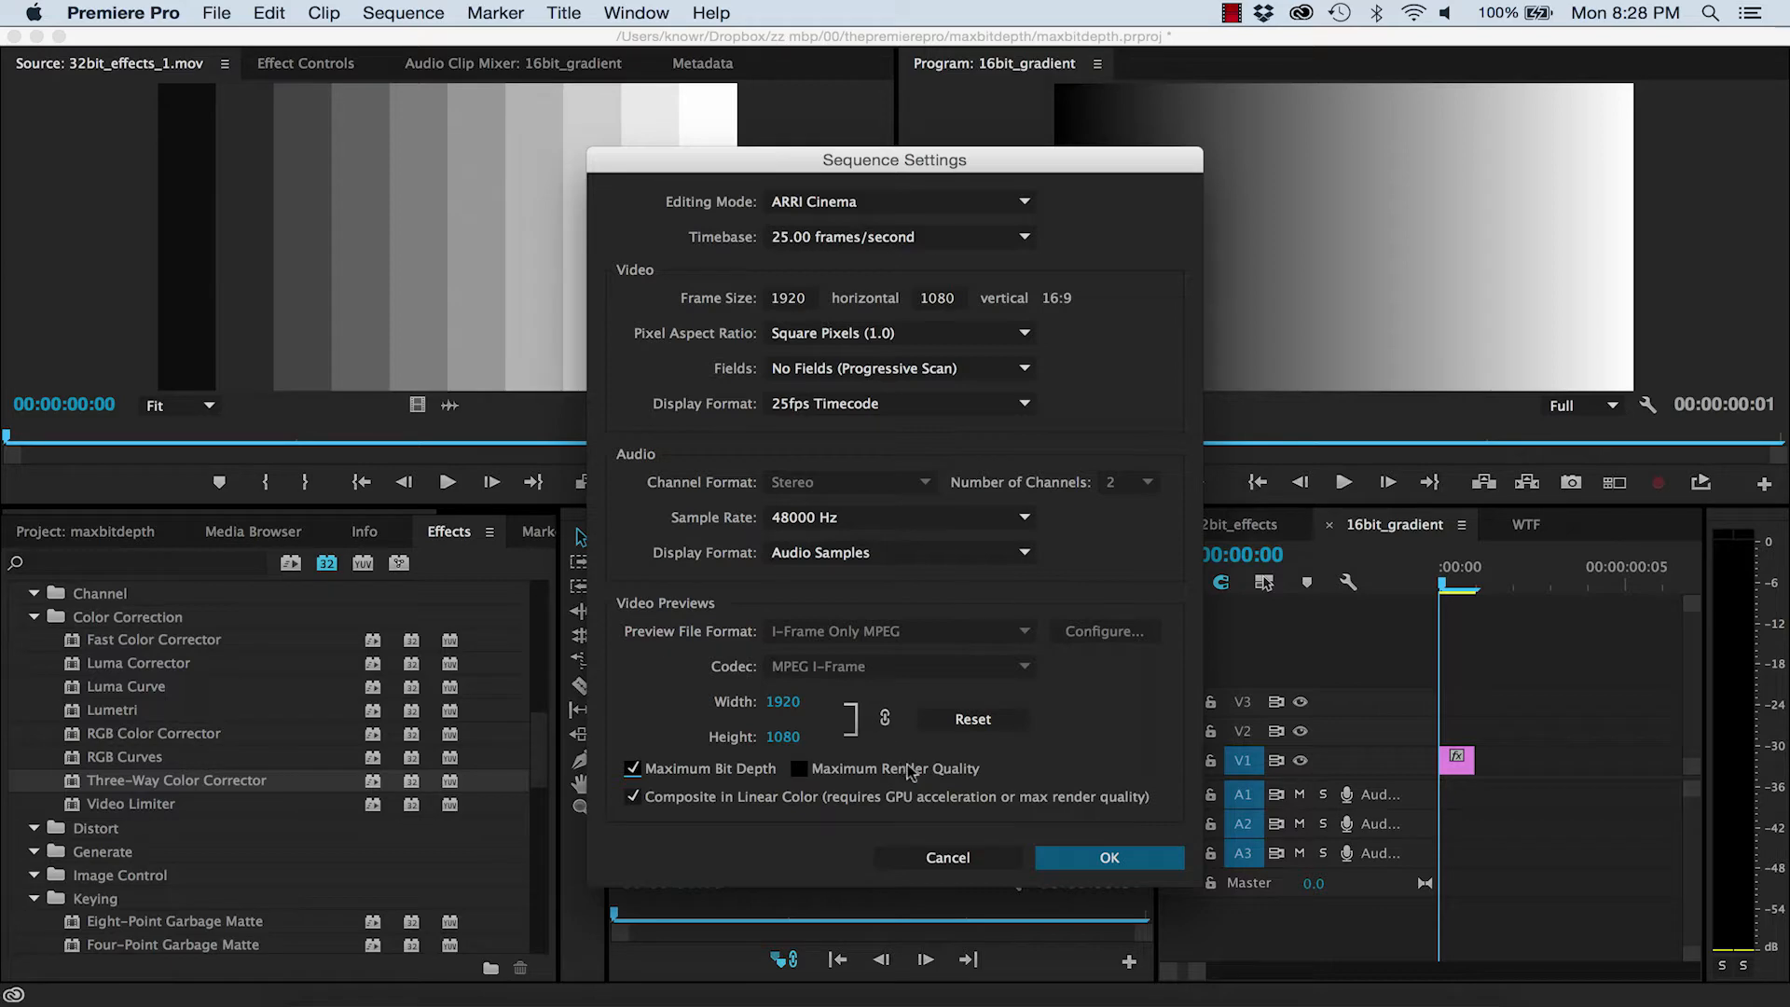
click(1109, 857)
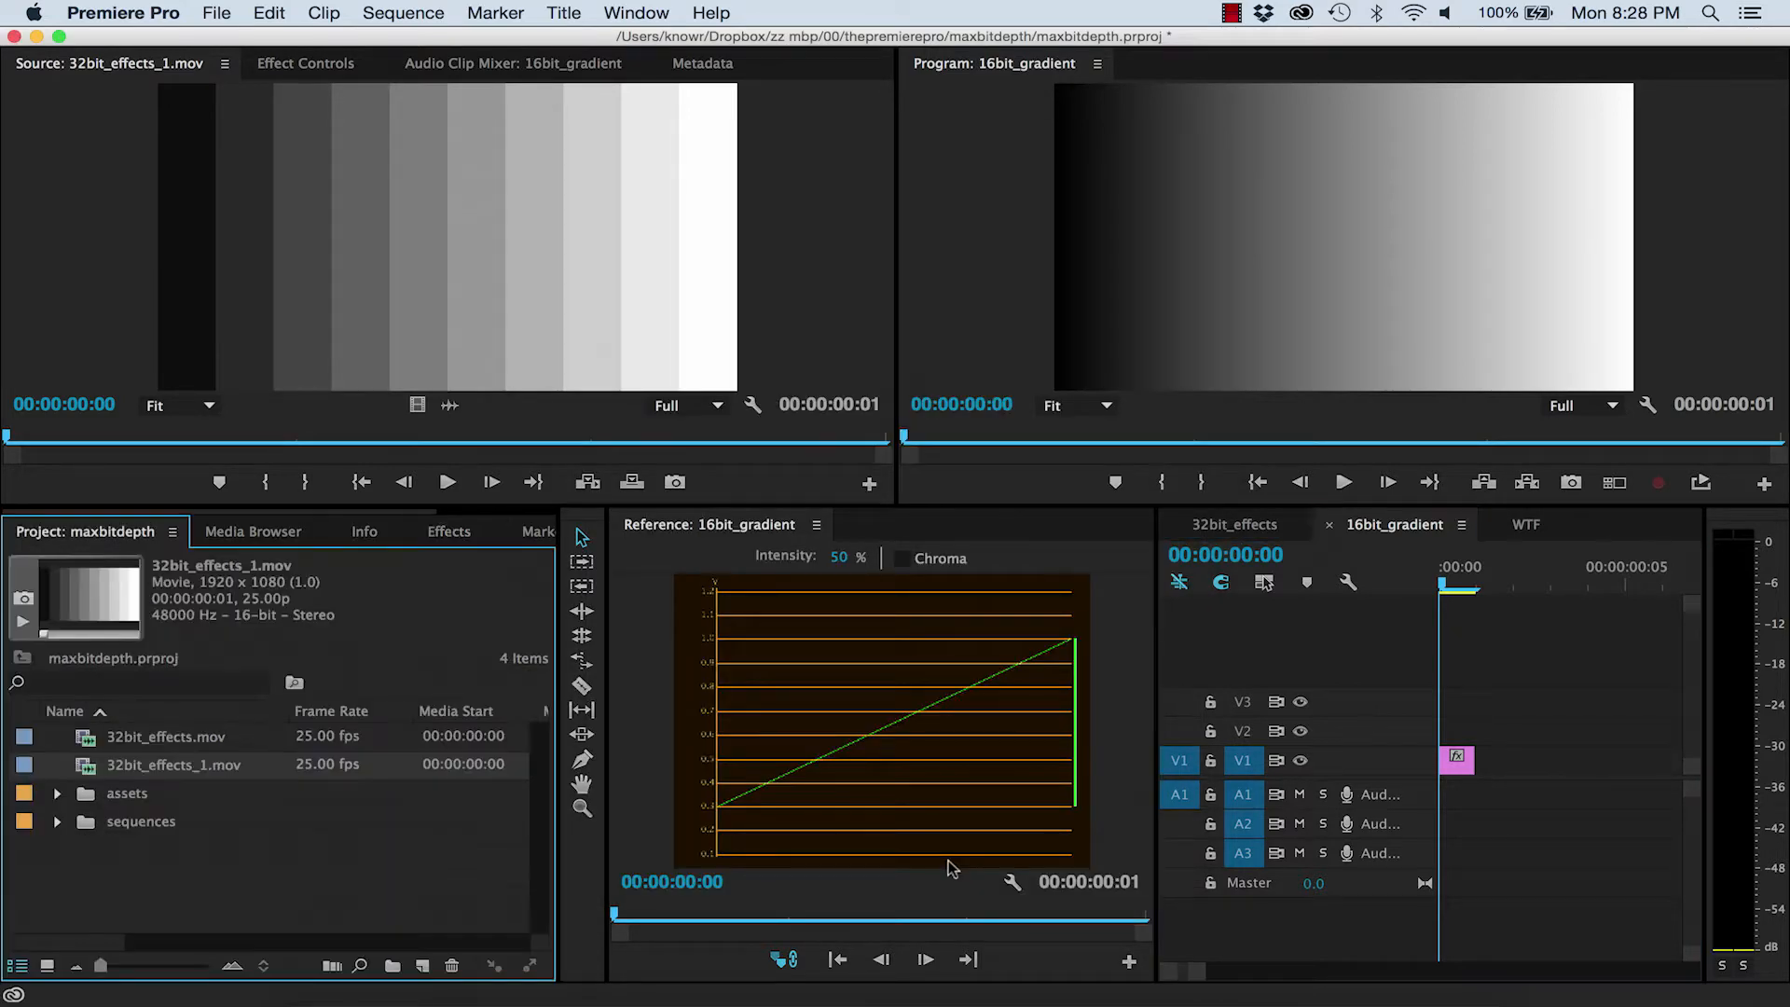
Convert test.psd to 32 Bits/Channel via Image > Mode in Photoshop
click(219, 13)
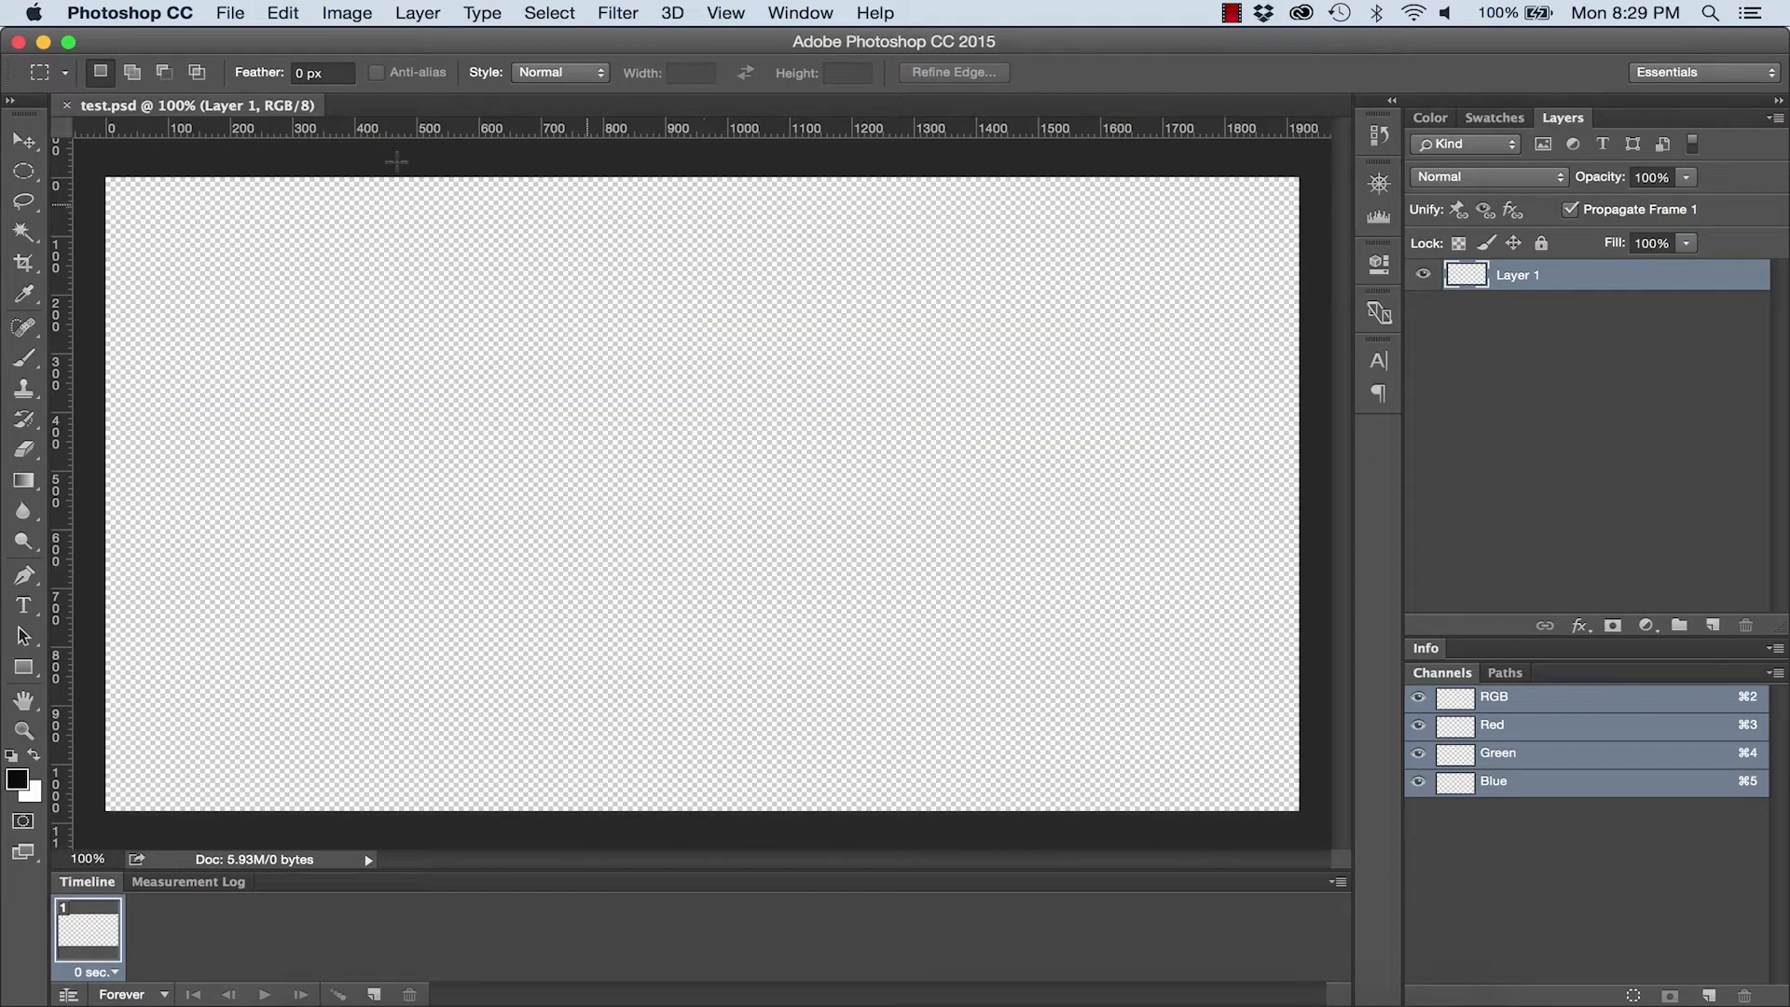
click(347, 13)
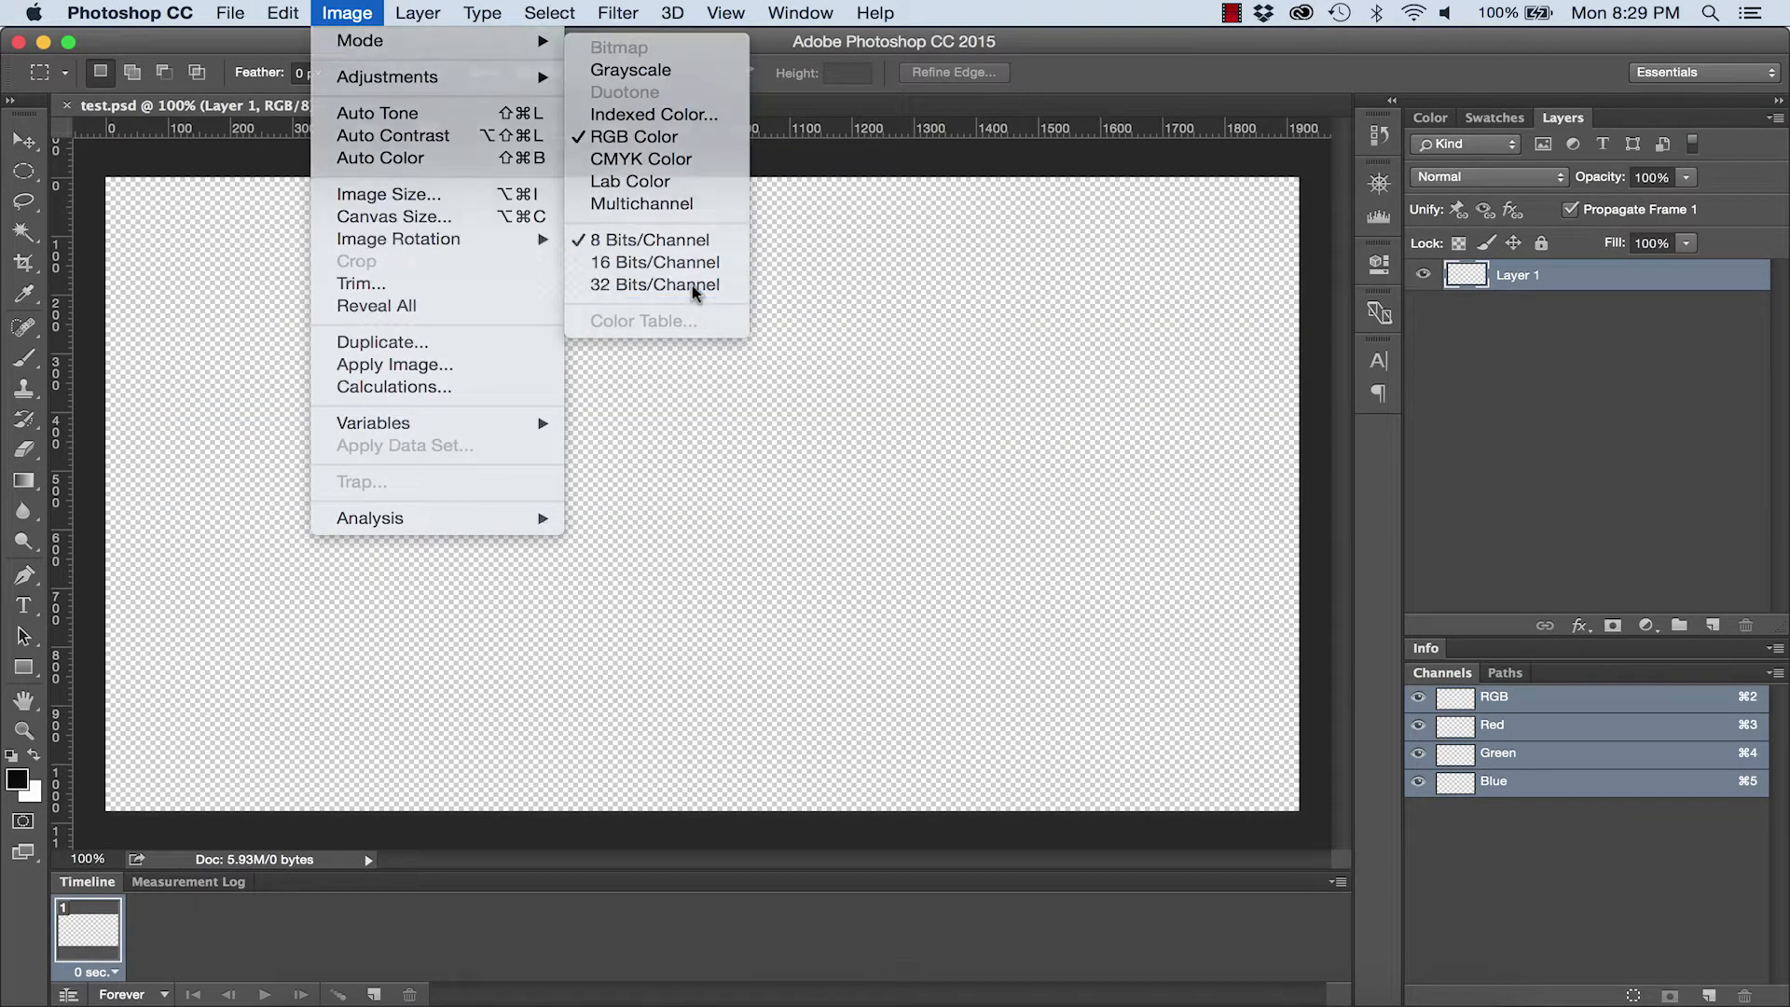
click(657, 284)
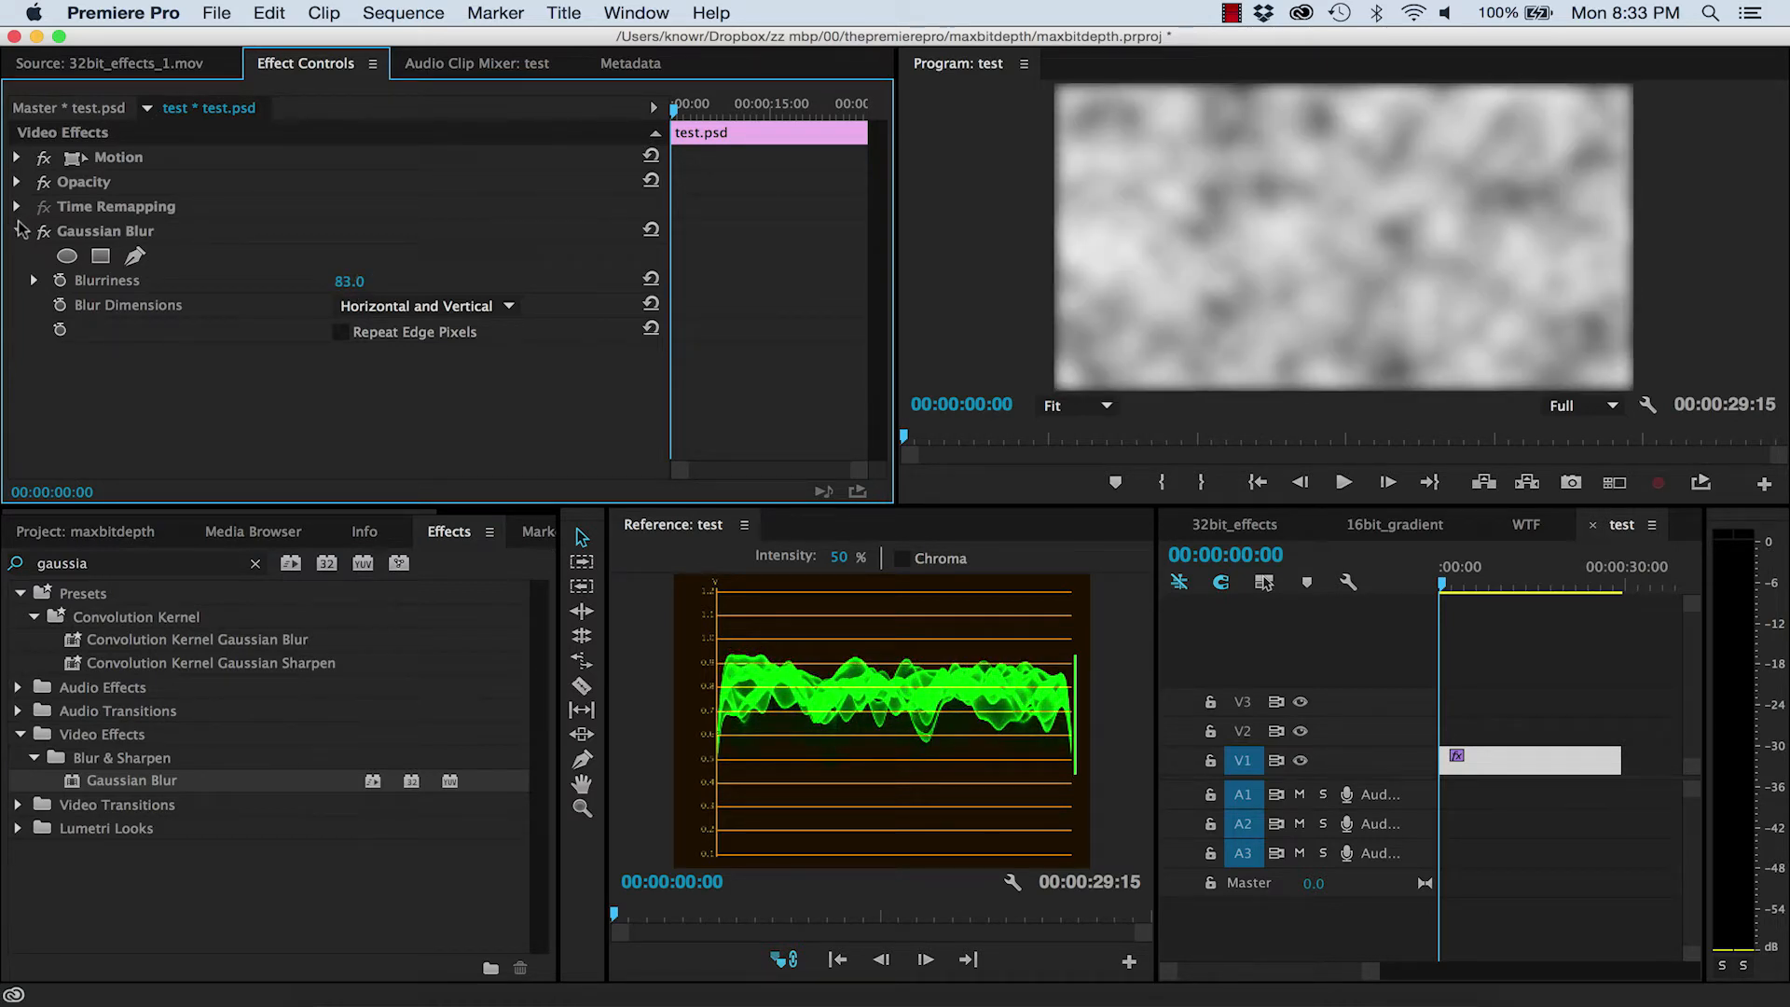
Review the test sequence's grey clouds with Gaussian Blur blurriness 83
click(21, 231)
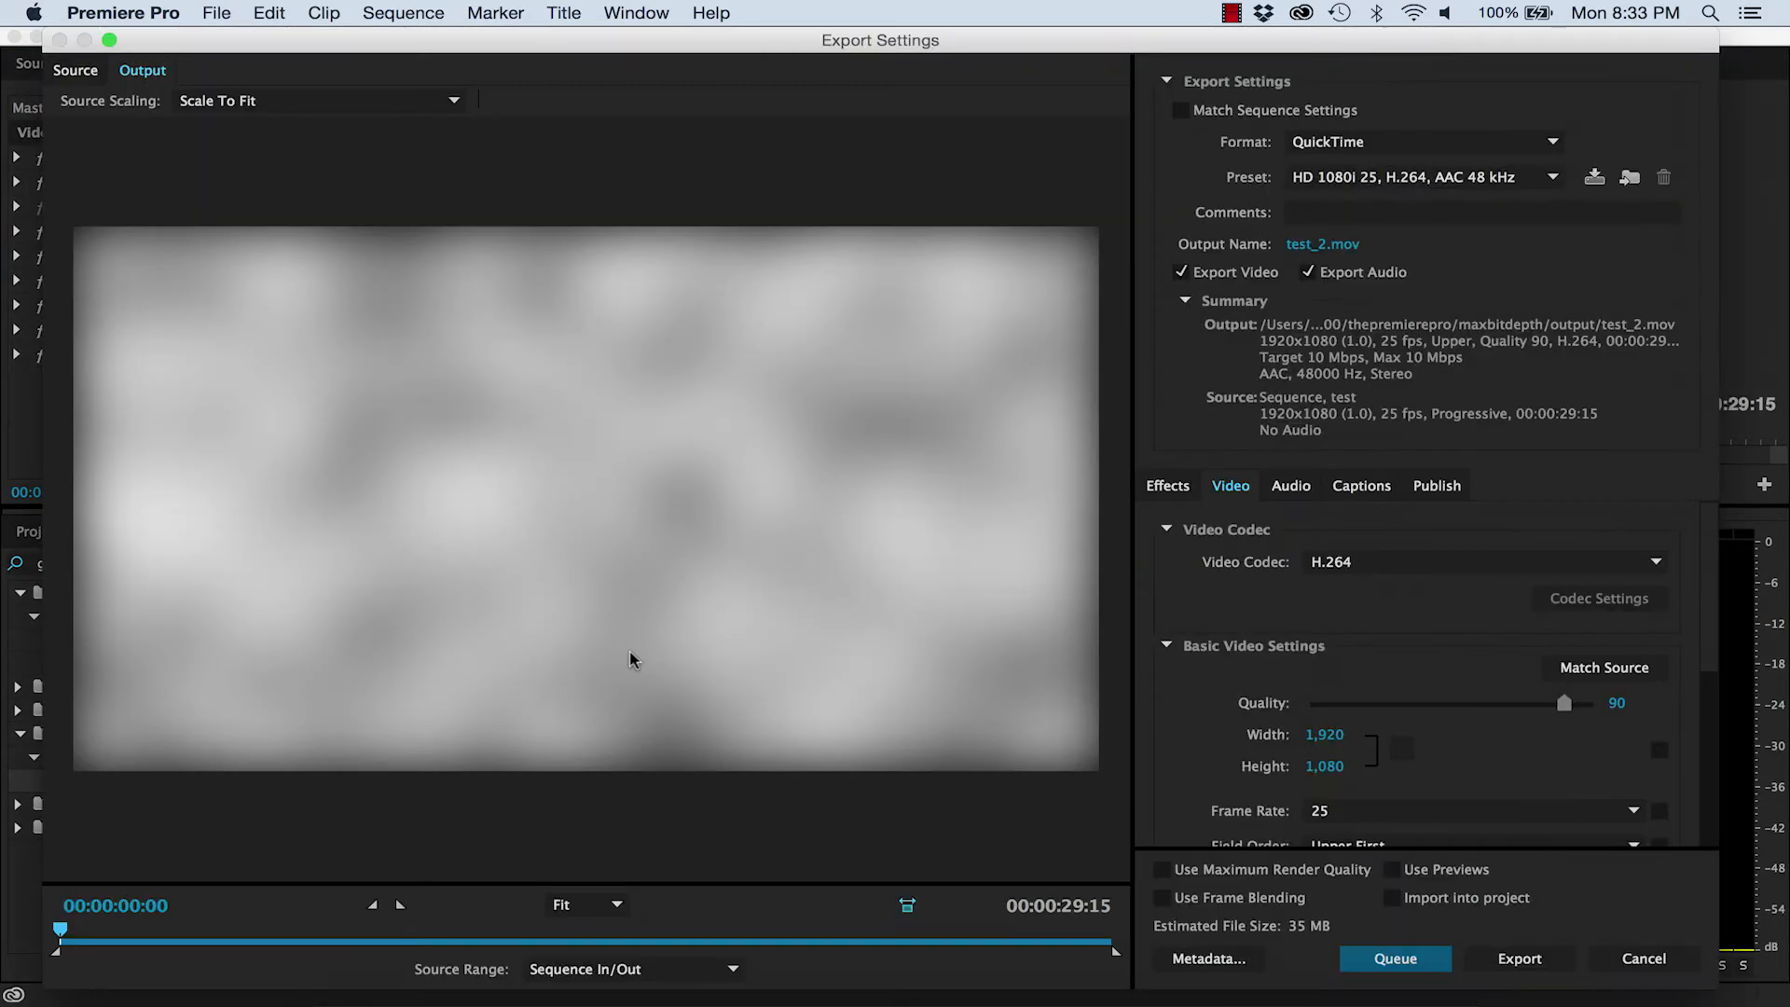
Queue the test sequence as an Apple ProRes QuickTime export, test_2.mov, with Maximum Depth off
click(1481, 562)
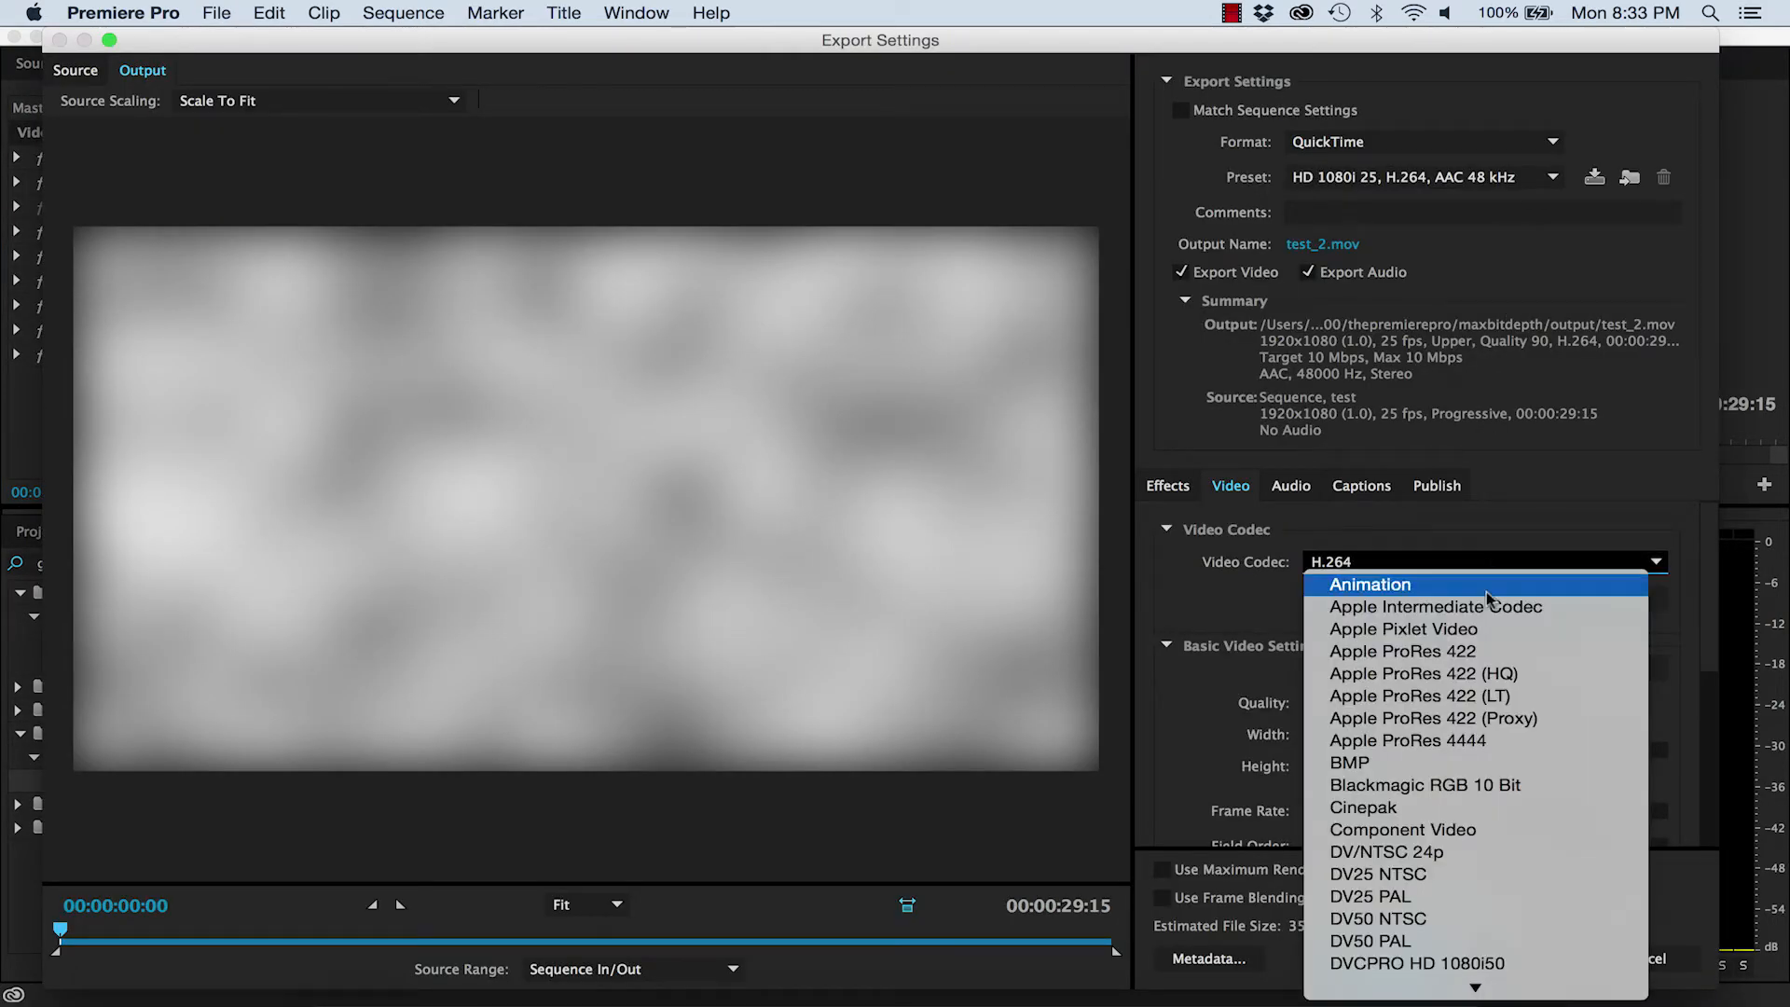
click(1403, 651)
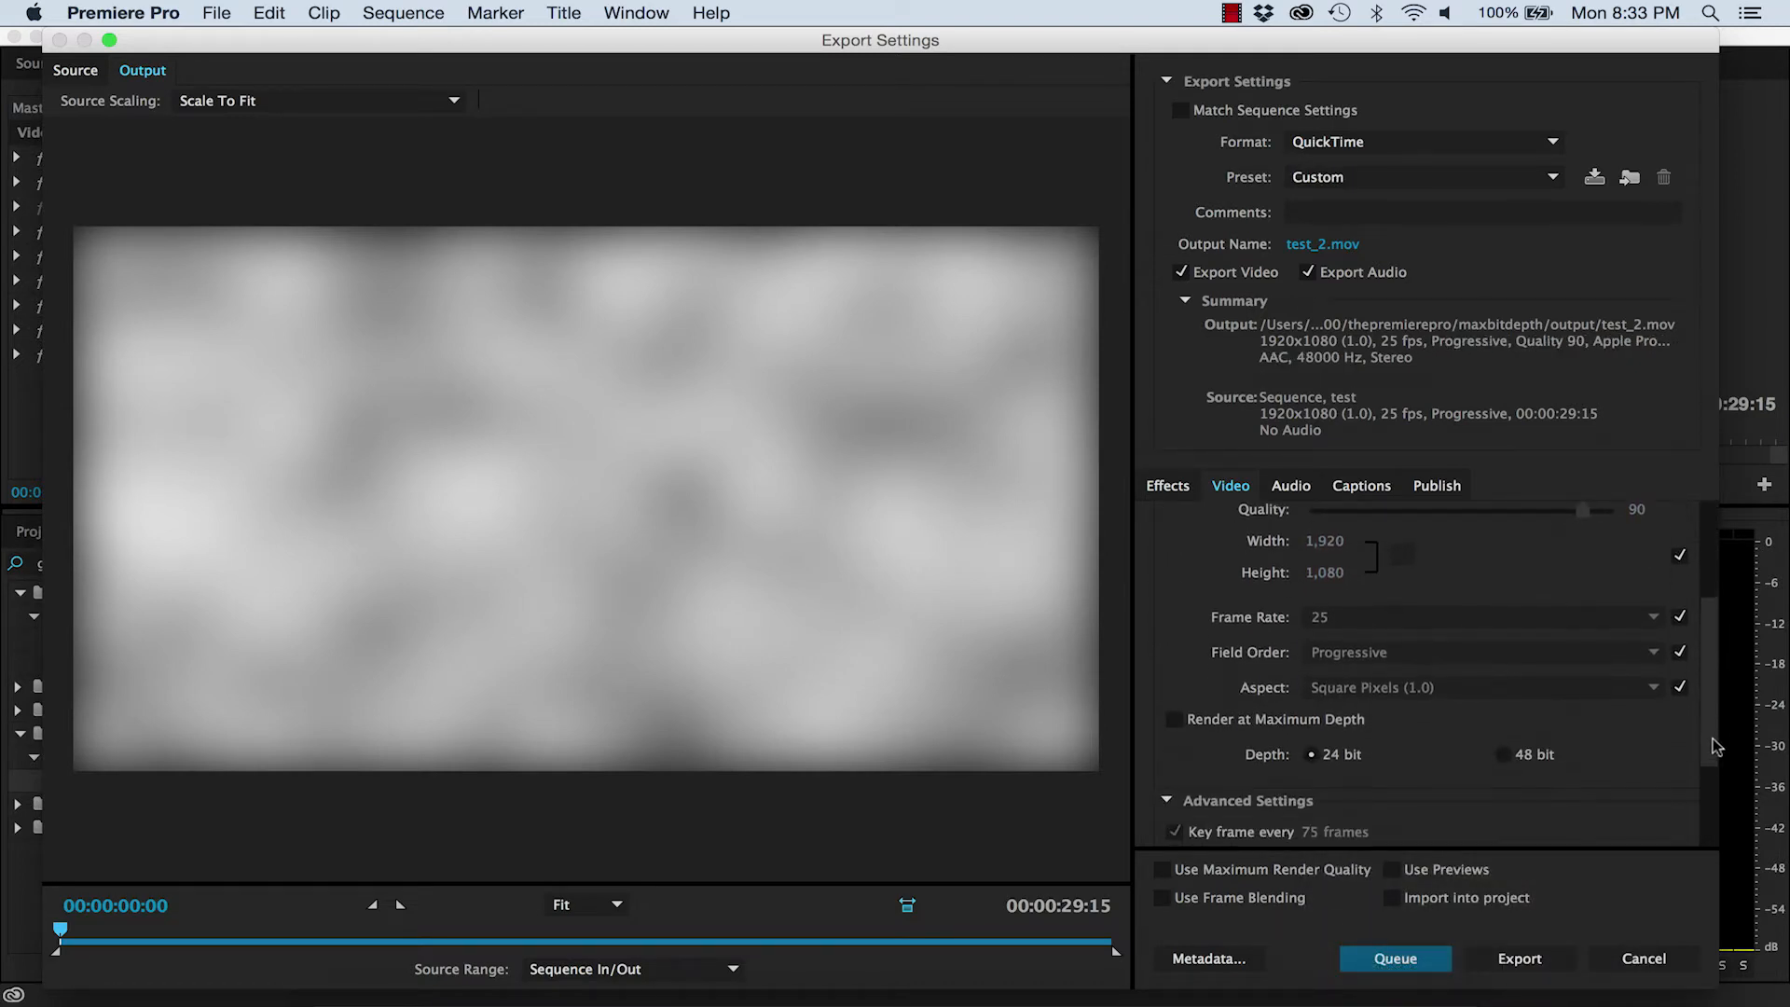
scroll(down, 3)
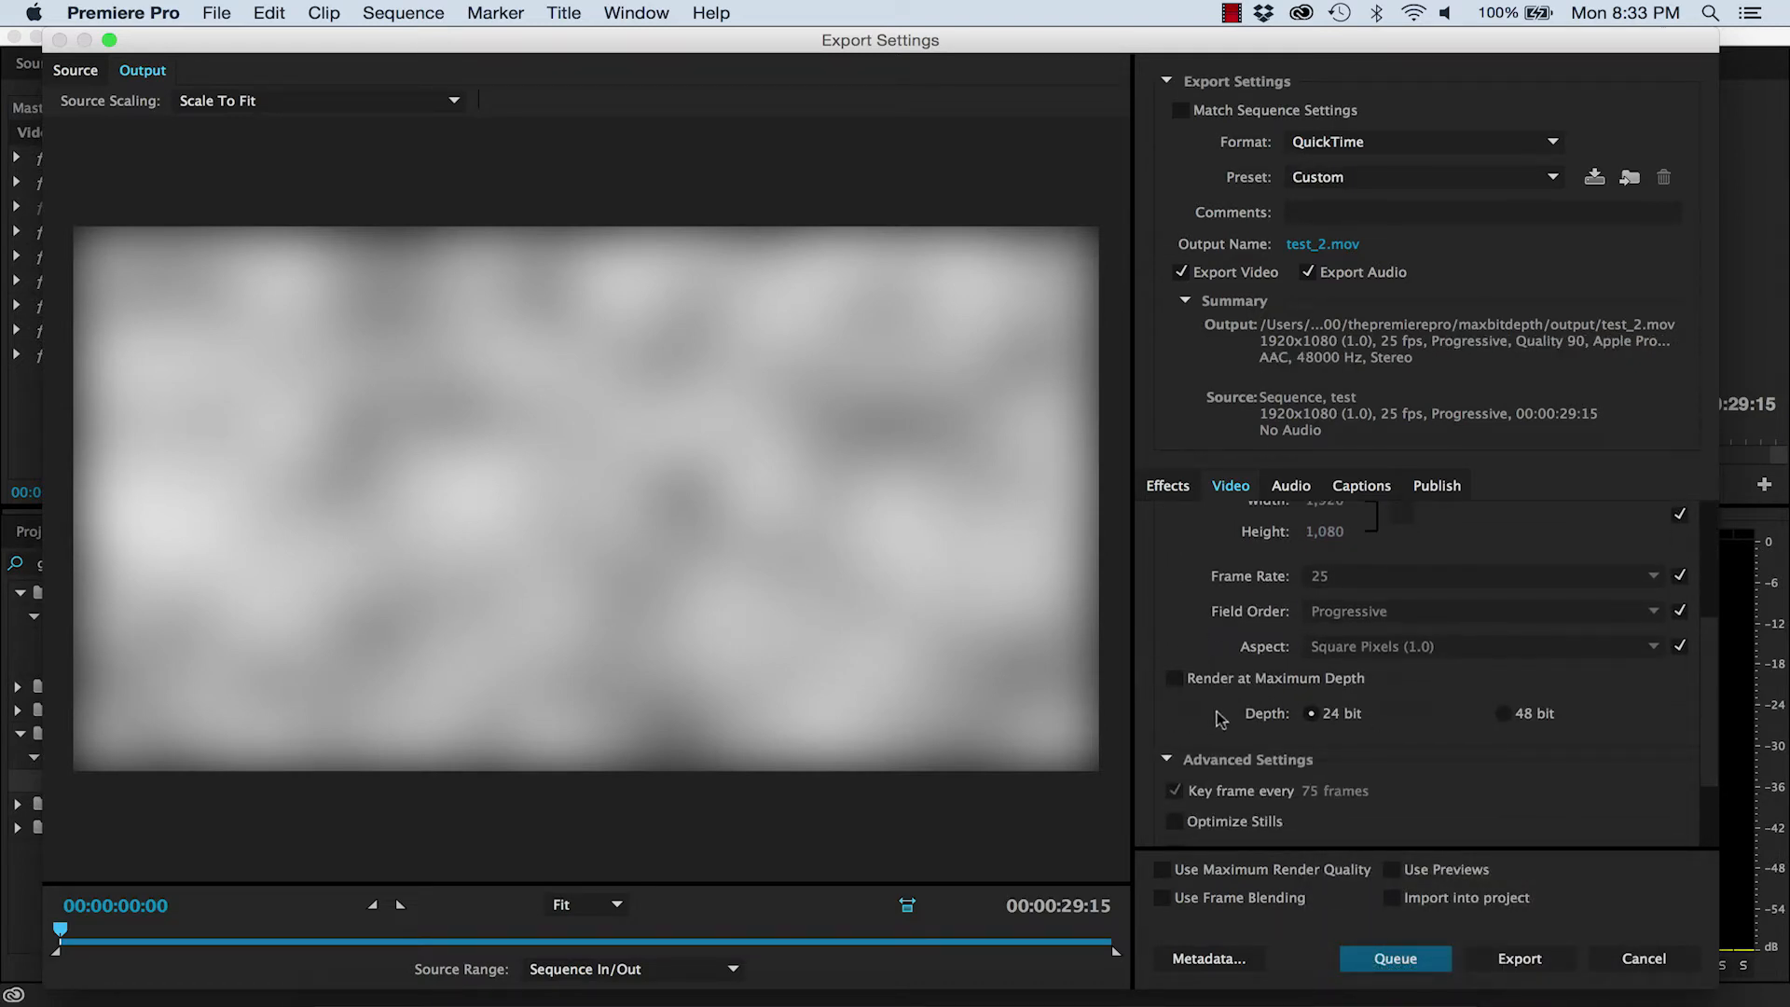
mouse_move(1366, 942)
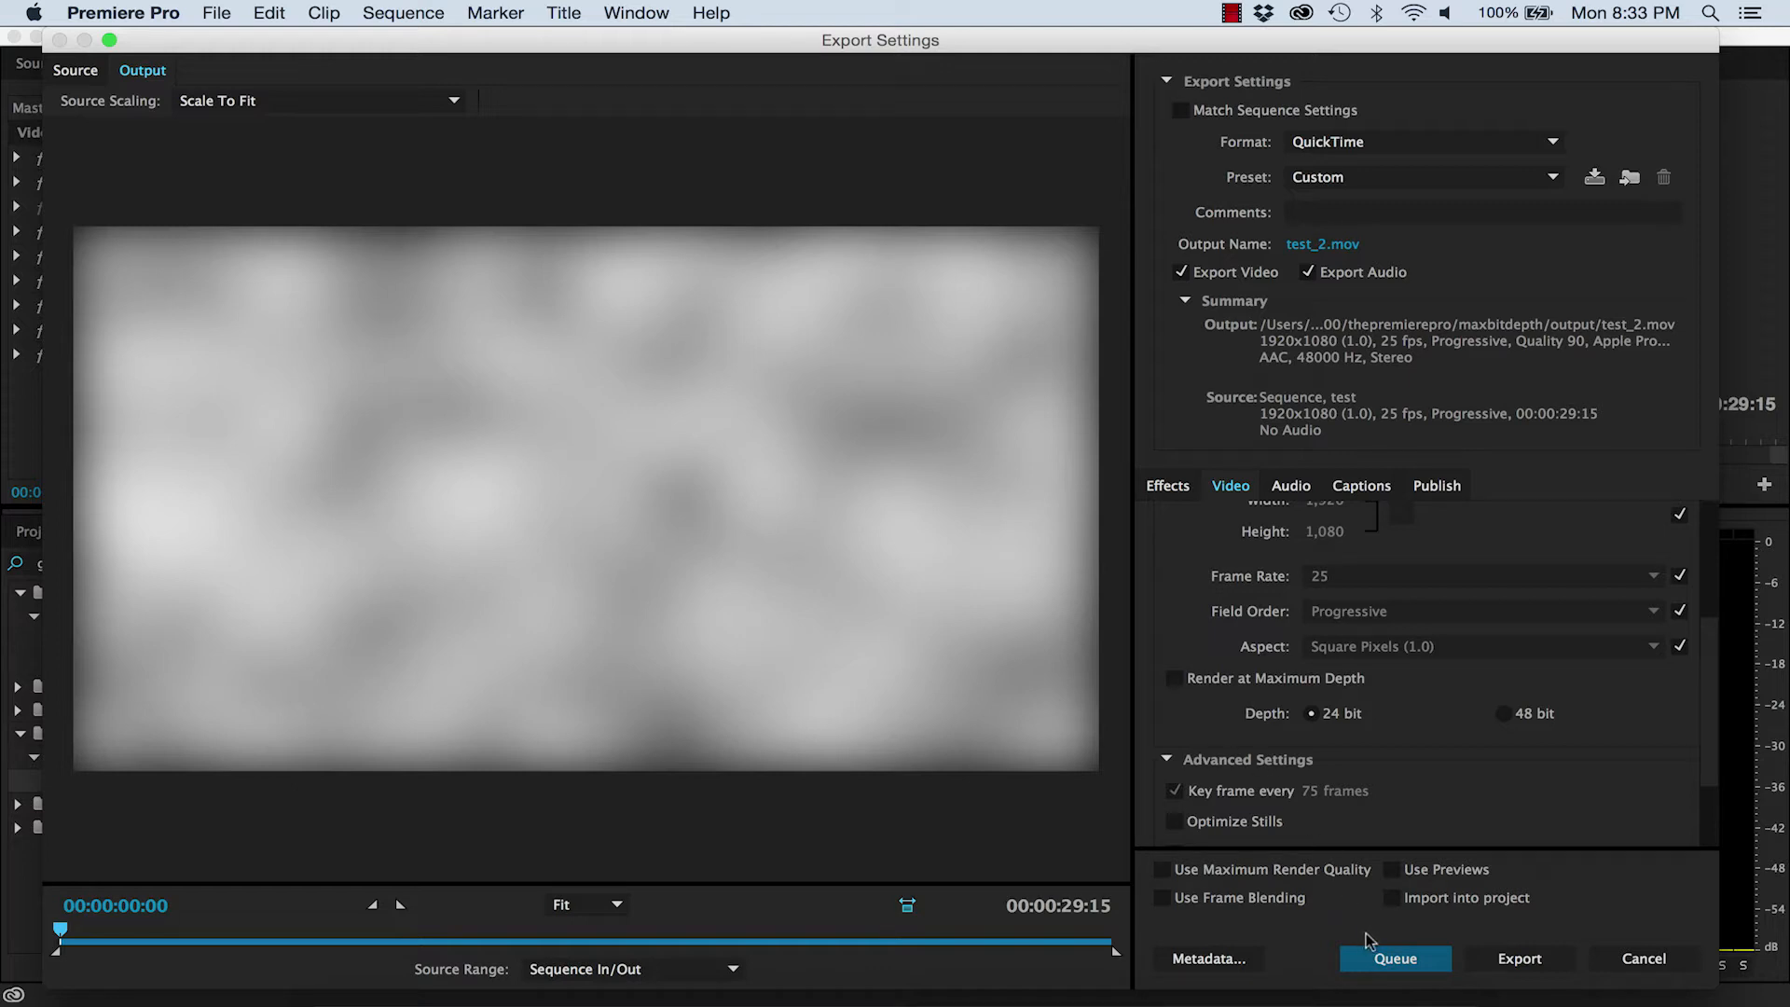
click(1395, 958)
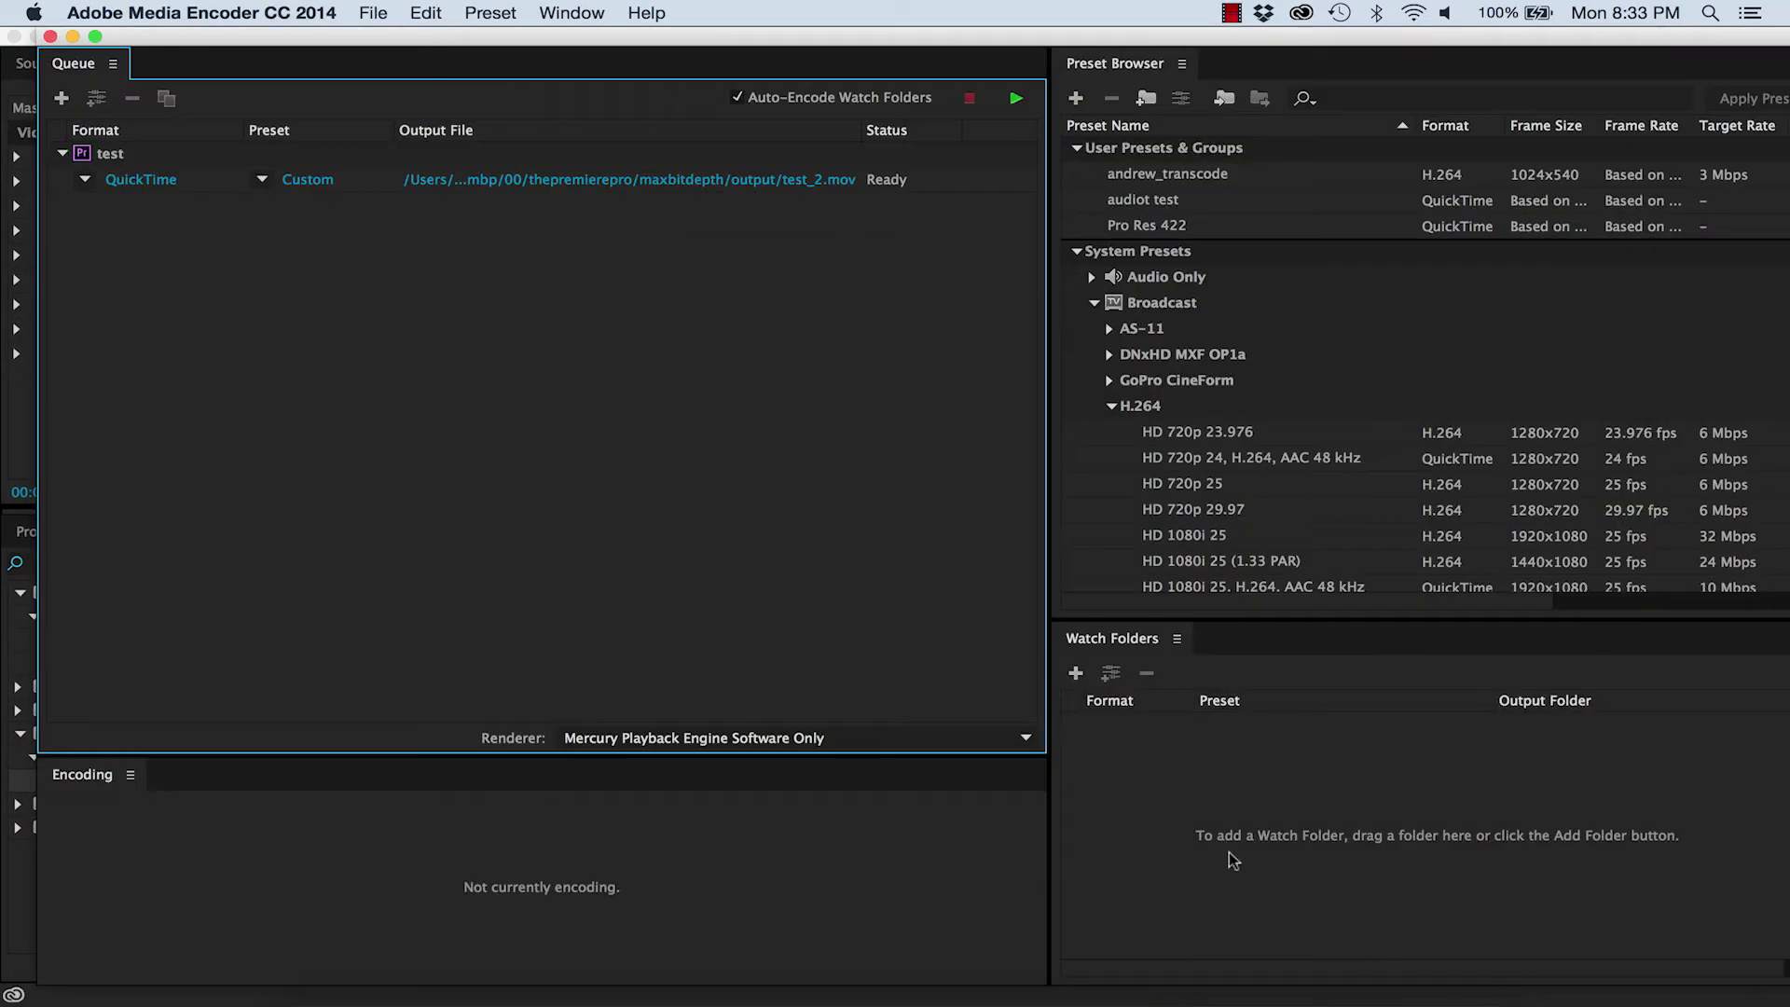
Duplicate the queued job as test_2_1.mov with Render at Maximum Depth on, then start the queue
click(121, 154)
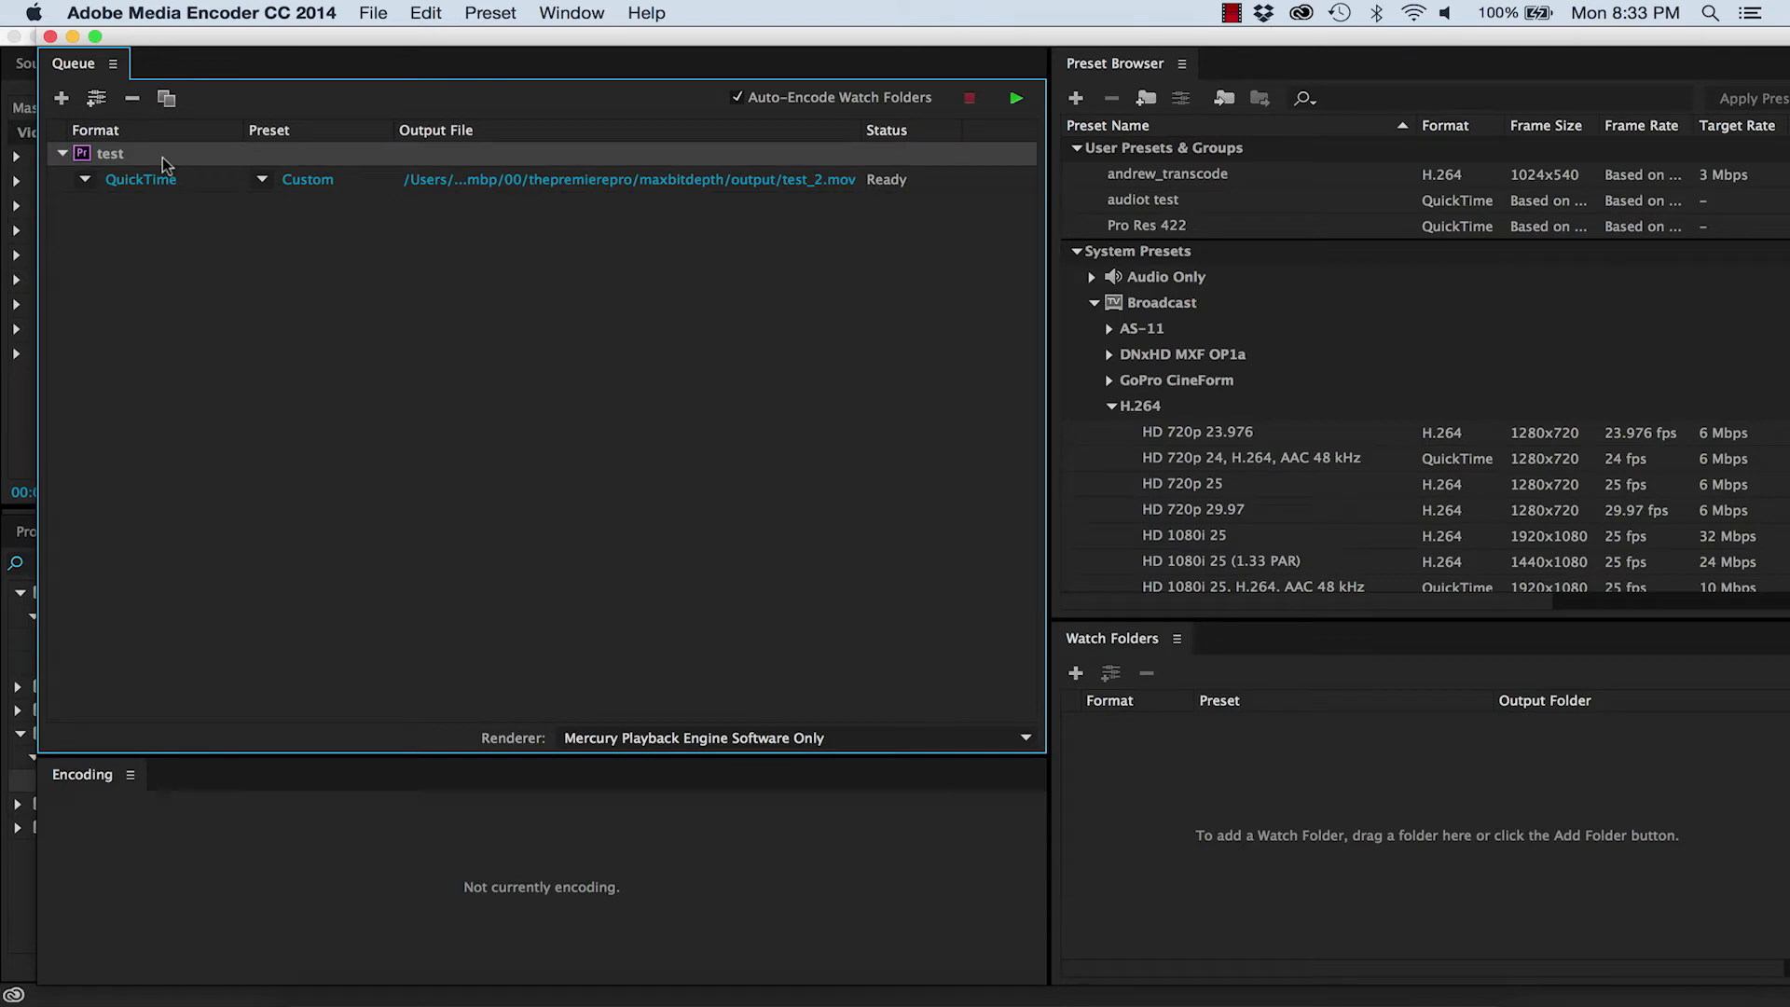
click(426, 13)
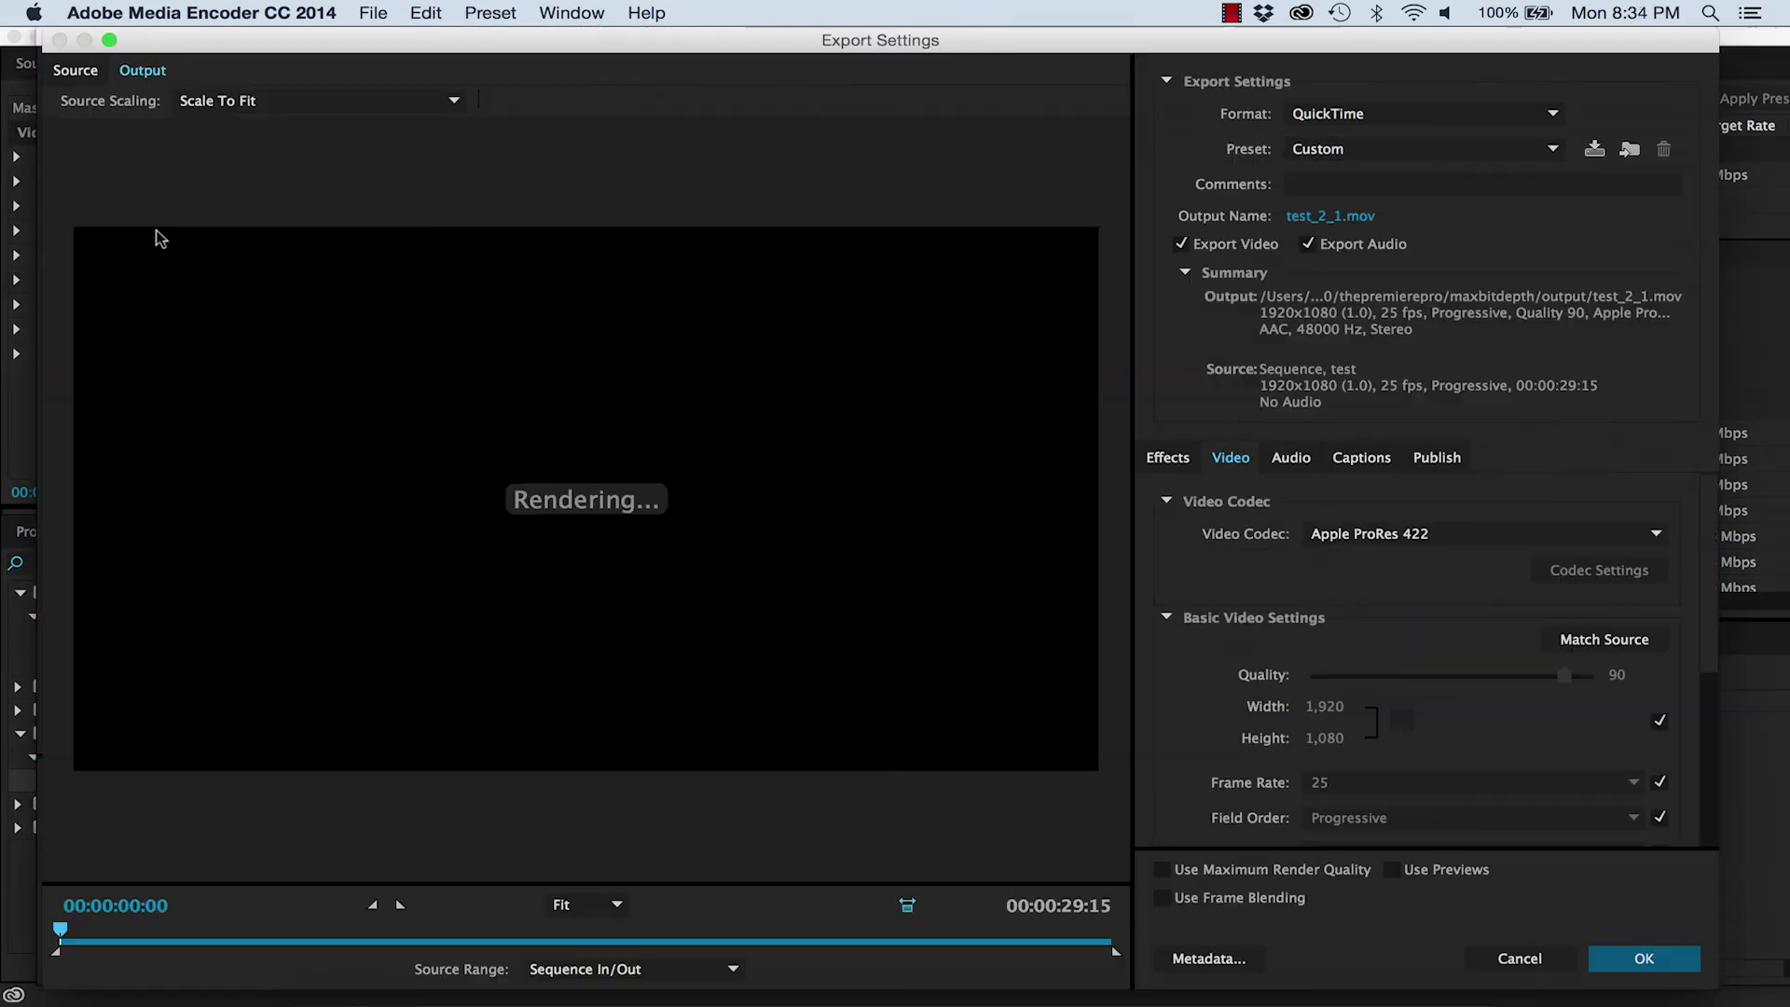
scroll(down, 3)
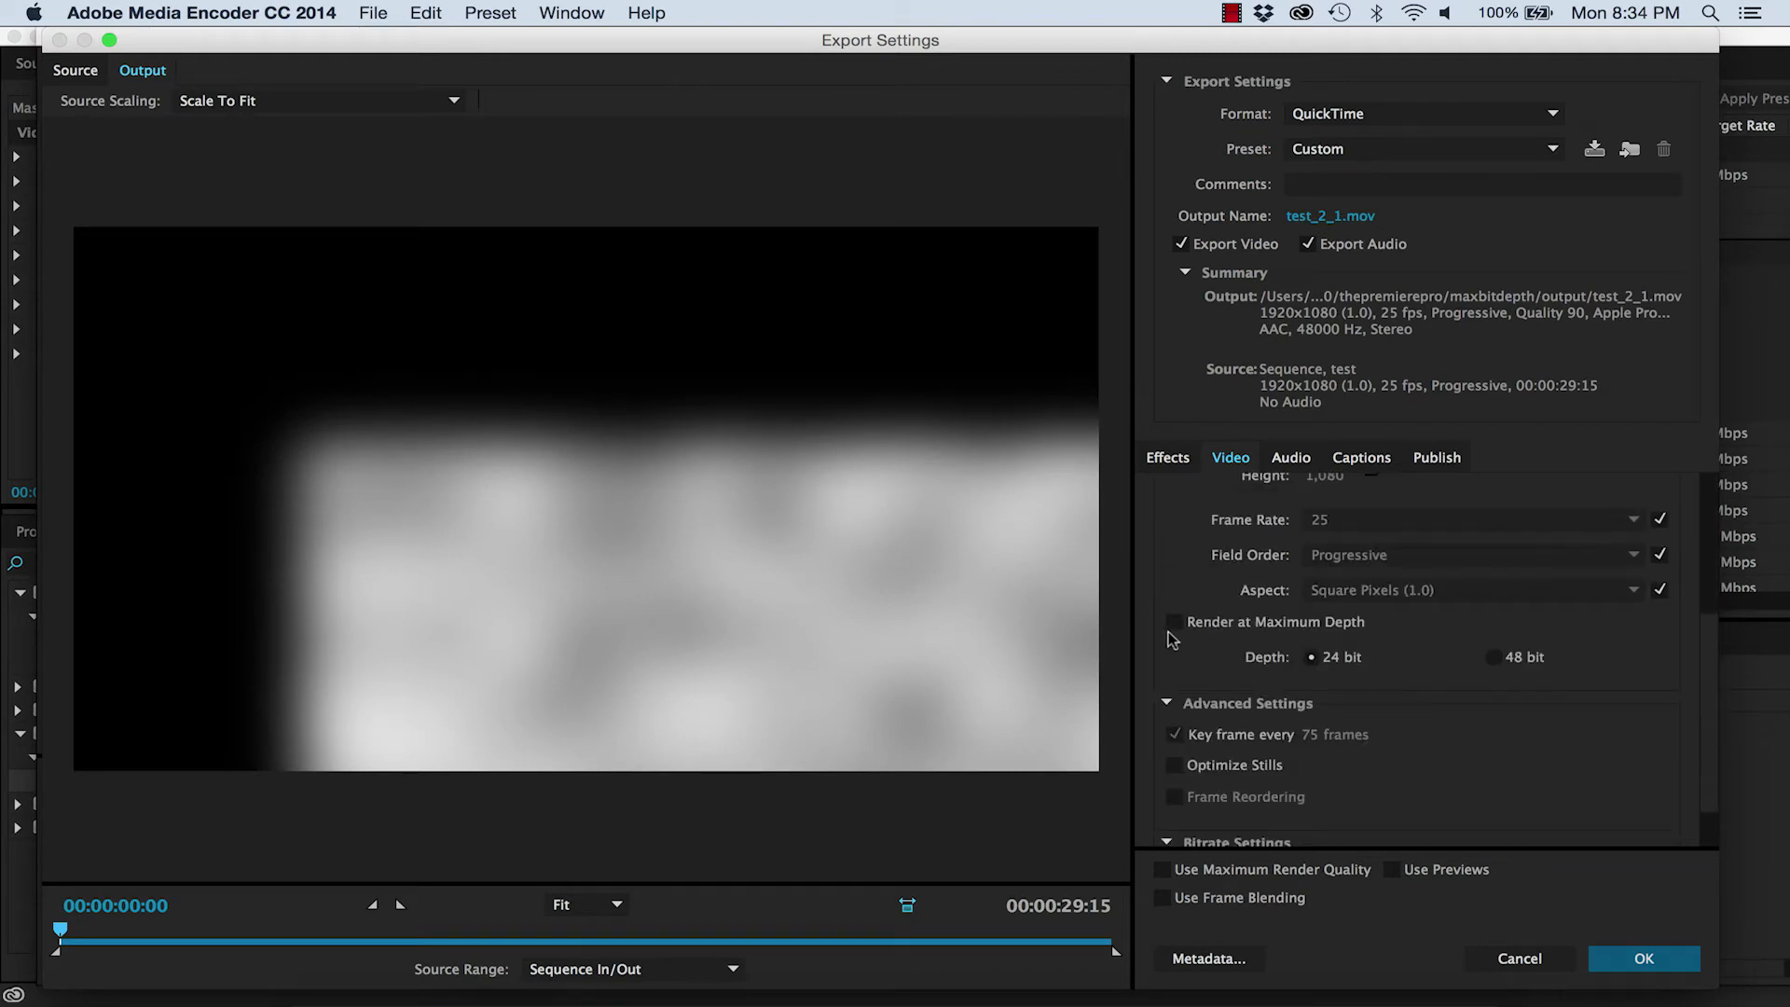
click(1174, 622)
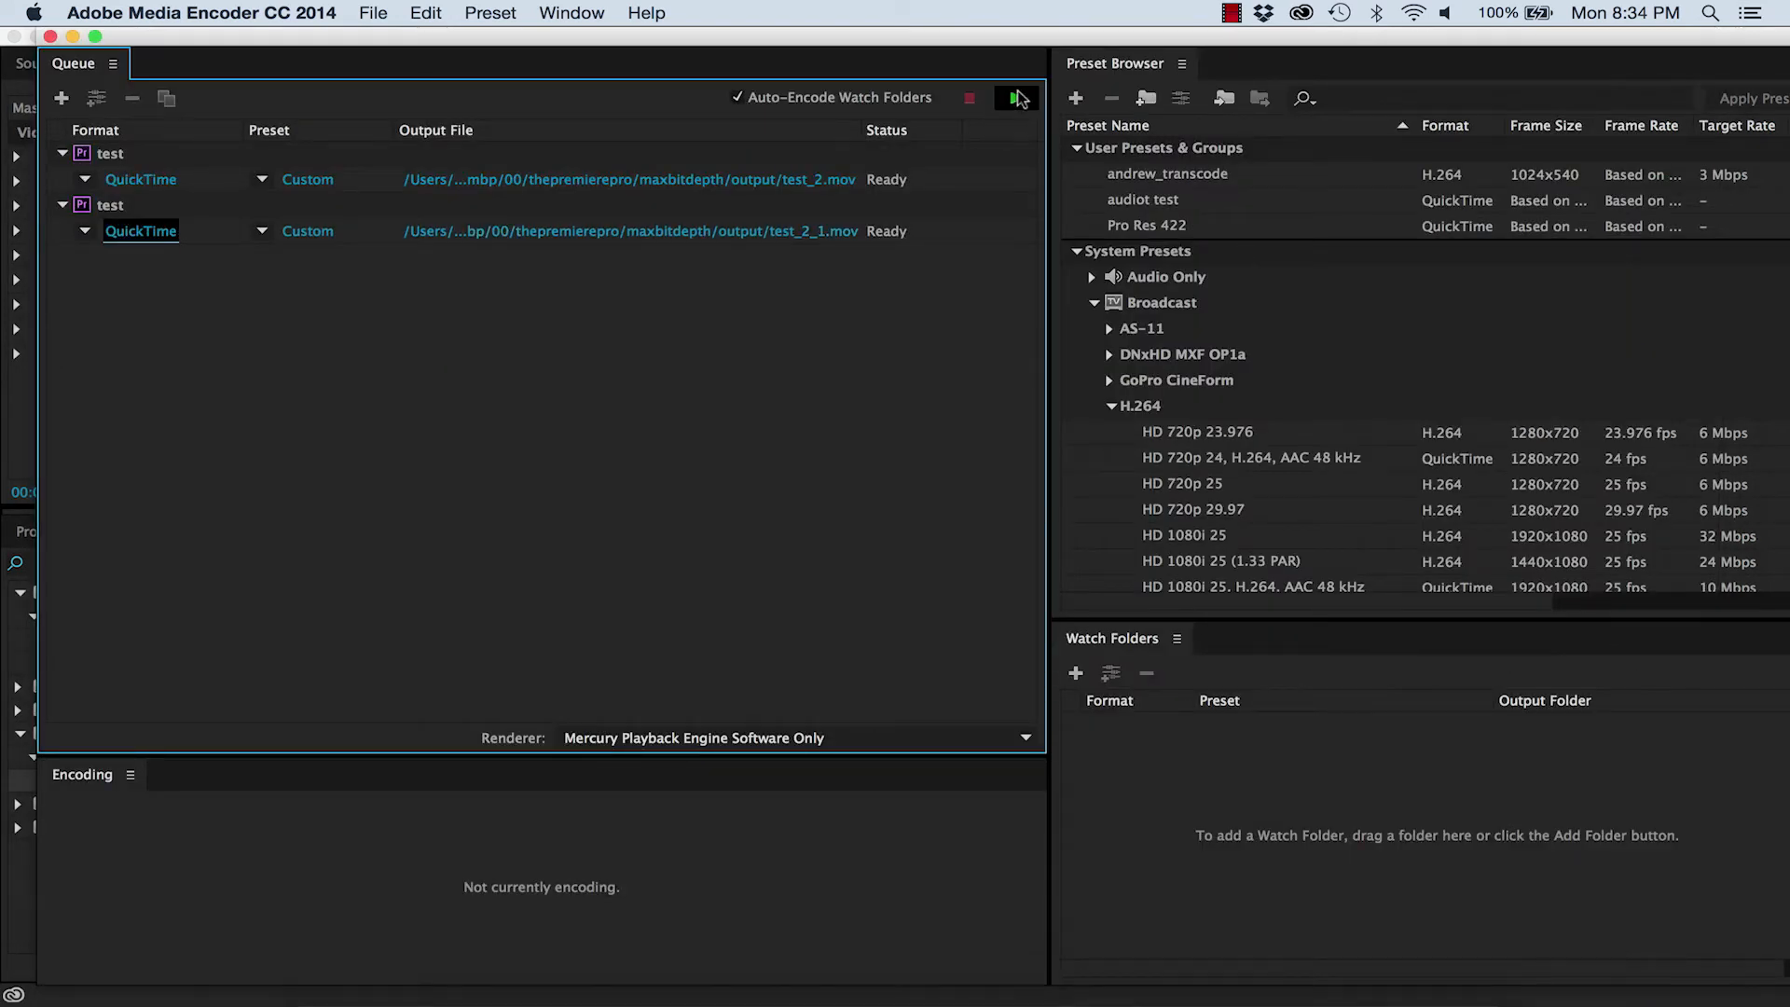
click(1011, 97)
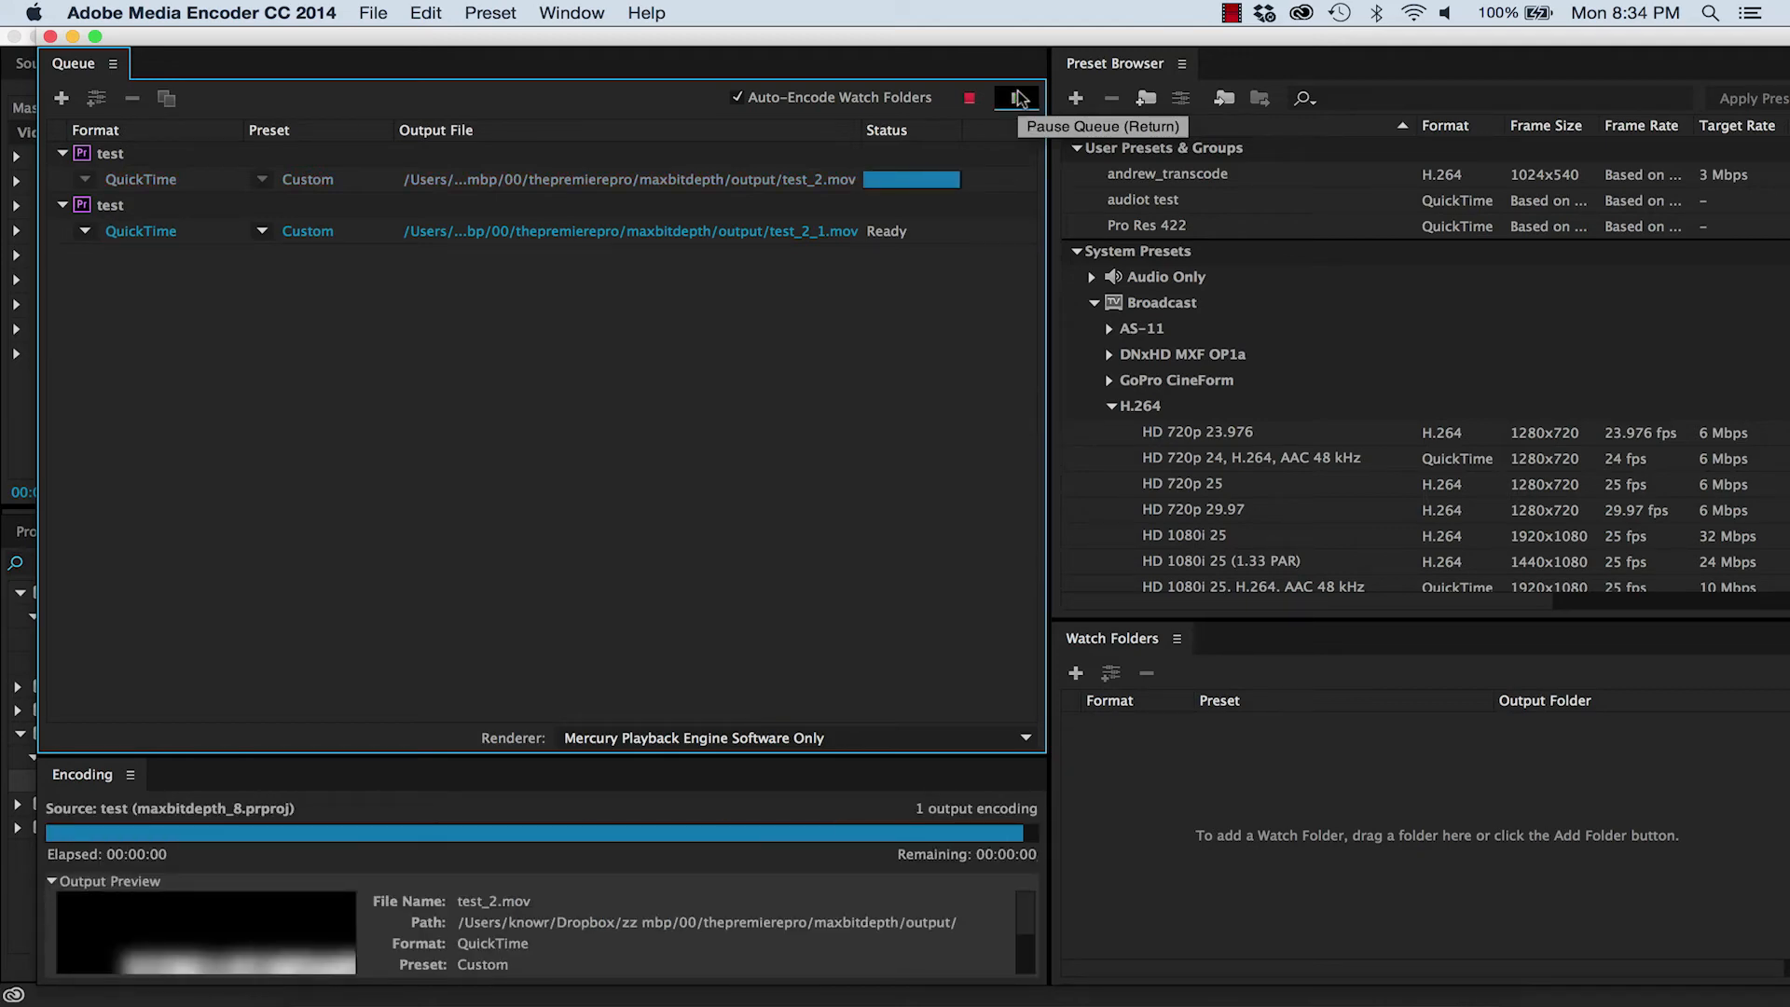